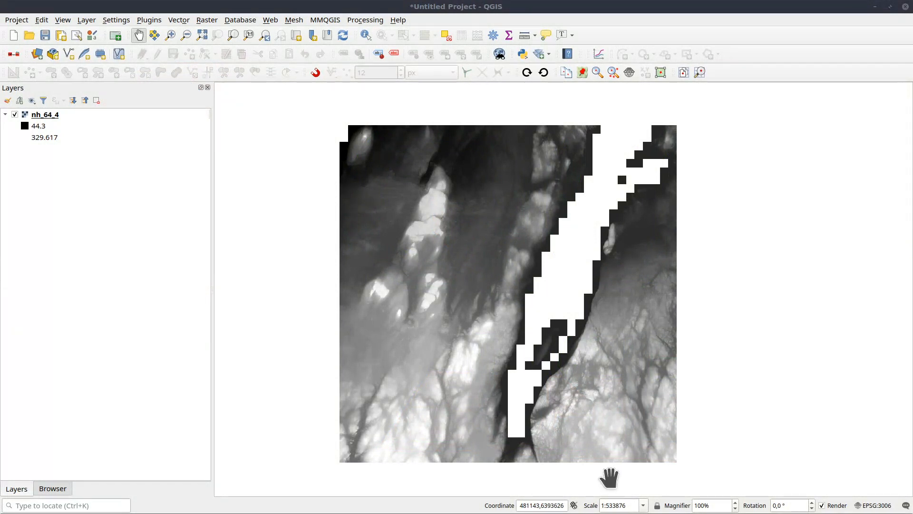
pyautogui.moveTo(417, 258)
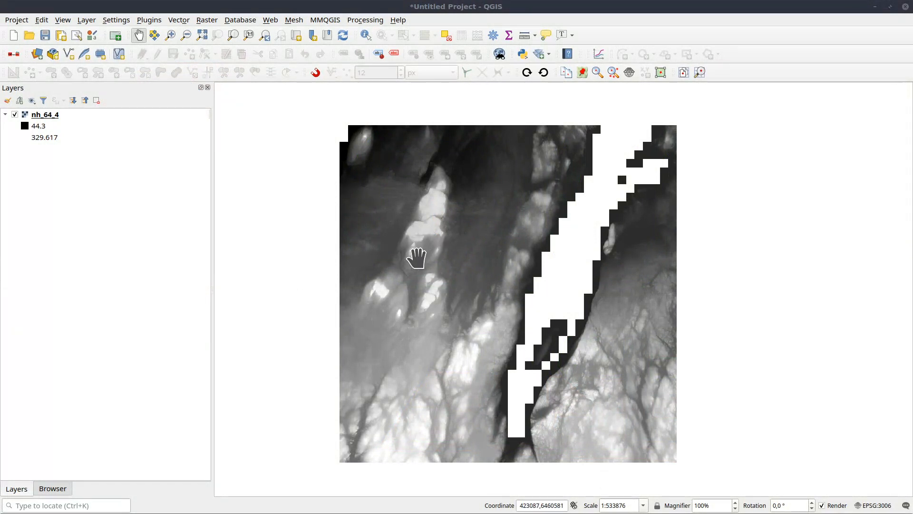
# Run the Contour tool on nh_64_4 with interval 5 and the ELEV attribute
pyautogui.moveTo(417, 257); pyautogui.dragTo(417, 307)
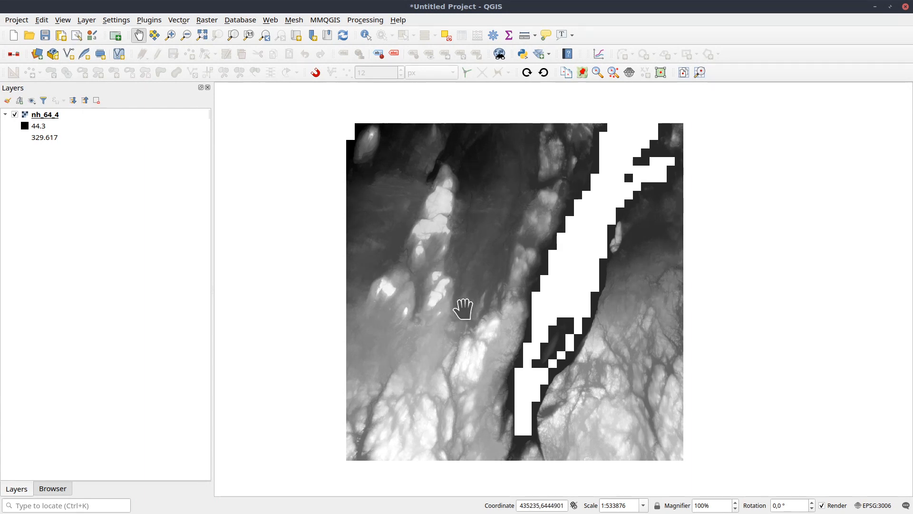
pyautogui.moveTo(419, 268)
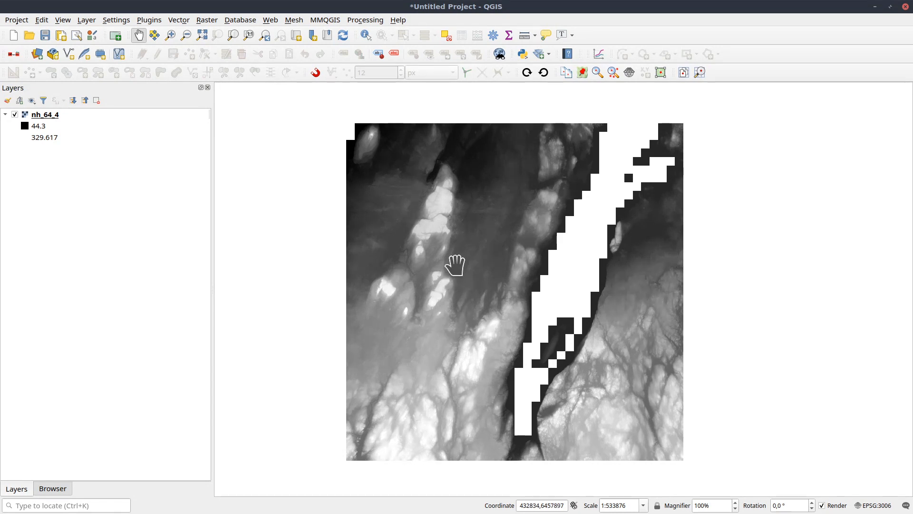
pyautogui.moveTo(346, 240)
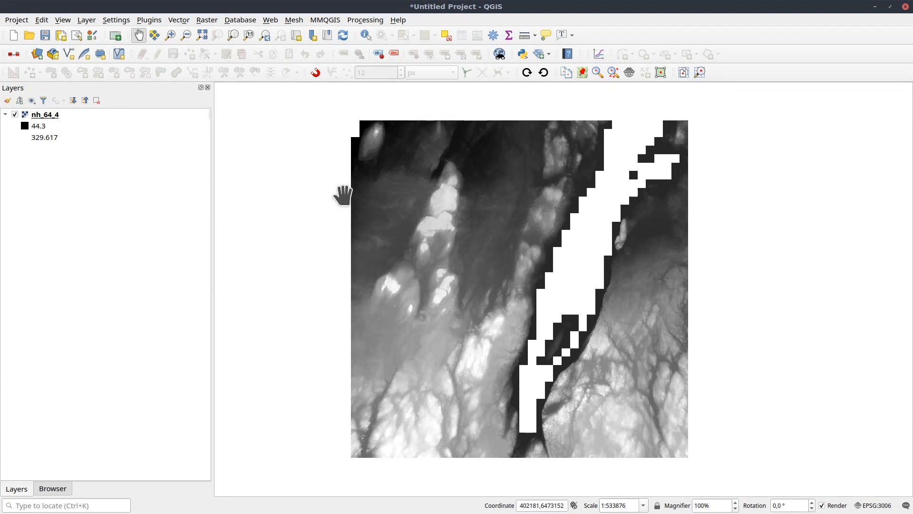
pyautogui.click(206, 19)
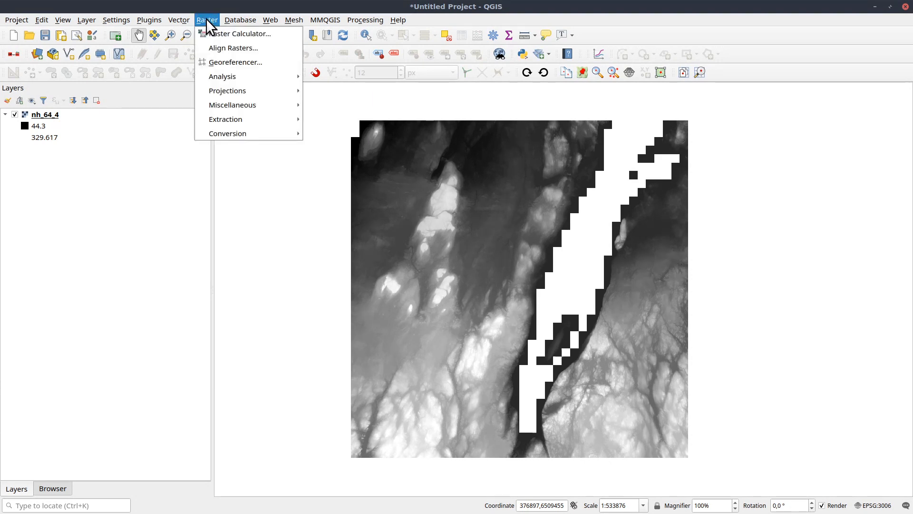
pyautogui.moveTo(227, 133)
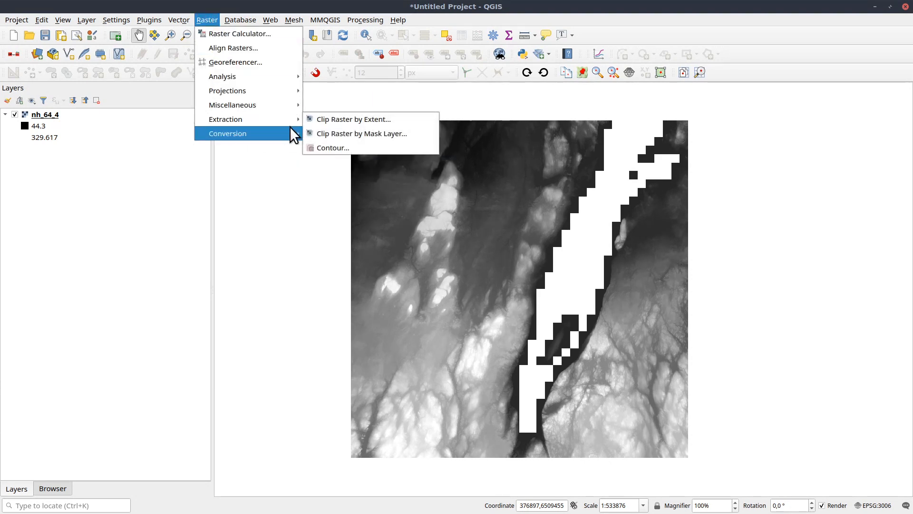
pyautogui.click(332, 148)
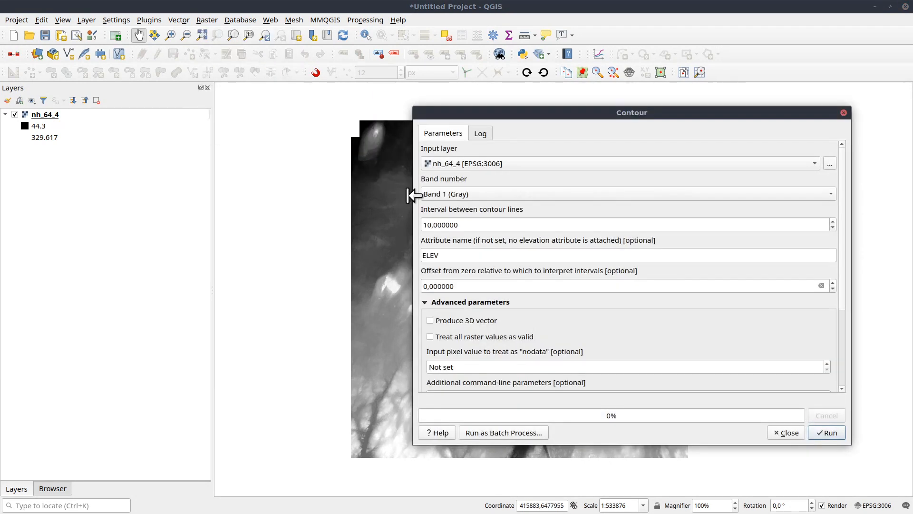
pyautogui.moveTo(632, 111); pyautogui.dragTo(522, 108)
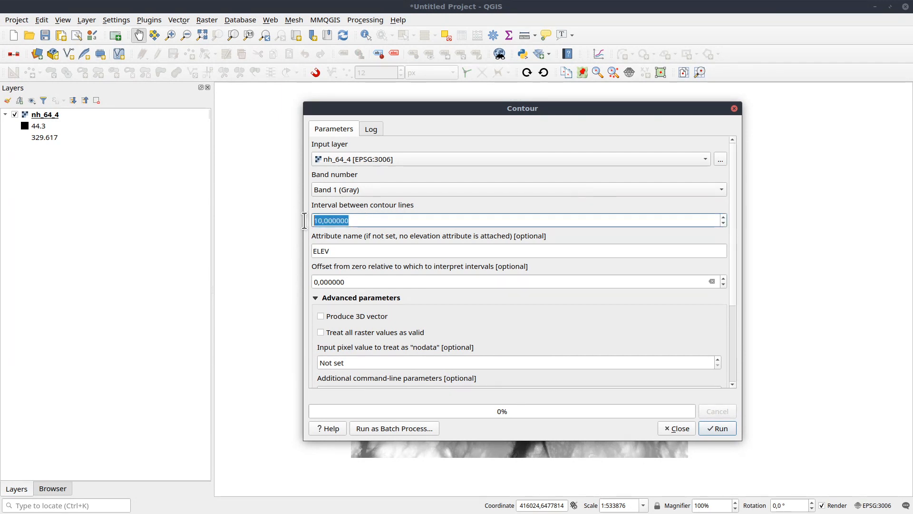
pyautogui.moveTo(486, 236)
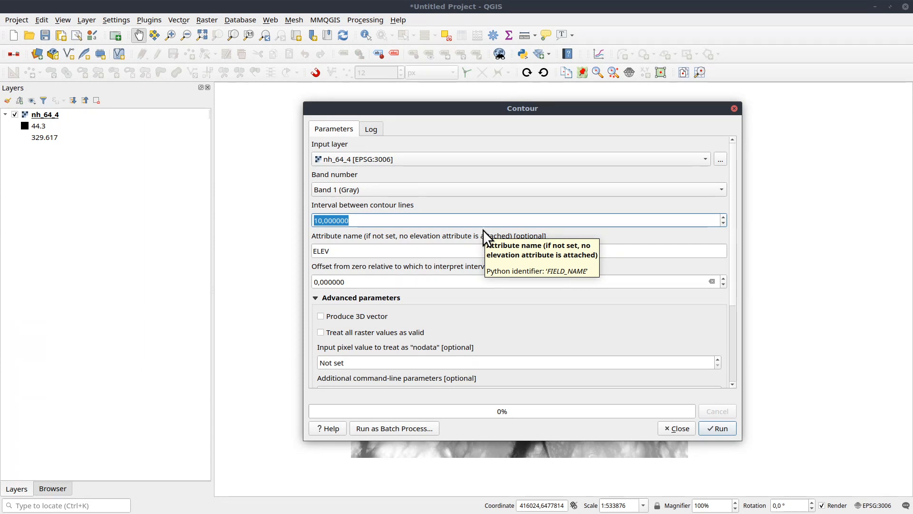
pyautogui.write('5')
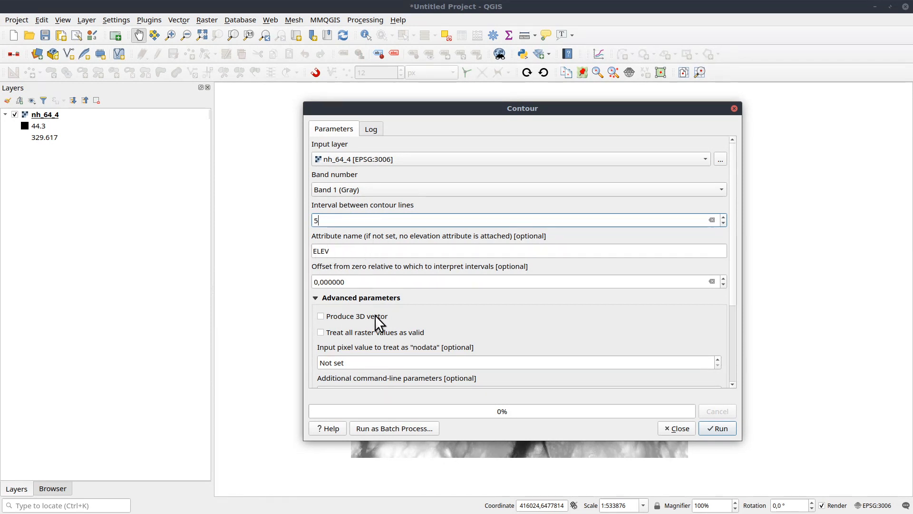
pyautogui.moveTo(737, 274)
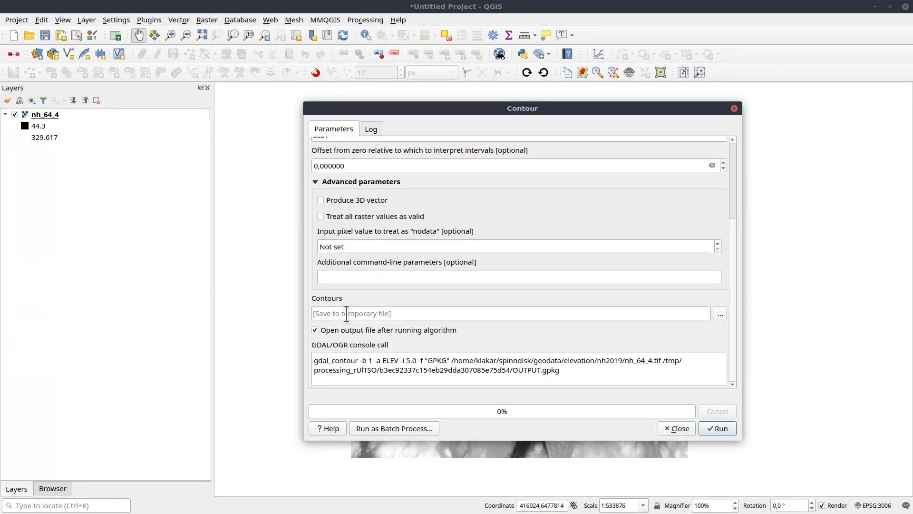
pyautogui.moveTo(408, 313)
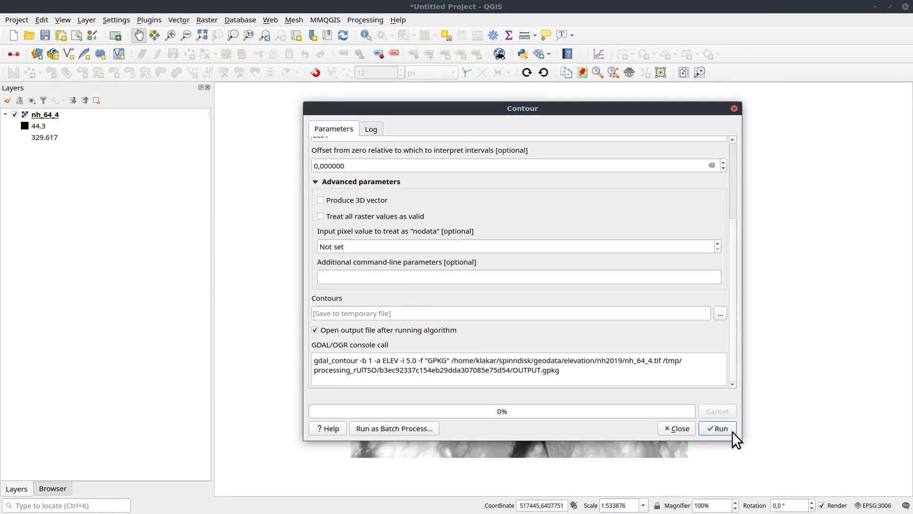
pyautogui.click(719, 428)
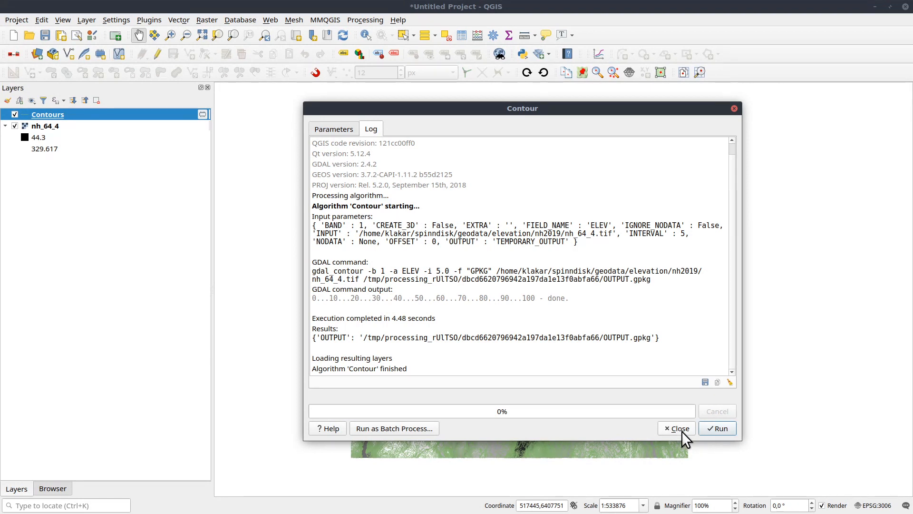
# Close the Contour tool and hide the nh_64_4 raster, leaving the green contours
pyautogui.click(676, 428)
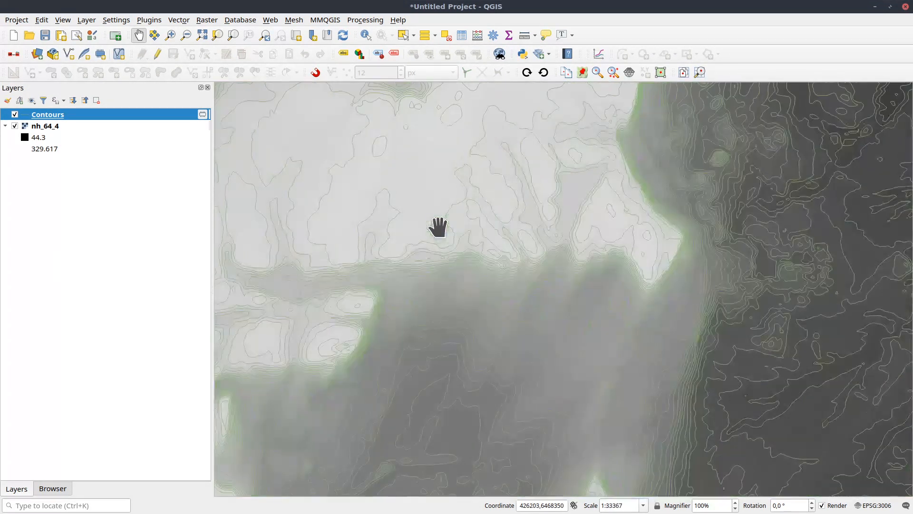
pyautogui.moveTo(438, 227); pyautogui.dragTo(502, 300)
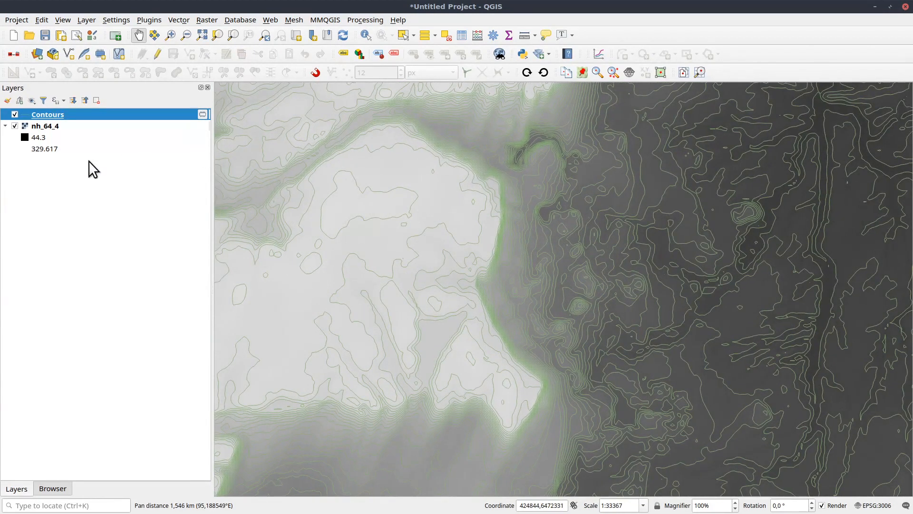
pyautogui.moveTo(43, 126)
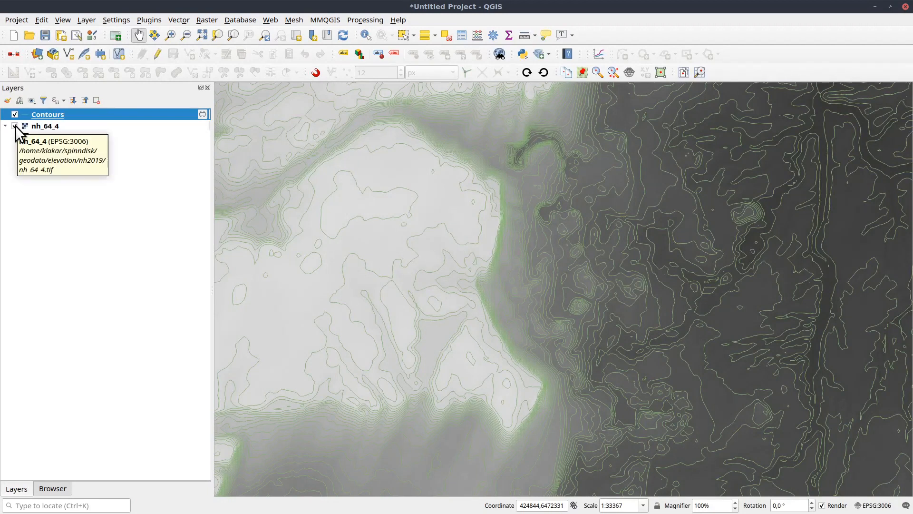
pyautogui.click(15, 126)
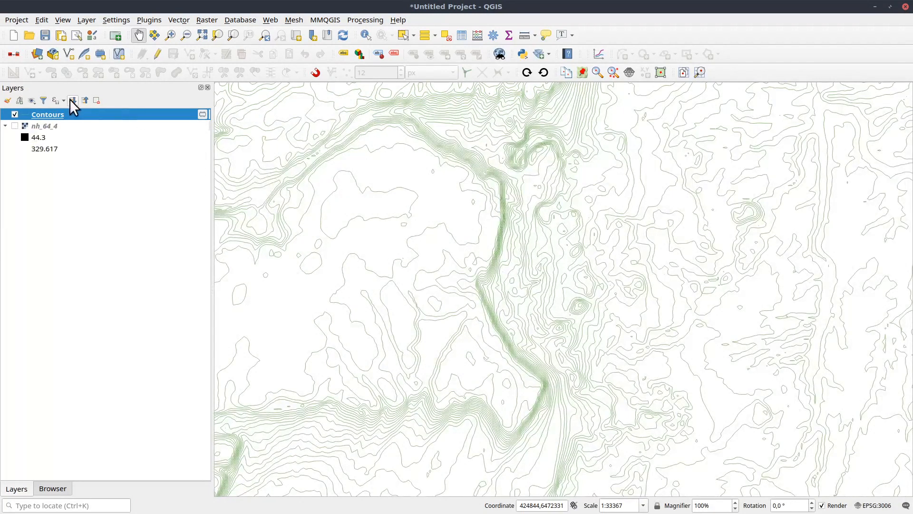
pyautogui.moveTo(55, 117)
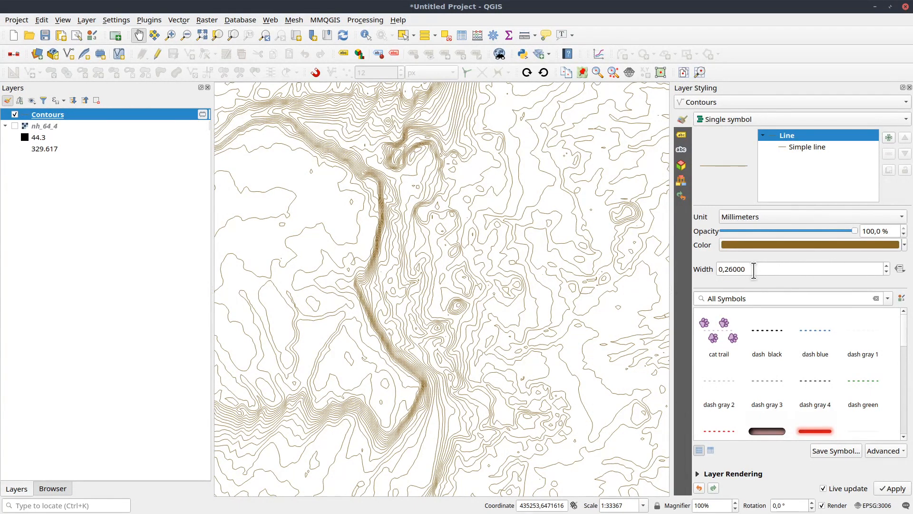
# Set the brown Contours line width to 0,1 mm
pyautogui.tripleClick(743, 269)
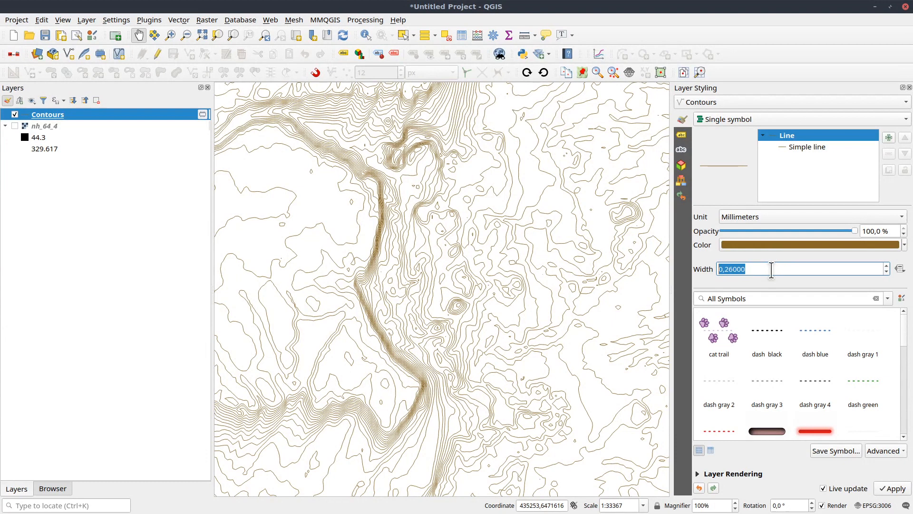
pyautogui.write('0,1')
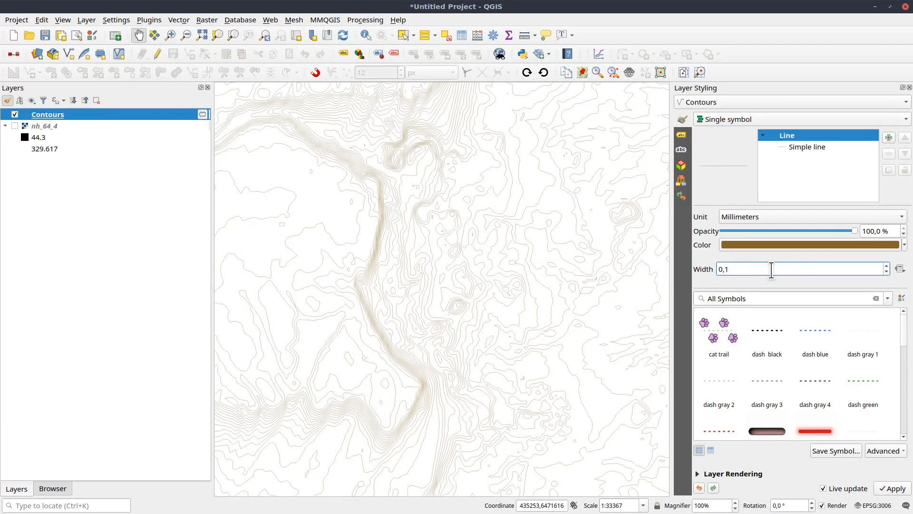
pyautogui.moveTo(786, 192)
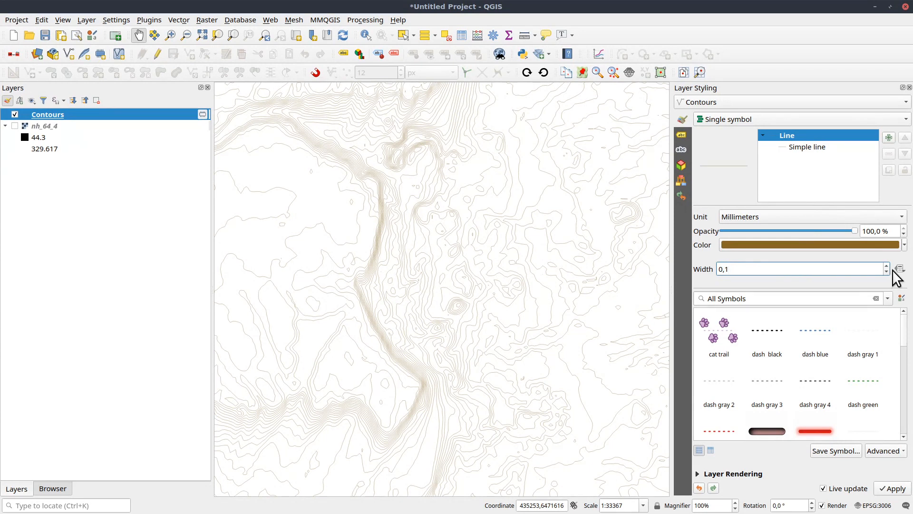
pyautogui.moveTo(865, 280)
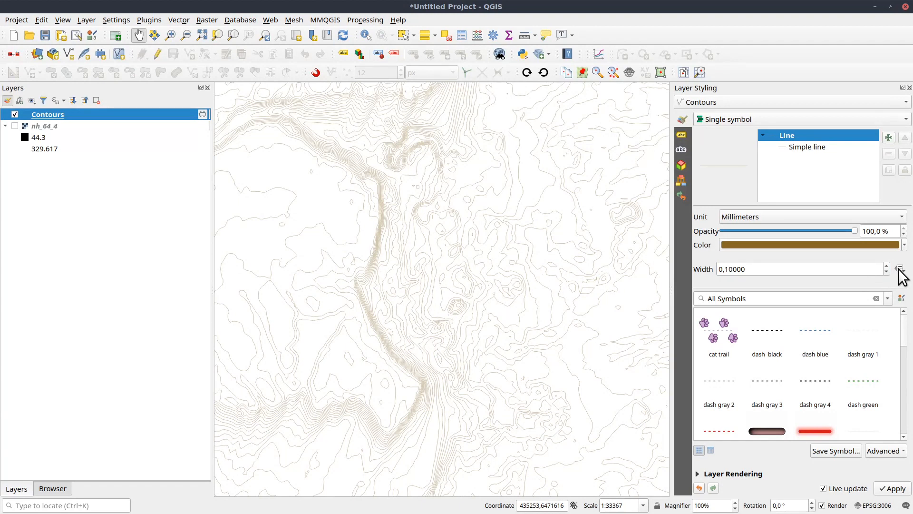
# Start a data-defined width expression giving 0.8 where ELEV is a multiple of 100
pyautogui.click(900, 268)
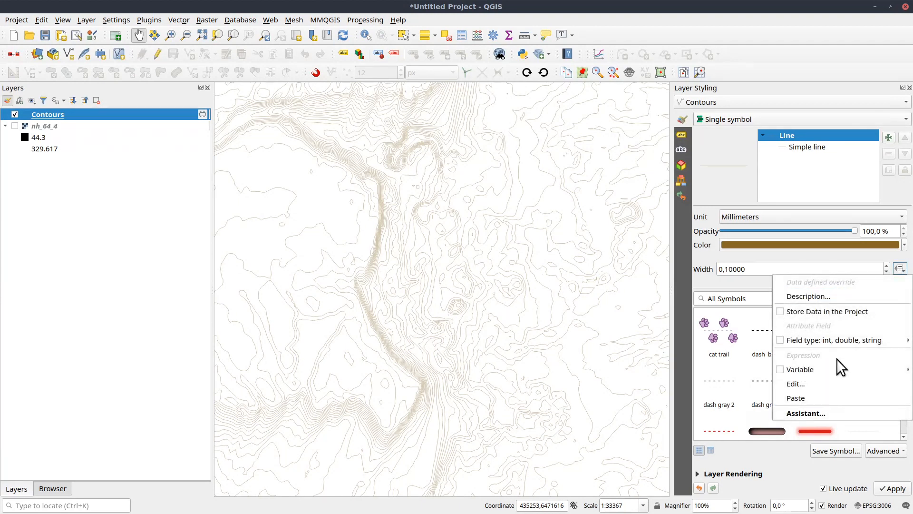
pyautogui.moveTo(796, 383)
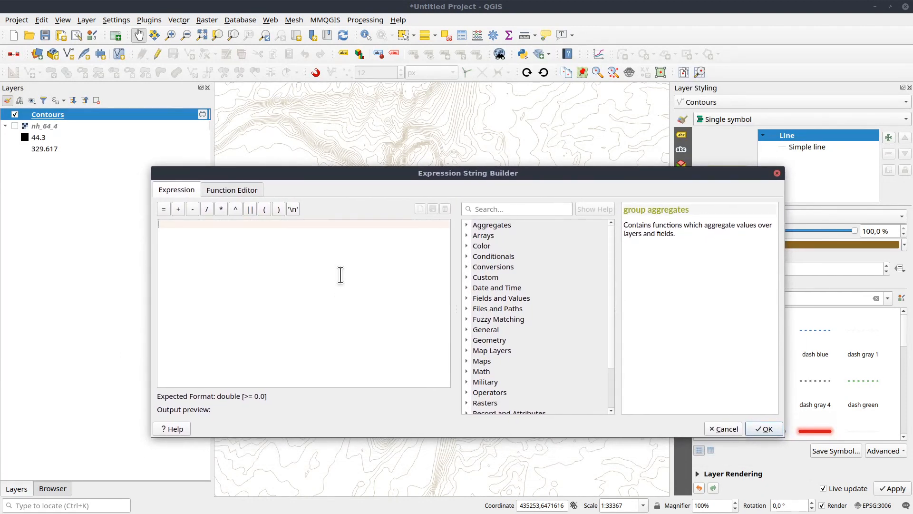
pyautogui.write('if(')
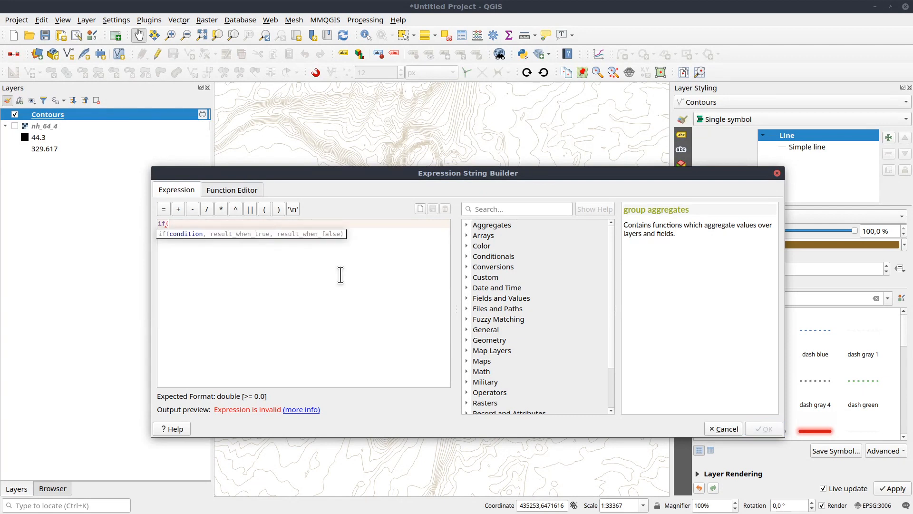
pyautogui.write("'")
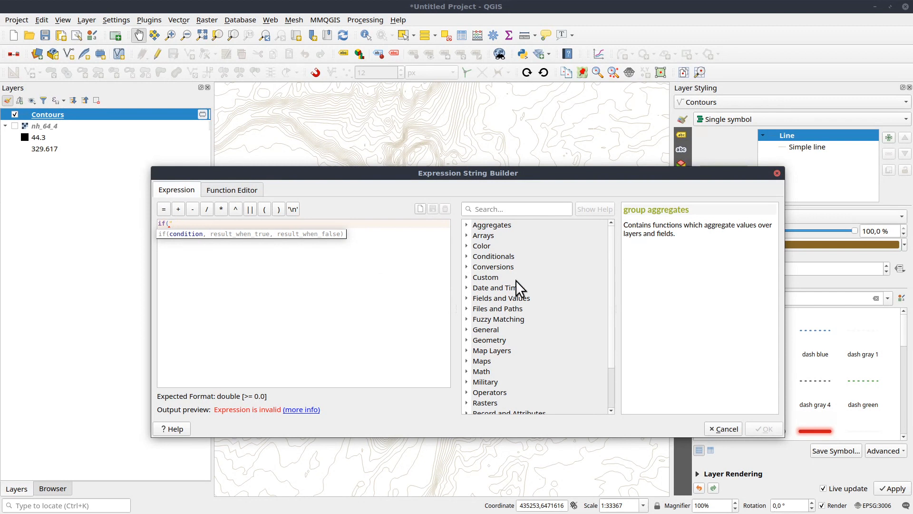
pyautogui.click(501, 298)
pyautogui.write('ELEV')
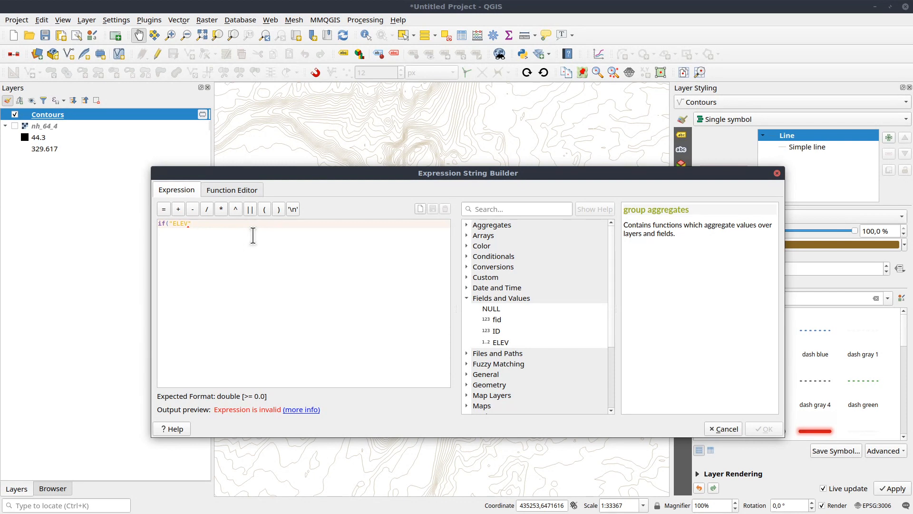
pyautogui.write('%')
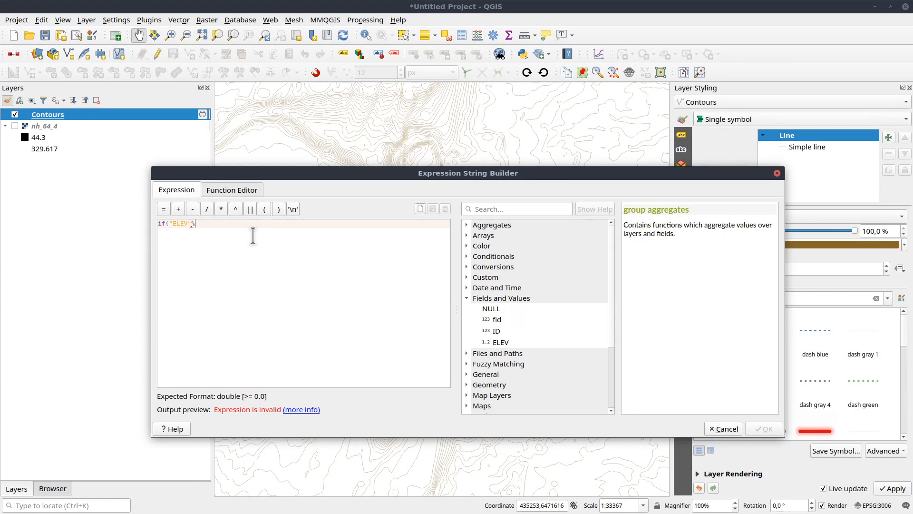
pyautogui.write('100')
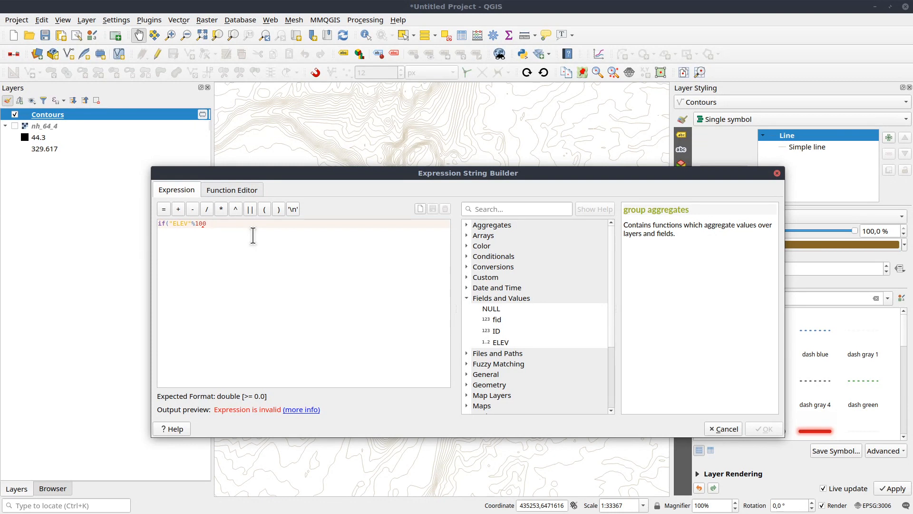
pyautogui.write('=0')
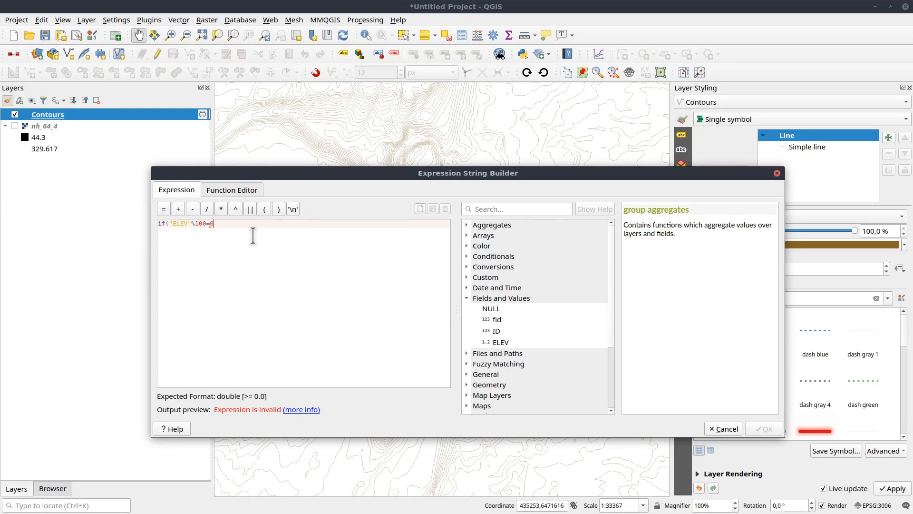
pyautogui.write(',')
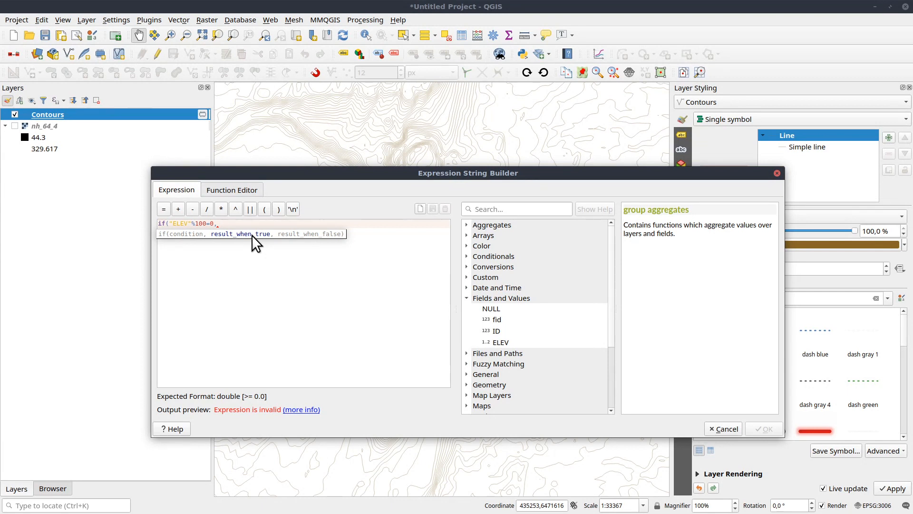
pyautogui.write('0,8,')
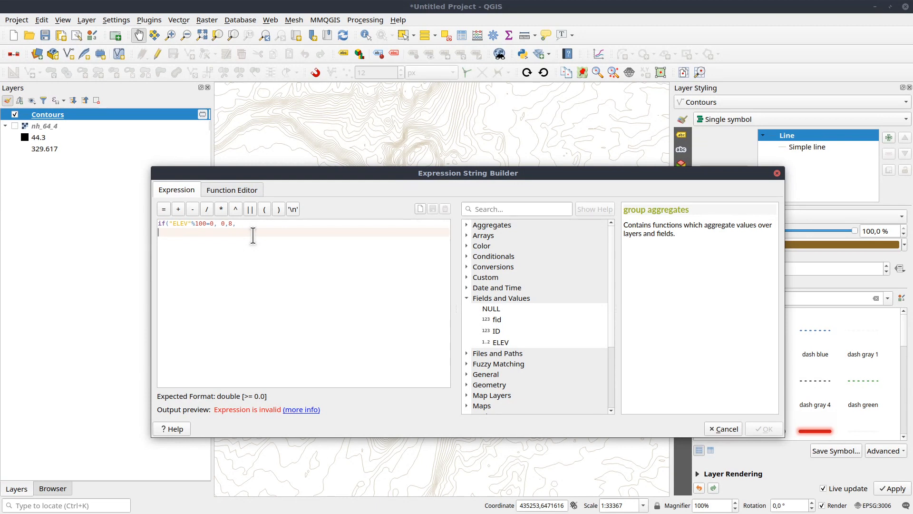
# Add the nested condition: width 0.5 for multiples of 25, 0.1 otherwise
pyautogui.write('if(')
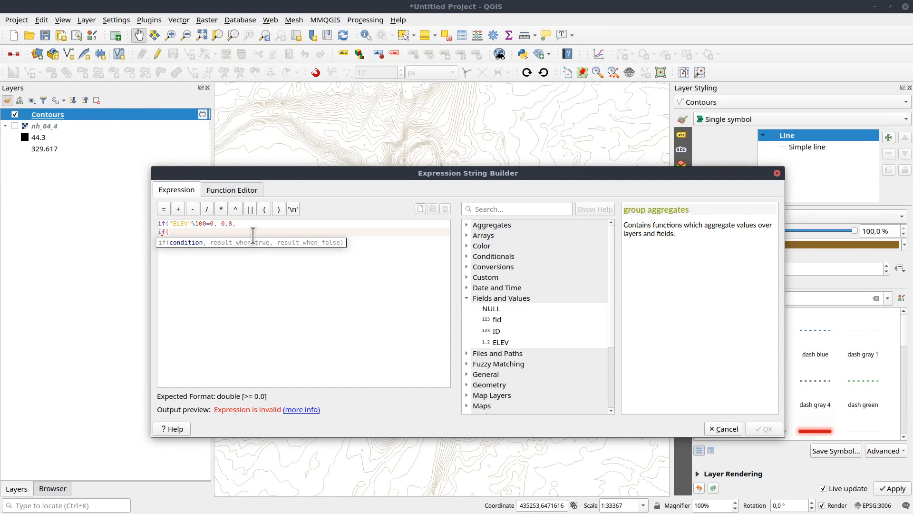
pyautogui.write('("ELEV"')
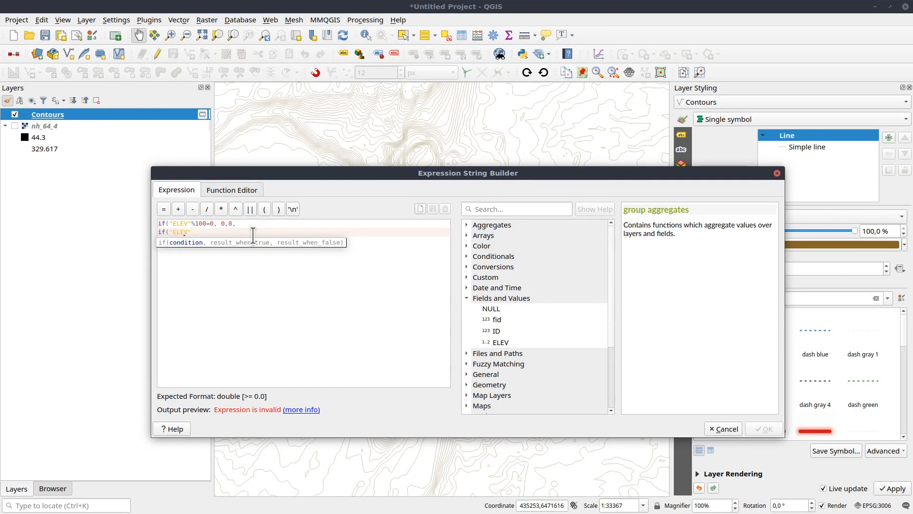
pyautogui.write('%')
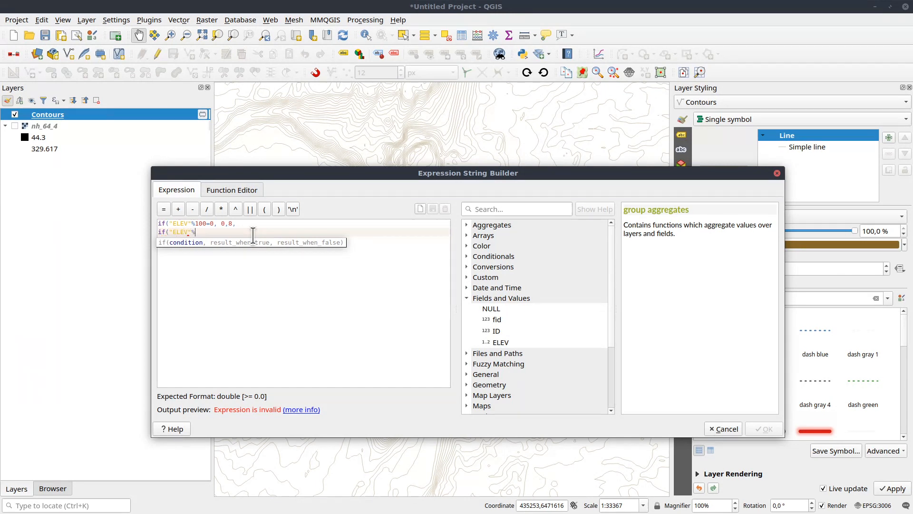
pyautogui.write('25')
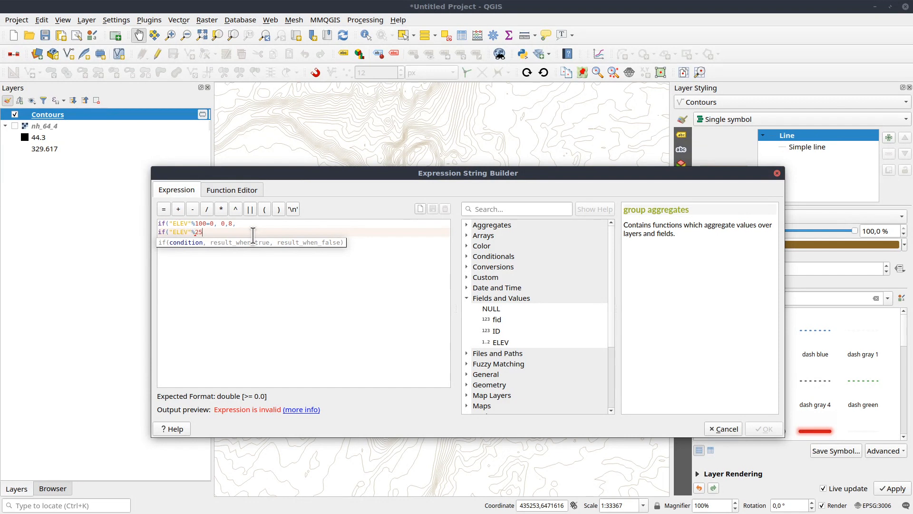
pyautogui.write('=0, 0.5,')
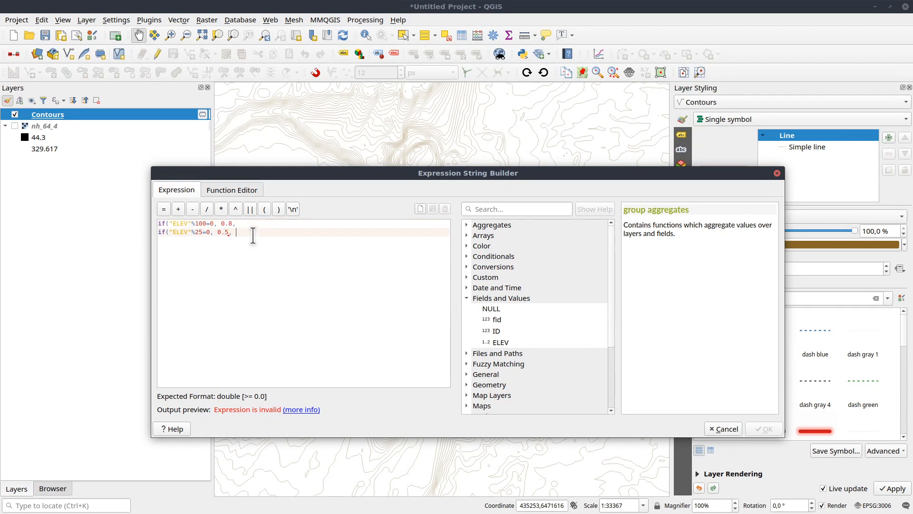
pyautogui.write('0')
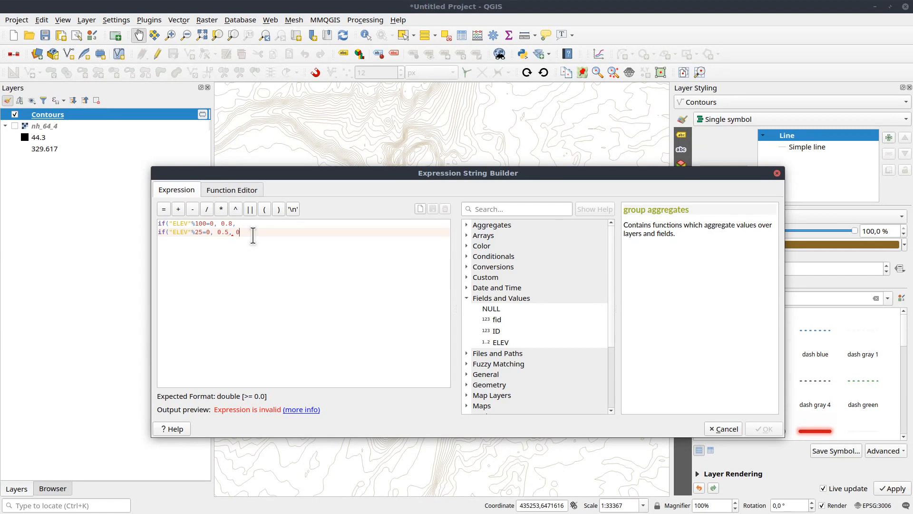
pyautogui.write('.')
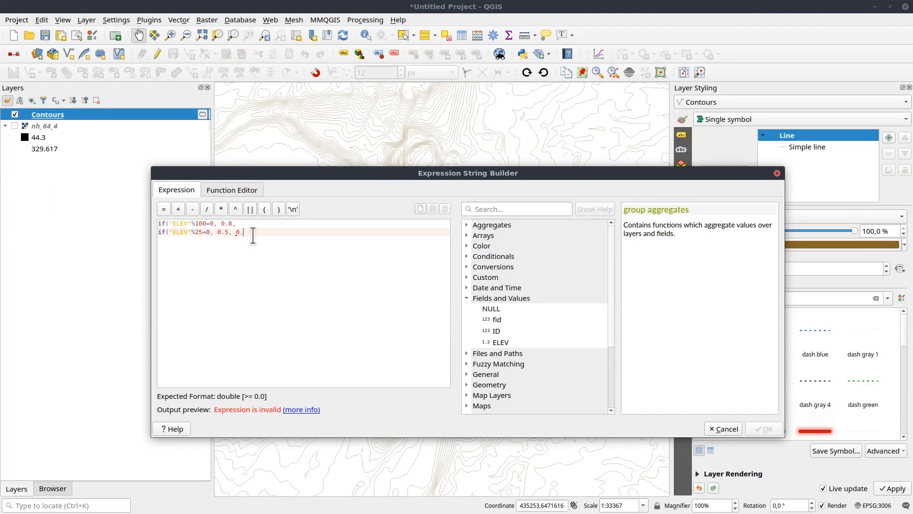
pyautogui.write('1)')
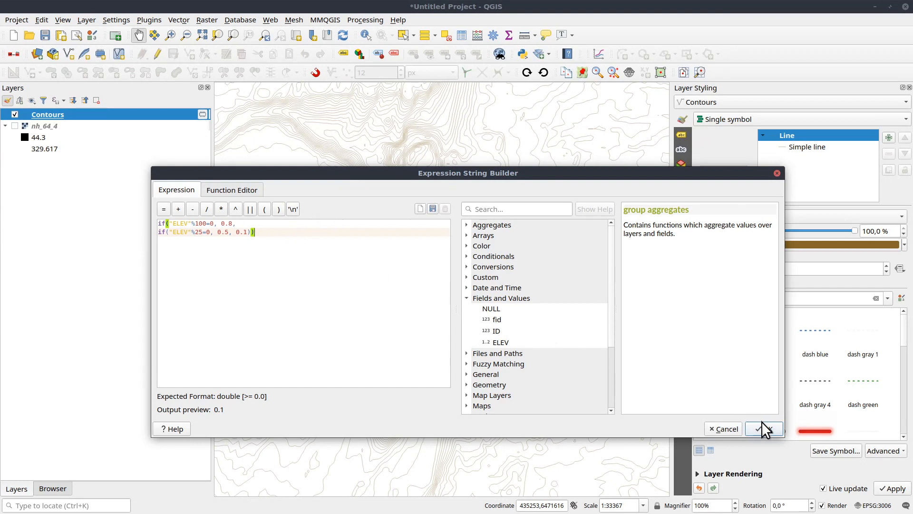
# Apply the width expression and pan the map to see thicker index contours
pyautogui.click(763, 429)
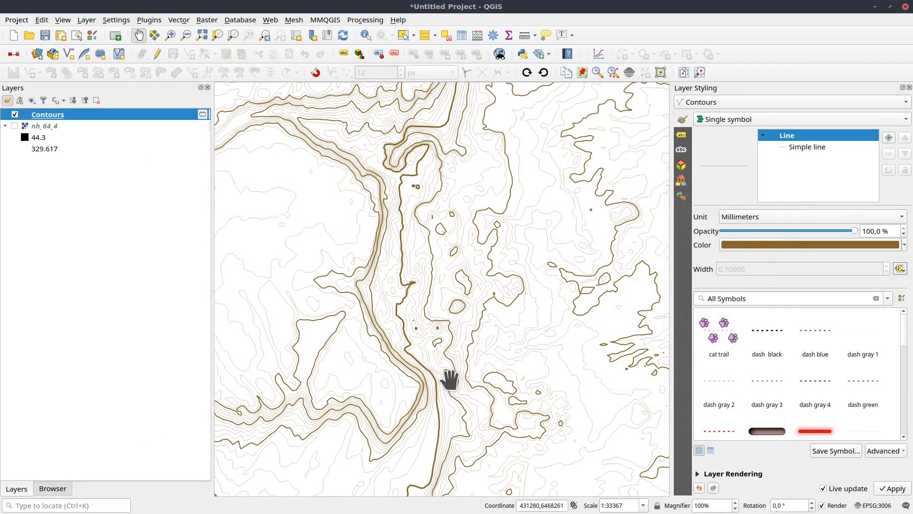
pyautogui.moveTo(450, 379); pyautogui.dragTo(493, 335)
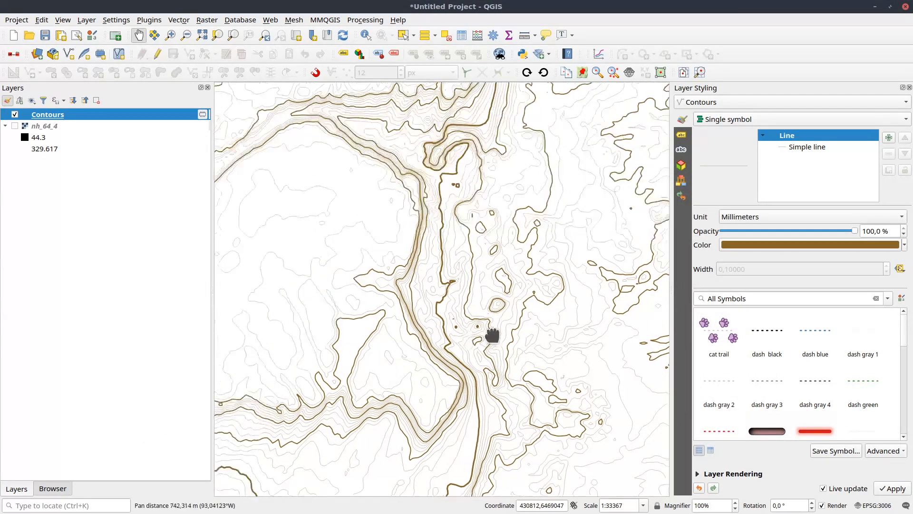
pyautogui.moveTo(492, 335); pyautogui.dragTo(514, 338)
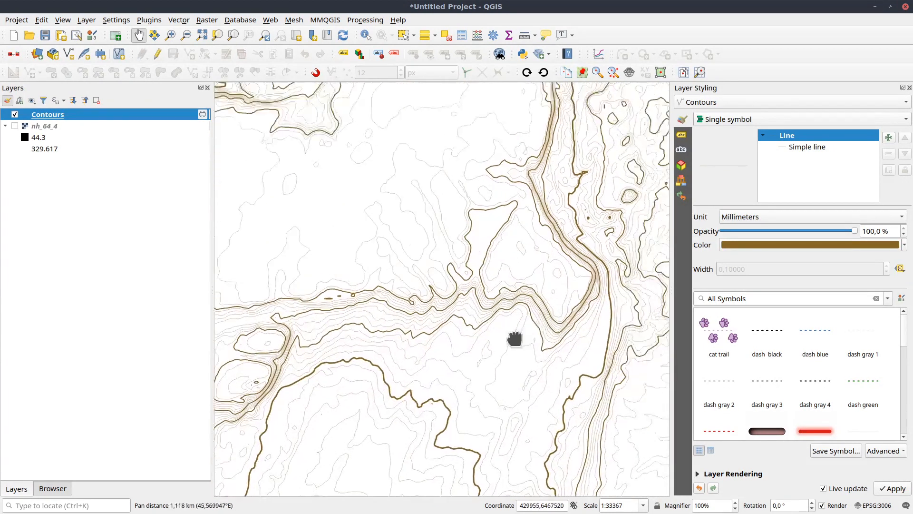
pyautogui.moveTo(515, 338); pyautogui.dragTo(436, 228)
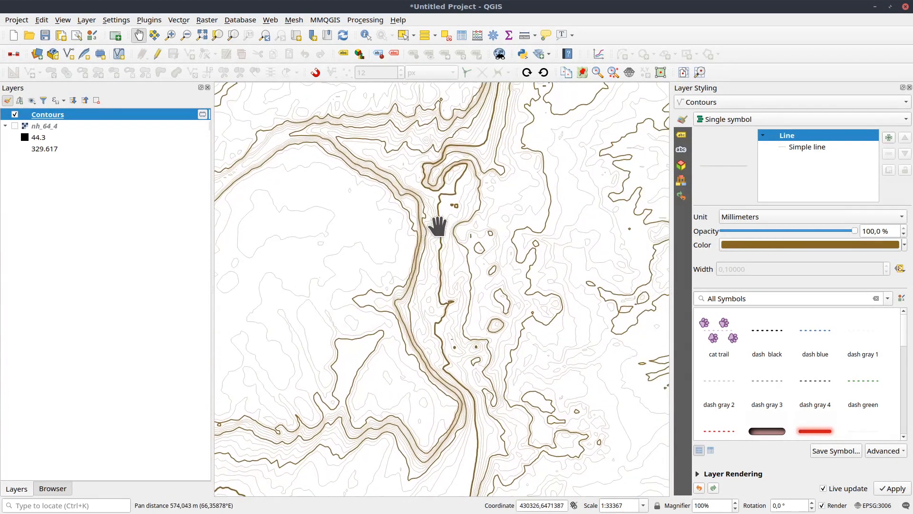
pyautogui.moveTo(437, 227); pyautogui.dragTo(425, 242)
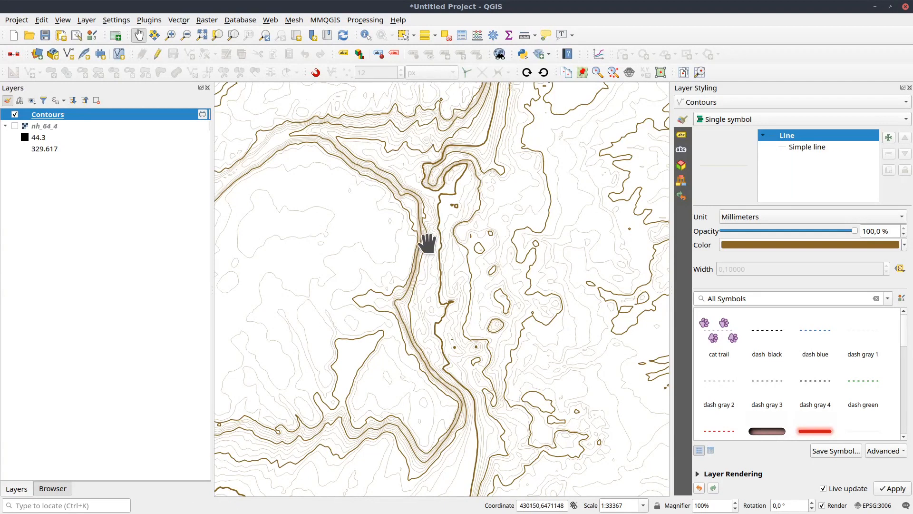
pyautogui.click(899, 268)
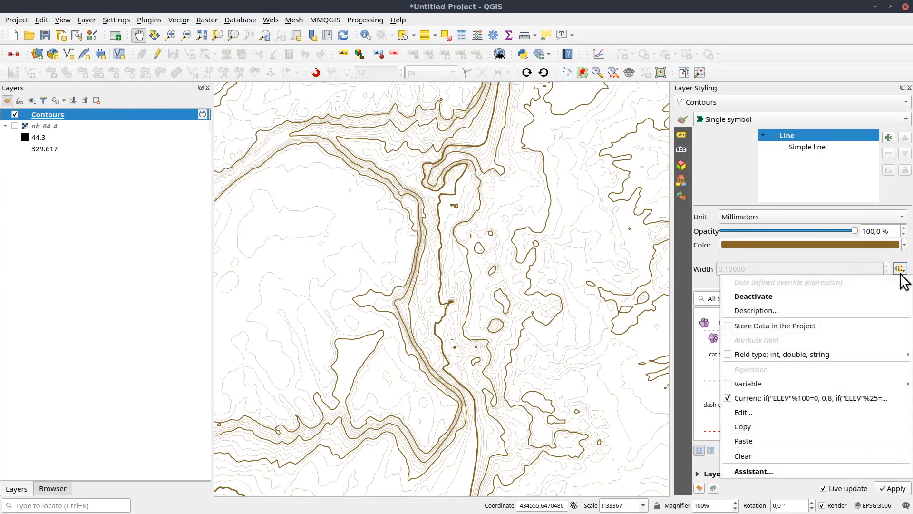
pyautogui.click(743, 413)
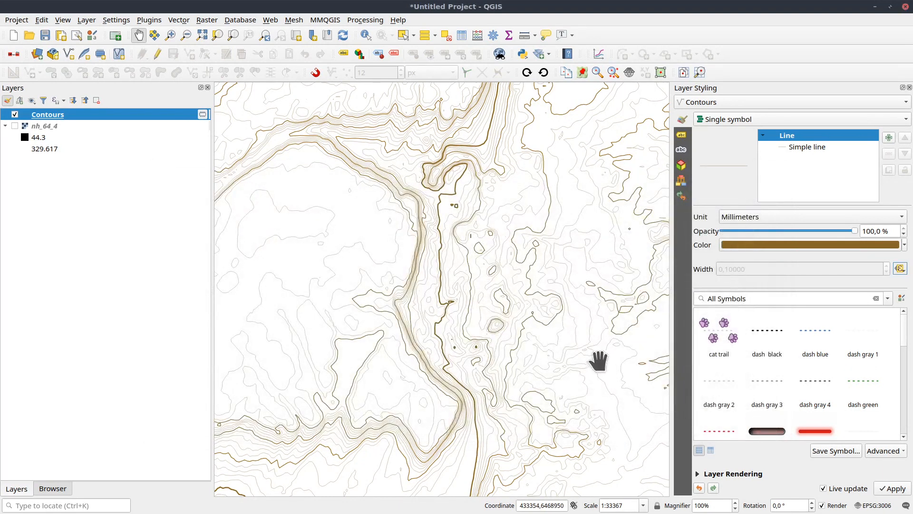
# Pan and zoom in to compare thick, medium and thin contour weights
pyautogui.moveTo(599, 358); pyautogui.dragTo(483, 298)
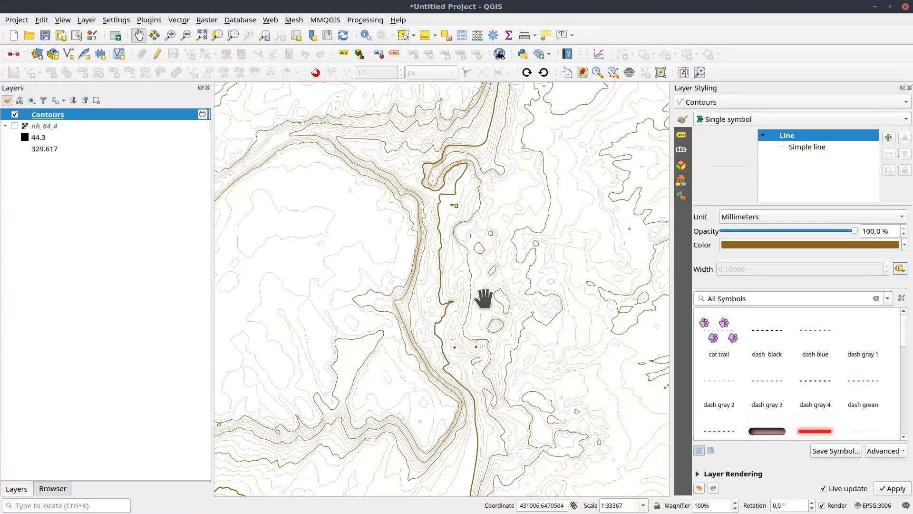
pyautogui.moveTo(484, 297); pyautogui.dragTo(483, 294)
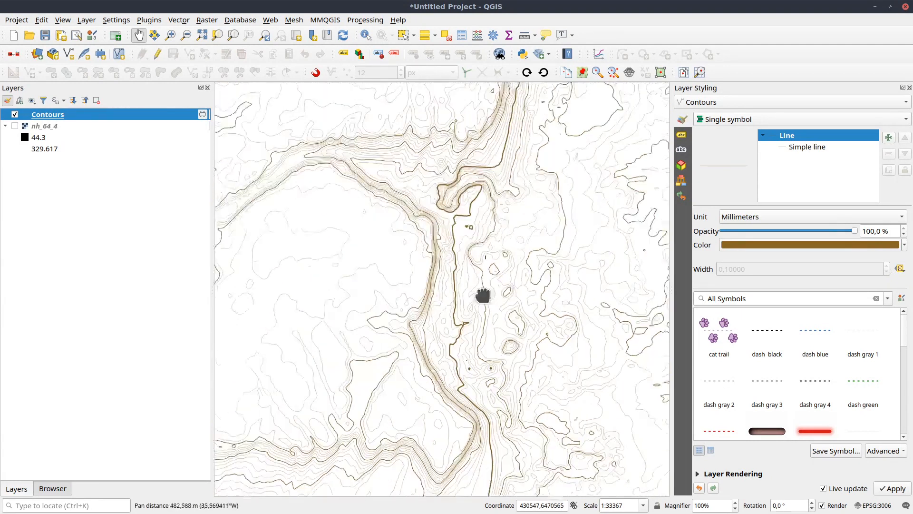
pyautogui.moveTo(483, 294); pyautogui.dragTo(446, 387)
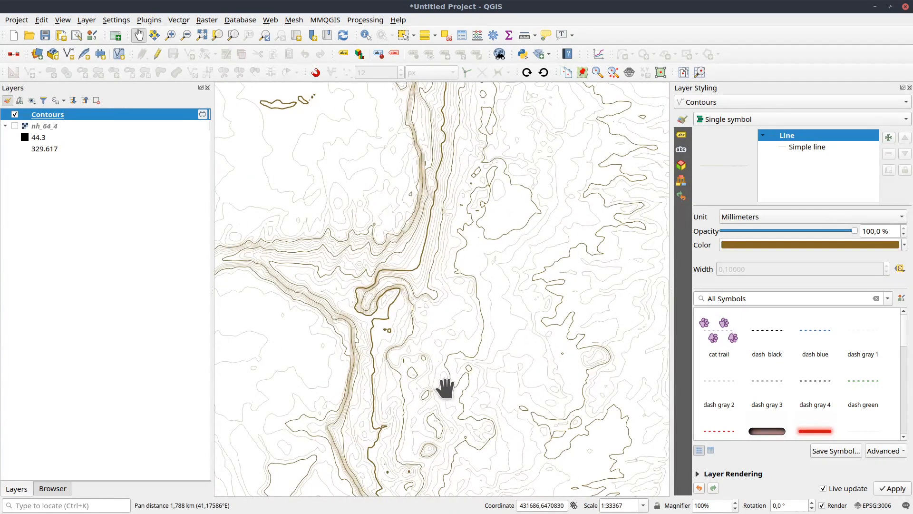
pyautogui.moveTo(446, 387); pyautogui.dragTo(375, 367)
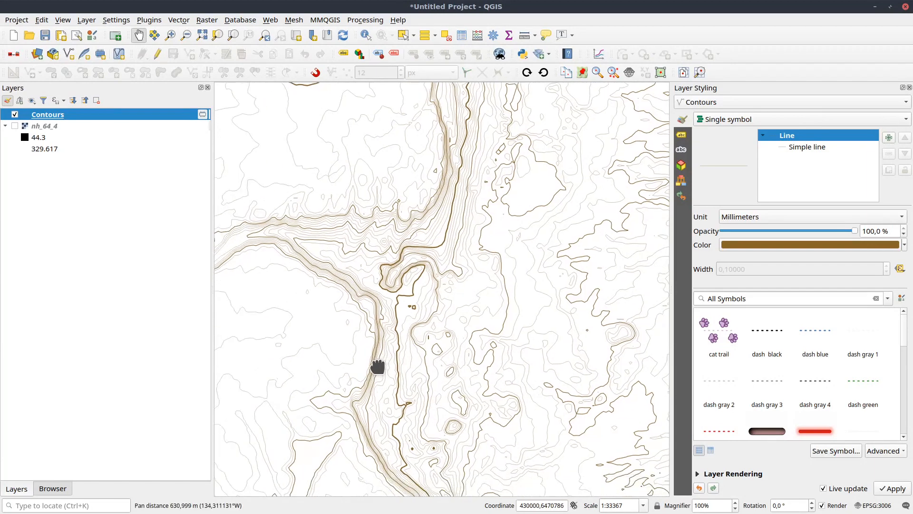
pyautogui.scroll(-3)
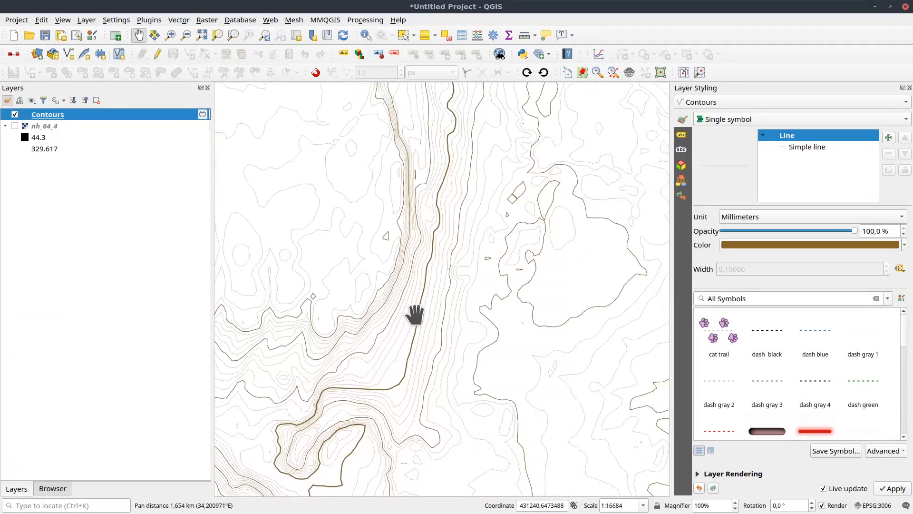
pyautogui.moveTo(416, 315); pyautogui.dragTo(446, 297)
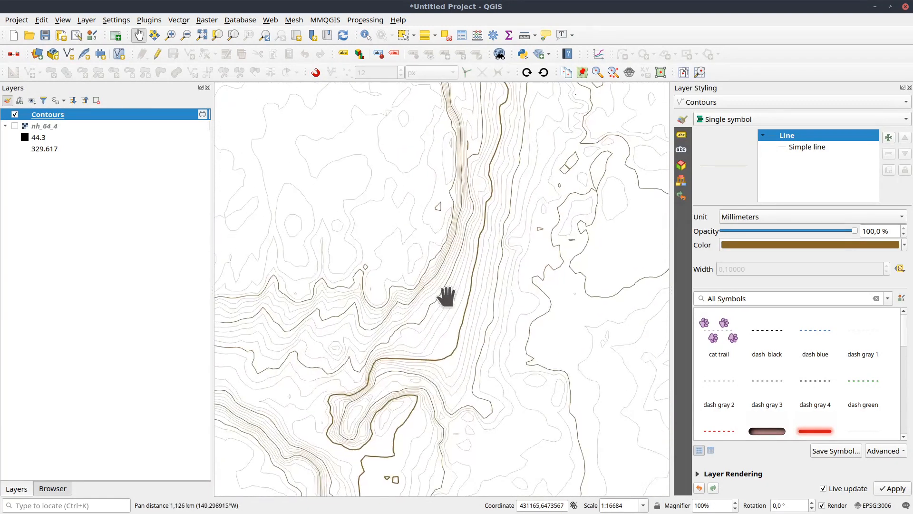
pyautogui.moveTo(445, 294); pyautogui.dragTo(513, 270)
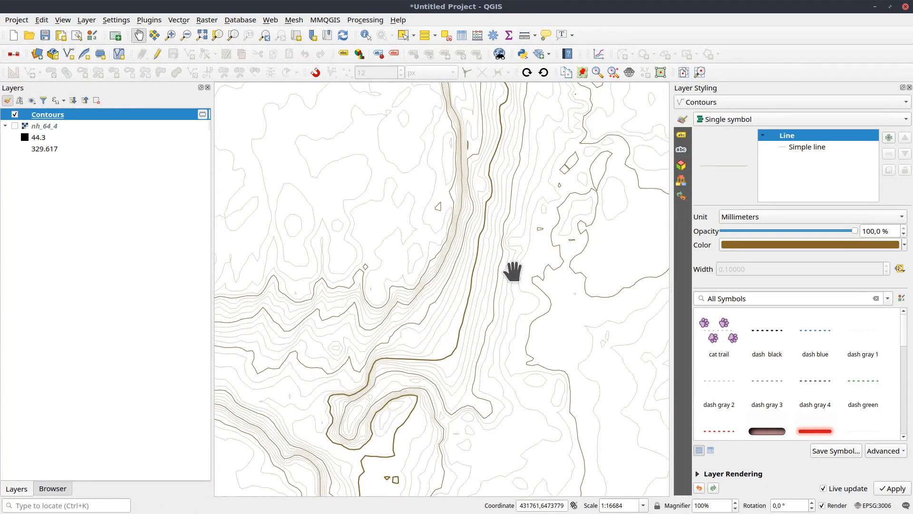
# Turn on single labels for Contours using the expression "ELEV" || ' m'
pyautogui.click(680, 135)
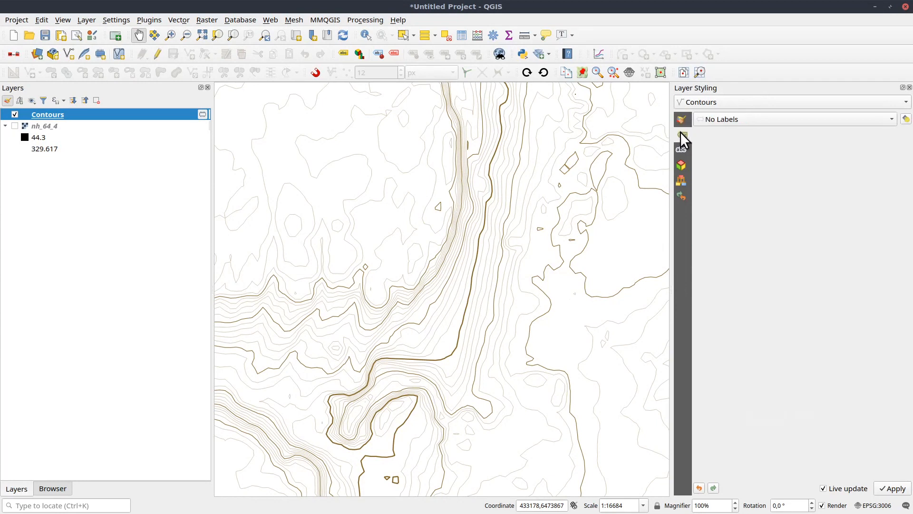
pyautogui.click(792, 119)
pyautogui.write('"ELE')
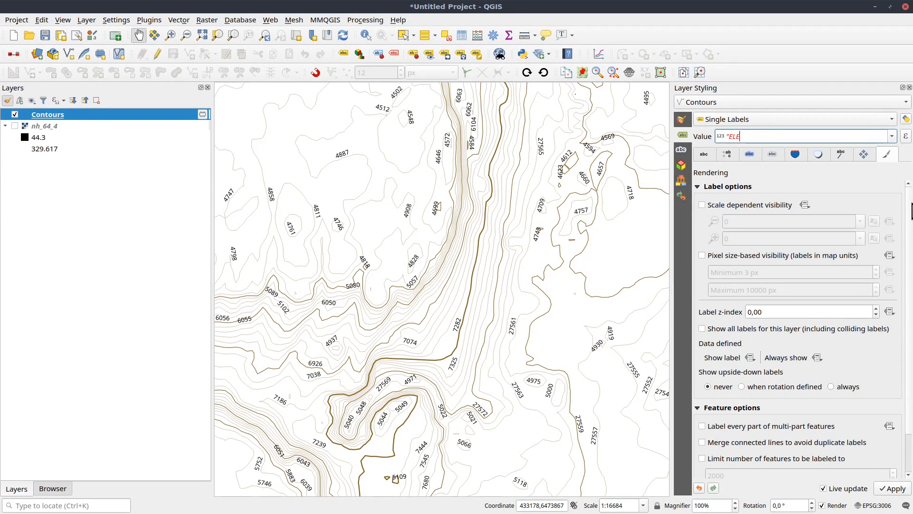
pyautogui.write('V"')
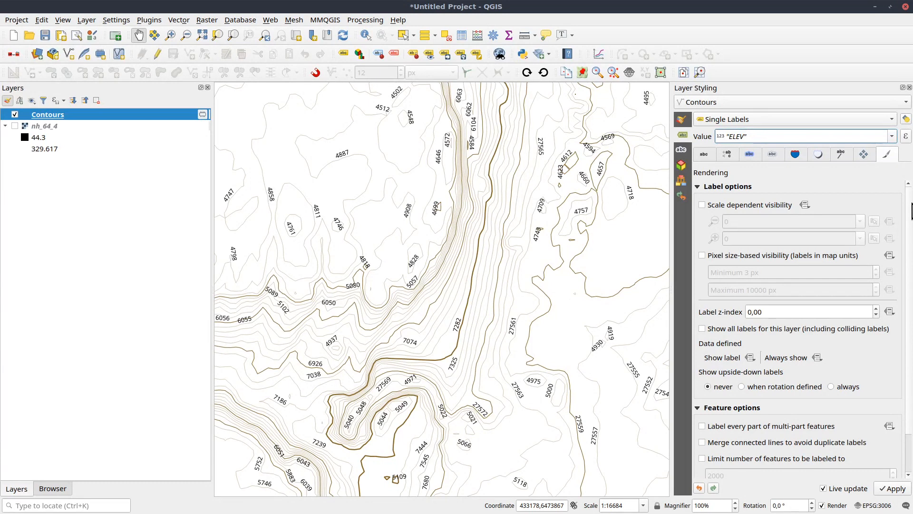
pyautogui.write('||')
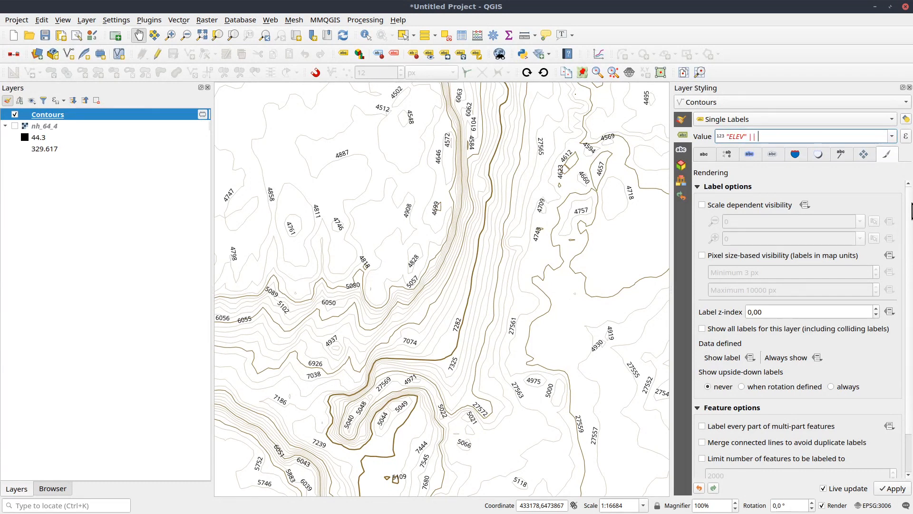
pyautogui.write("'")
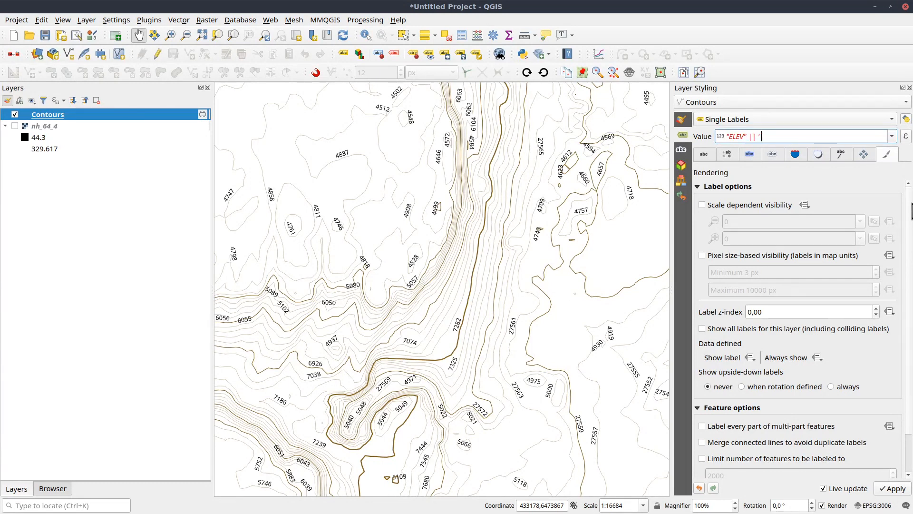
pyautogui.write('m')
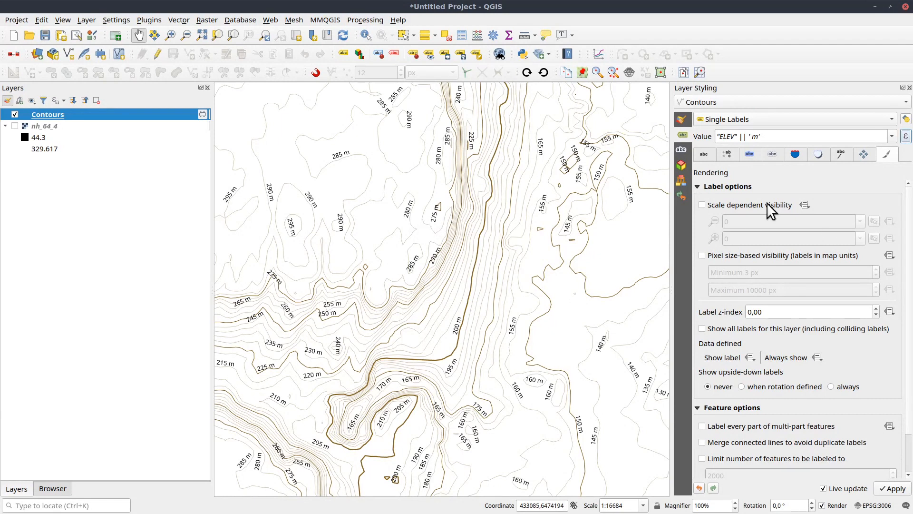
pyautogui.moveTo(859, 161)
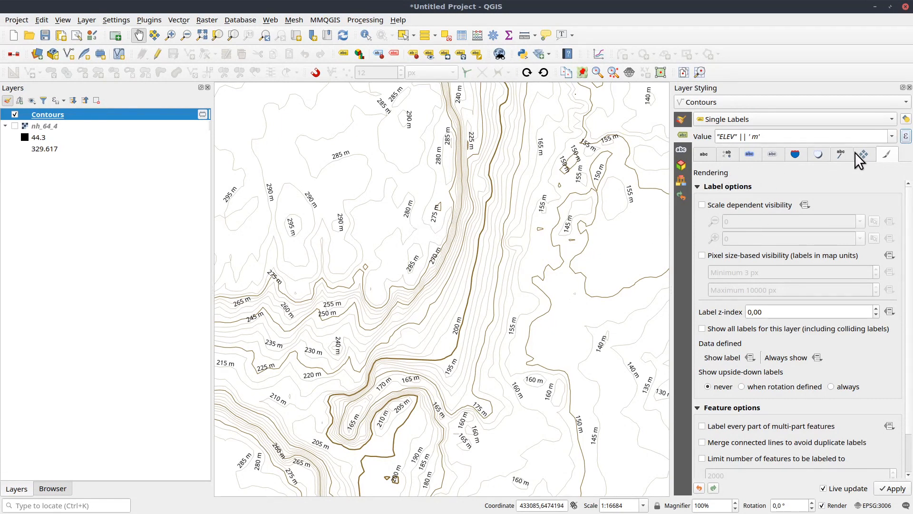
# Copy the contour lines' brown colour into the label text colour
pyautogui.click(704, 154)
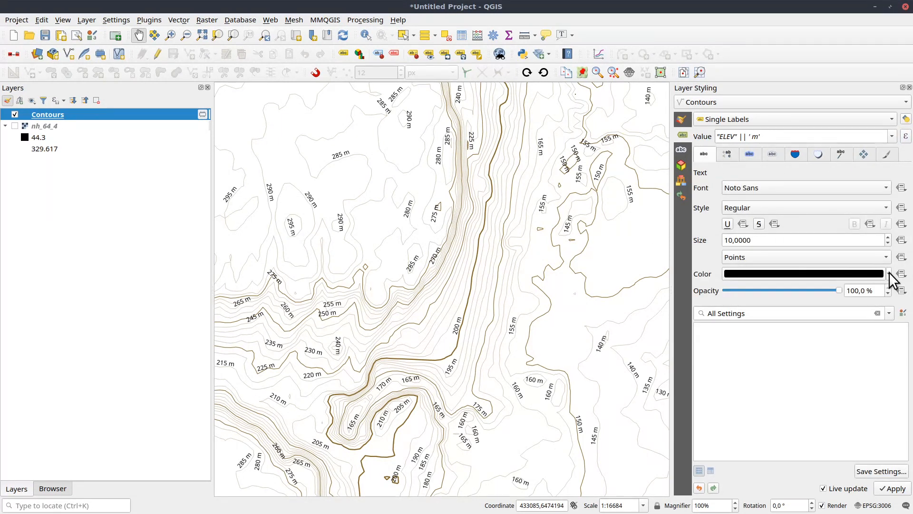
pyautogui.click(888, 273)
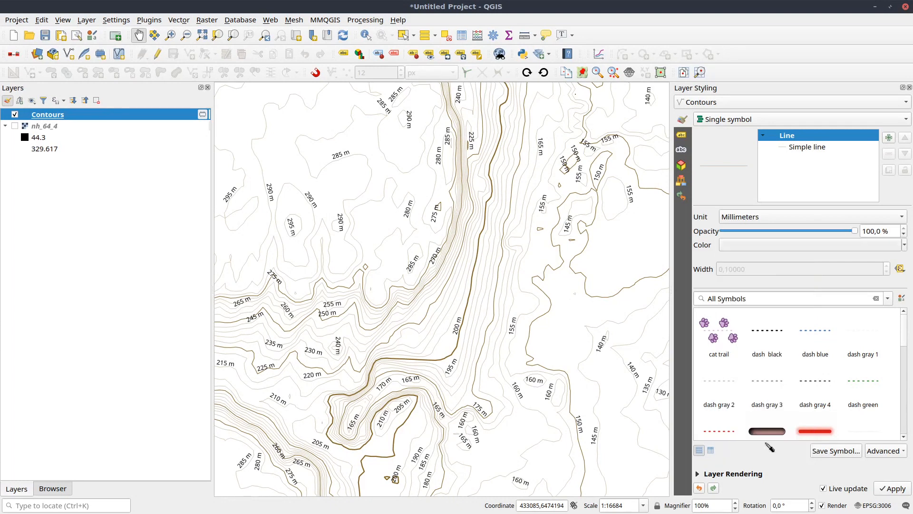
pyautogui.click(809, 244)
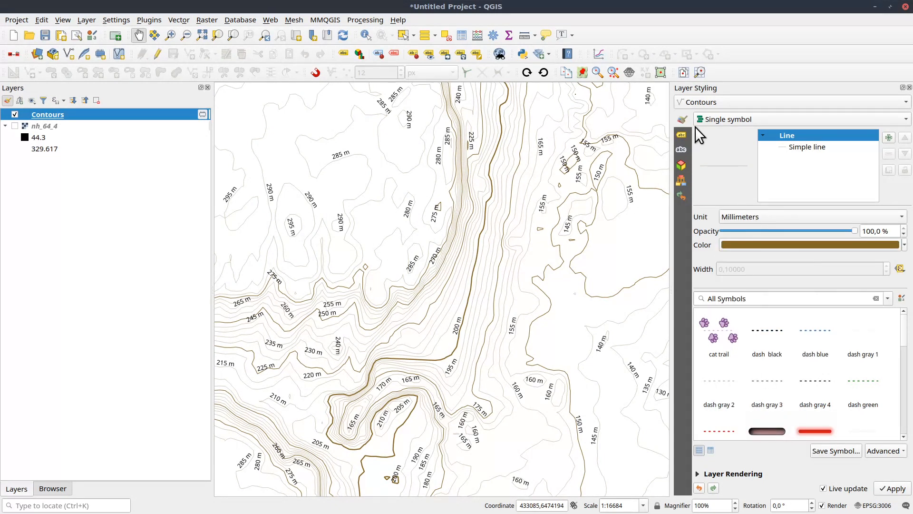
pyautogui.click(681, 134)
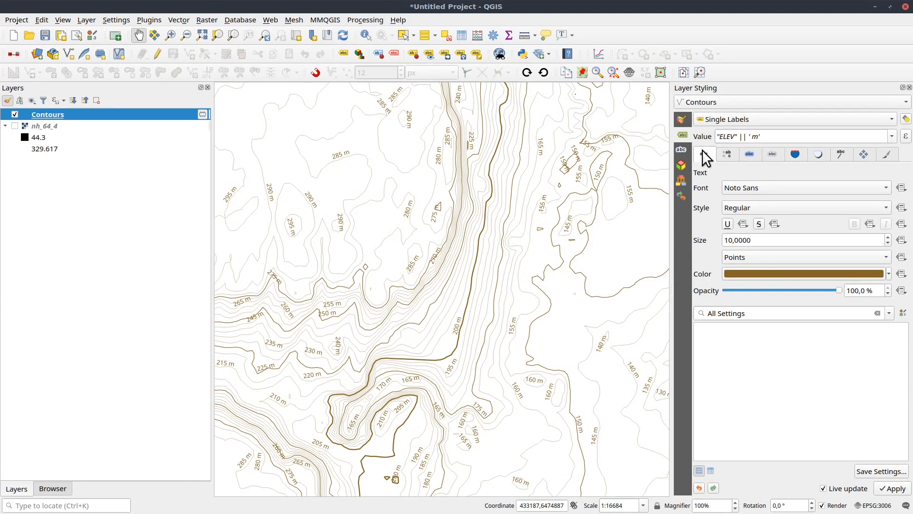
# Try Thin Italic, then set the label font style back to Regular
pyautogui.click(805, 208)
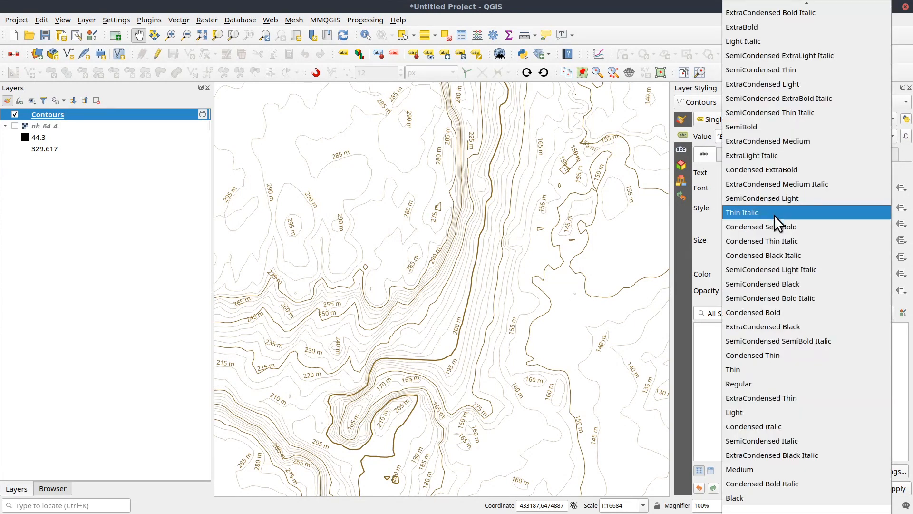
pyautogui.click(743, 212)
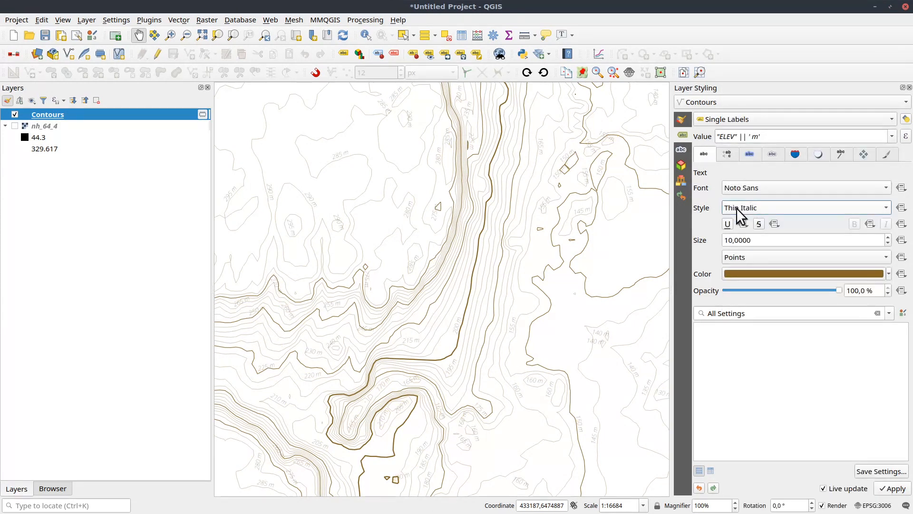
pyautogui.click(805, 207)
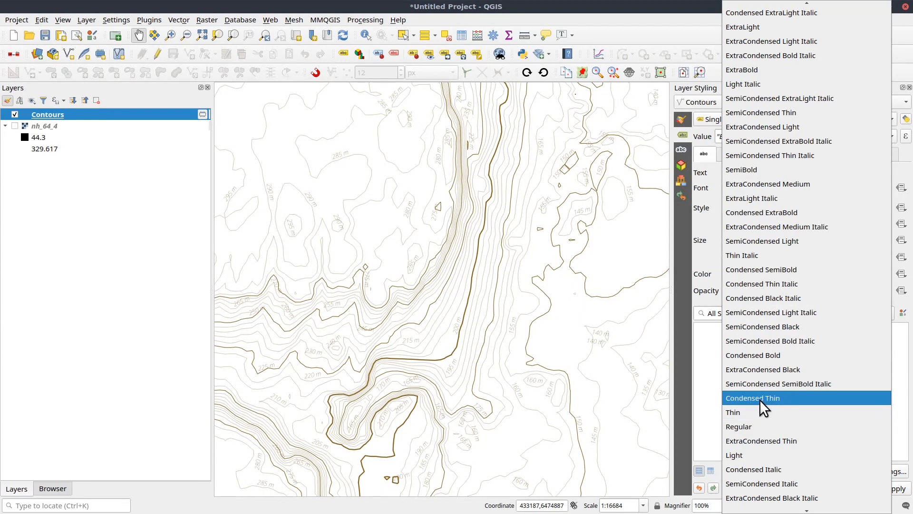
pyautogui.click(739, 426)
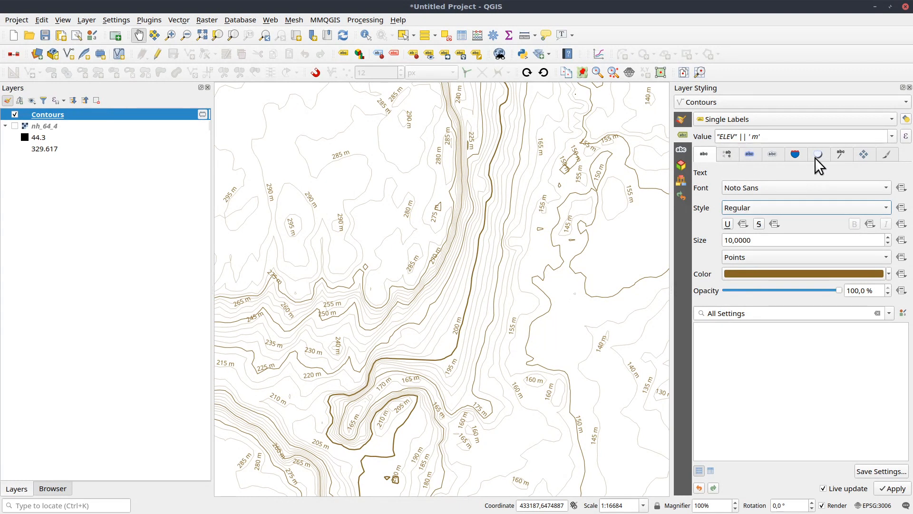
# Place labels curved along the contours, on the line rather than above it
pyautogui.click(864, 154)
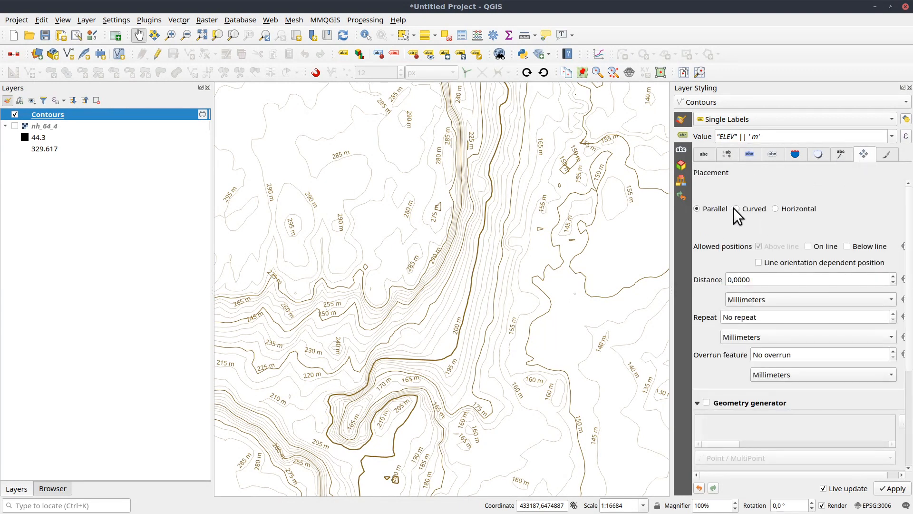
pyautogui.click(737, 208)
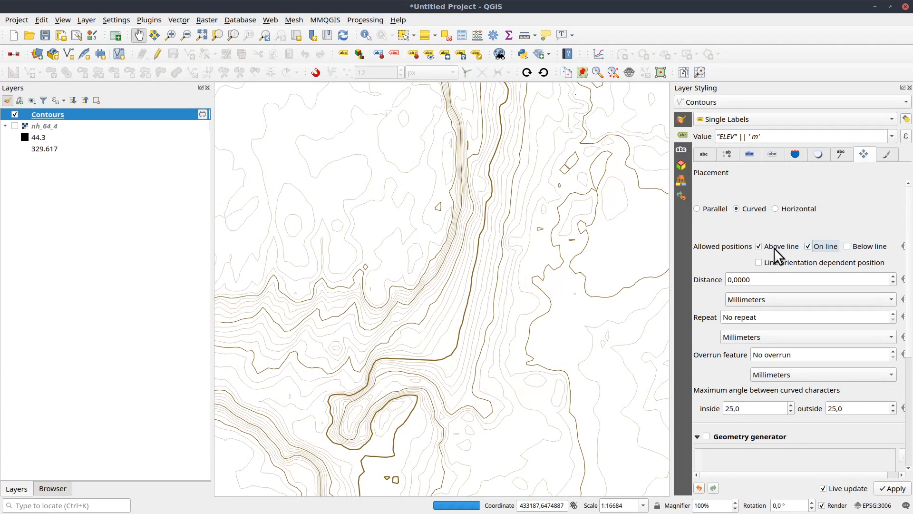
pyautogui.click(759, 246)
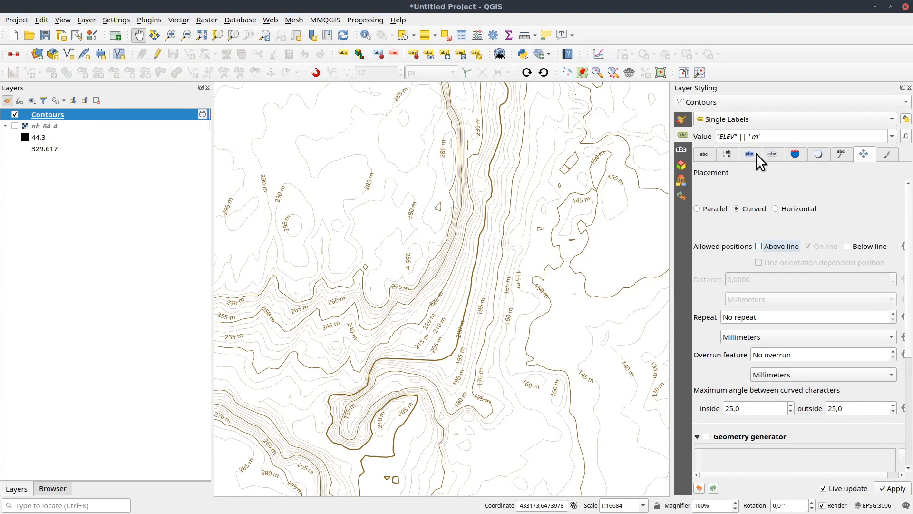
# Enable a label mask that hides the contour lines beneath labels
pyautogui.click(773, 154)
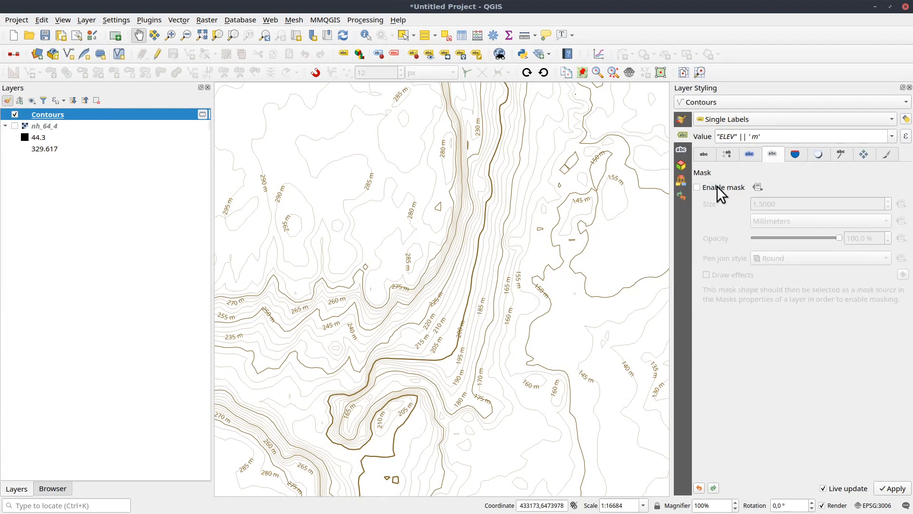
pyautogui.click(682, 150)
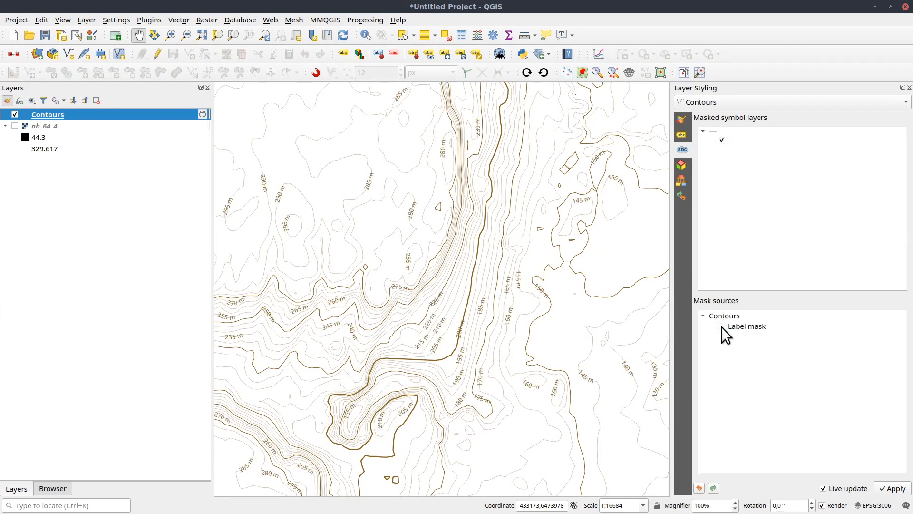
pyautogui.click(721, 327)
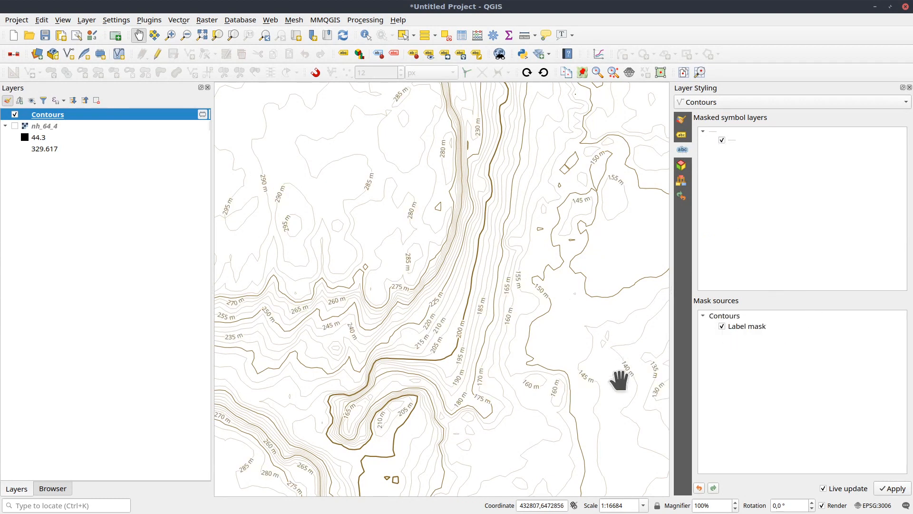
pyautogui.moveTo(619, 382); pyautogui.dragTo(390, 339)
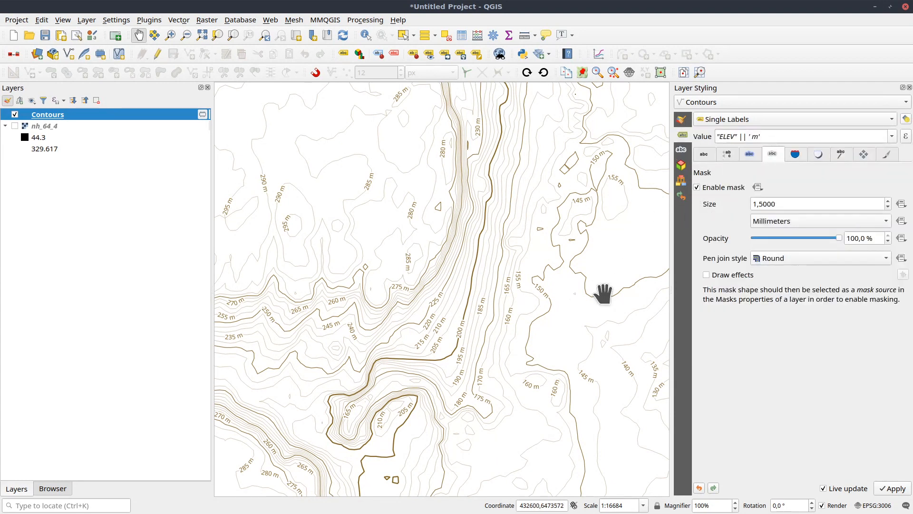
pyautogui.moveTo(603, 293); pyautogui.dragTo(579, 307)
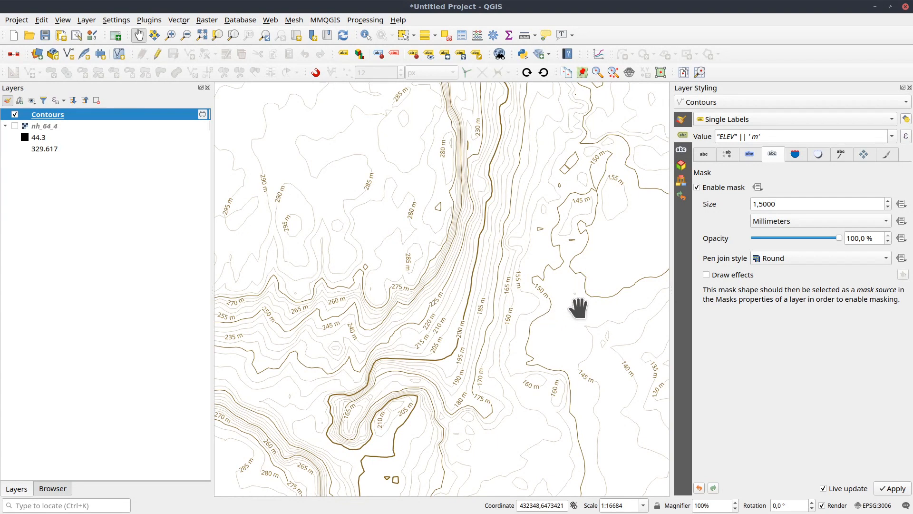
pyautogui.moveTo(901, 176)
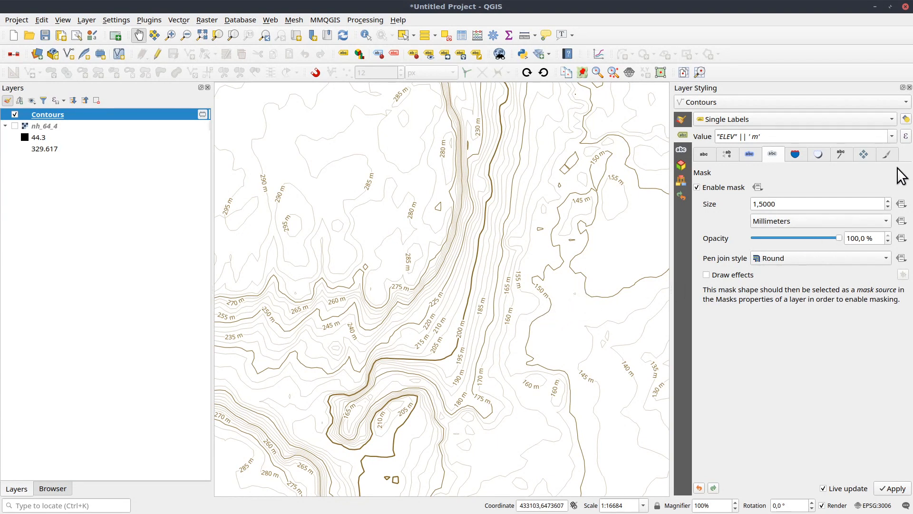
# Change the label expression to if("ELEV"%25=0, "ELEV" || ' m', '')
pyautogui.click(804, 137)
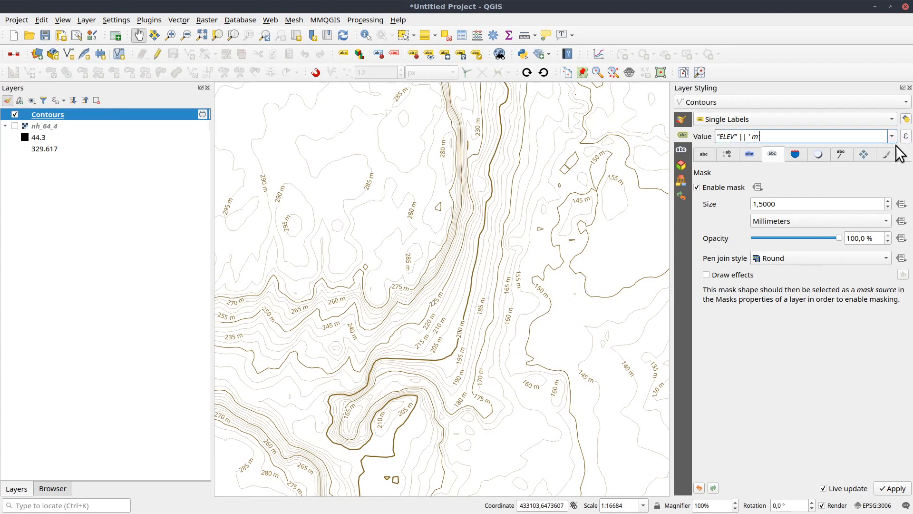
pyautogui.click(906, 136)
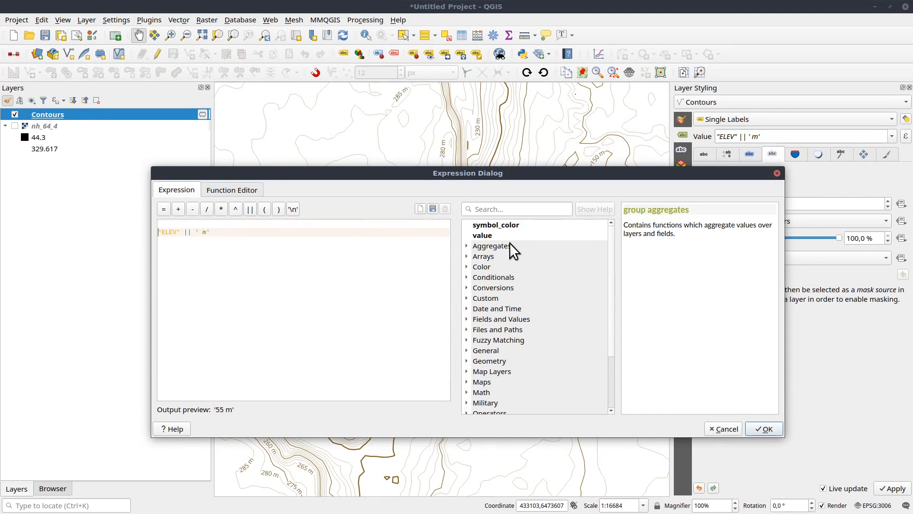
pyautogui.write('if("ELEV"%')
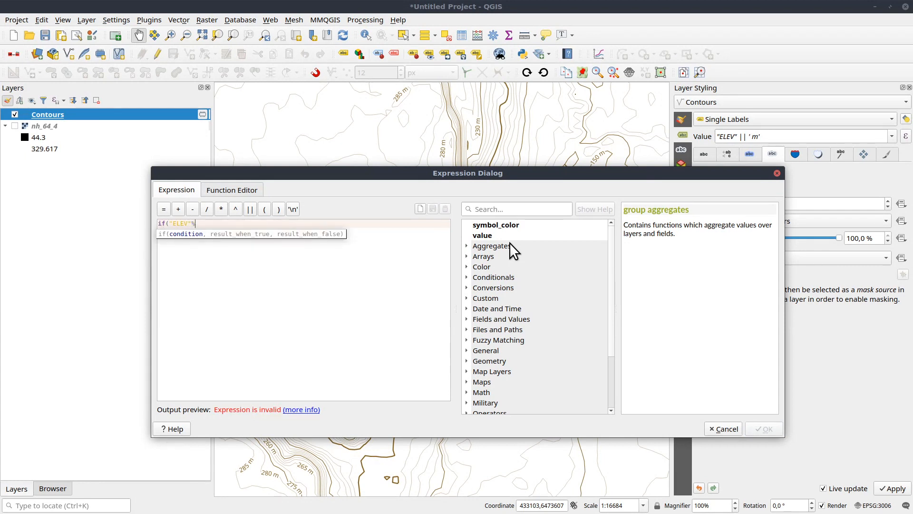
pyautogui.write('25=')
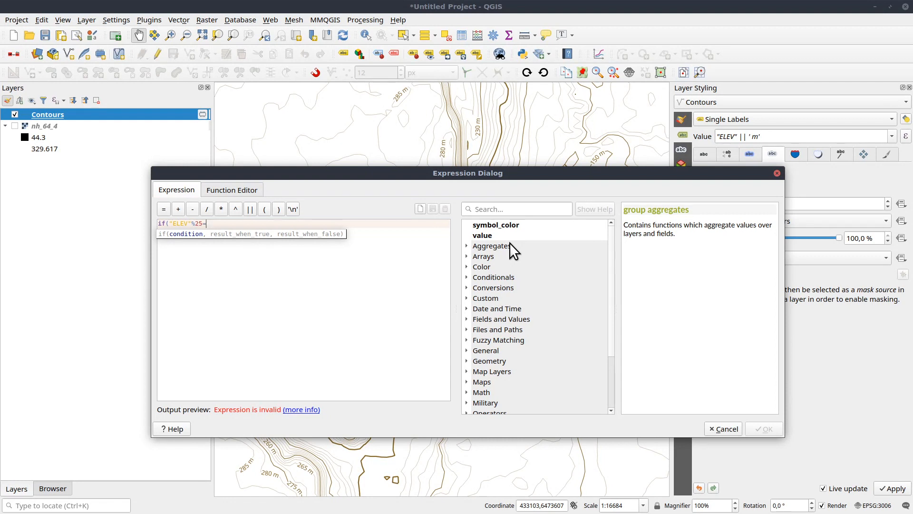
pyautogui.write('0,')
pyautogui.write('"ELEV" || \' m')
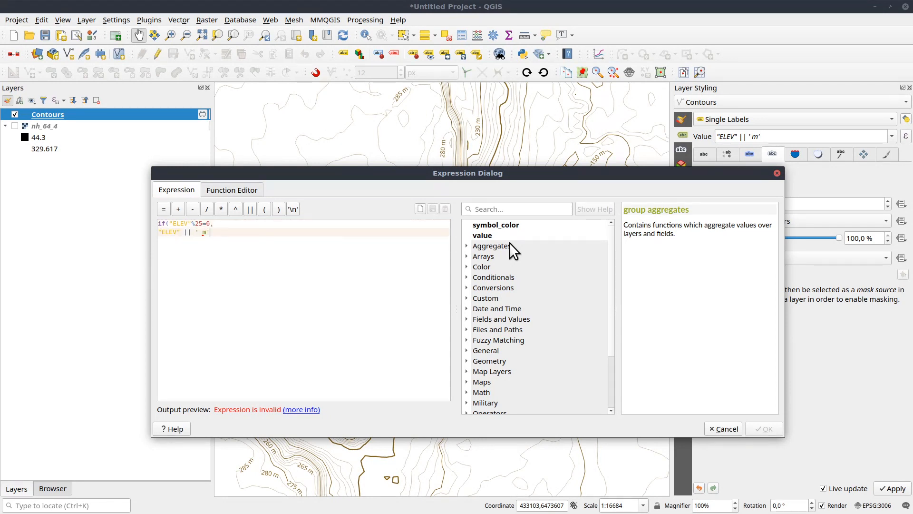
pyautogui.write('m')
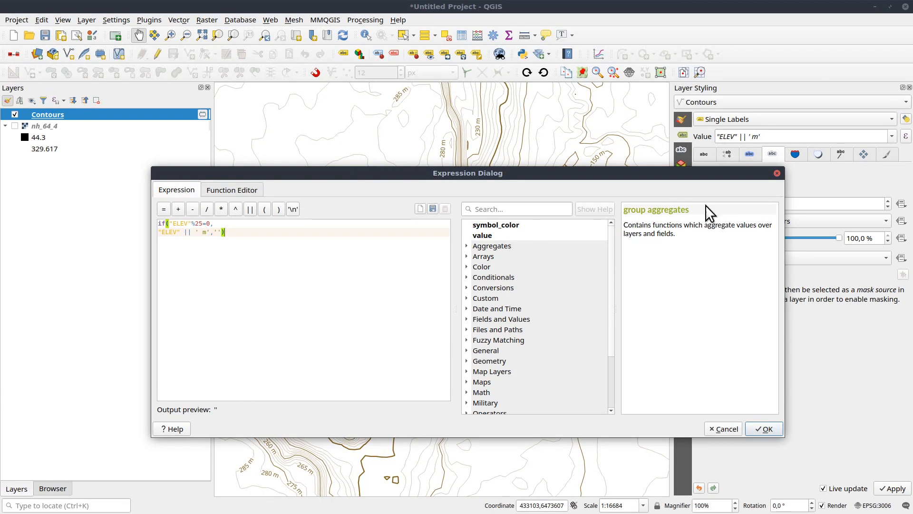
pyautogui.click(763, 428)
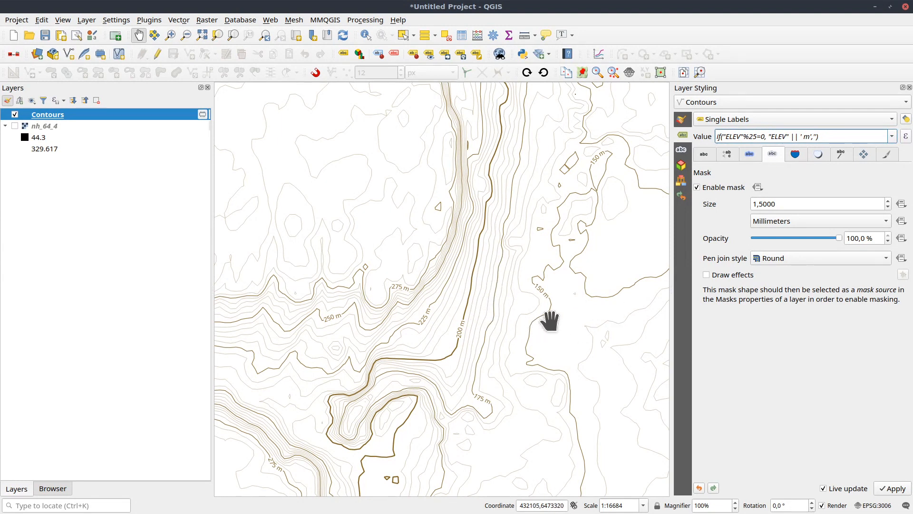
pyautogui.moveTo(679, 175)
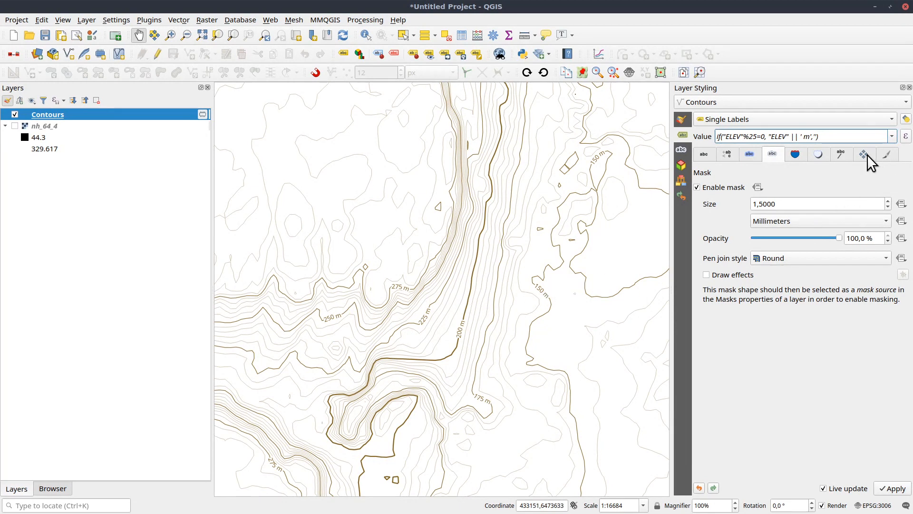
# Set the label repeat distance to 150 mm and check spacing across the map
pyautogui.click(886, 154)
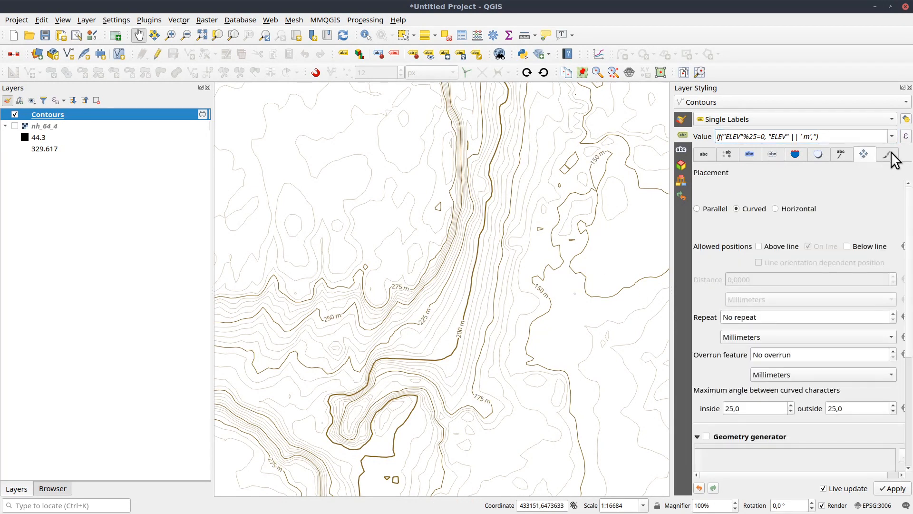
pyautogui.moveTo(887, 156)
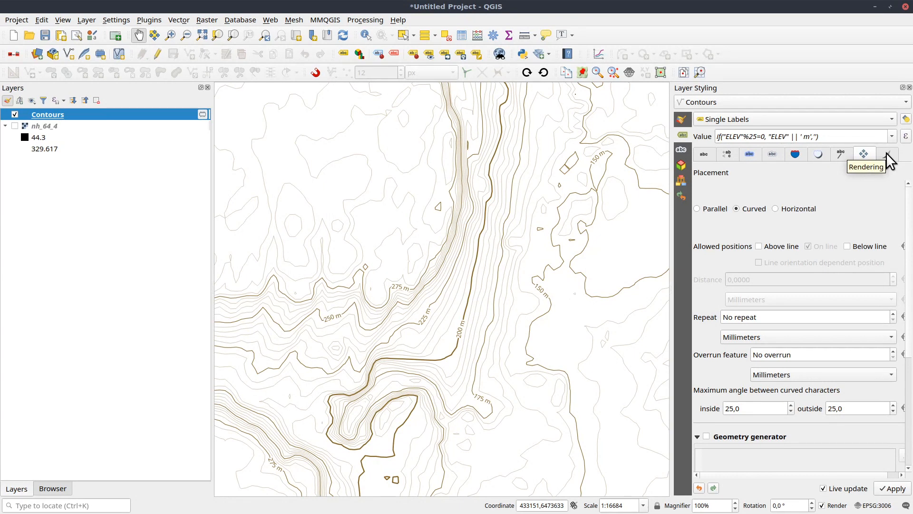
pyautogui.click(809, 317)
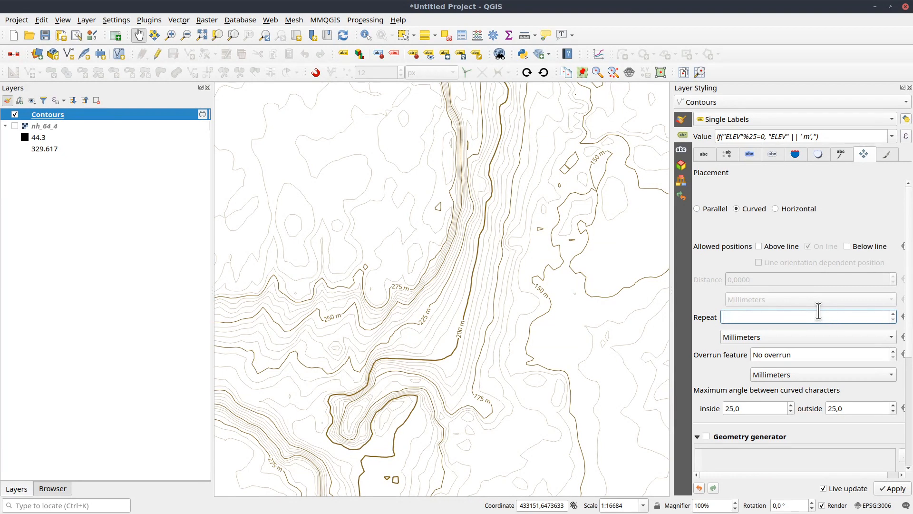
pyautogui.write('100')
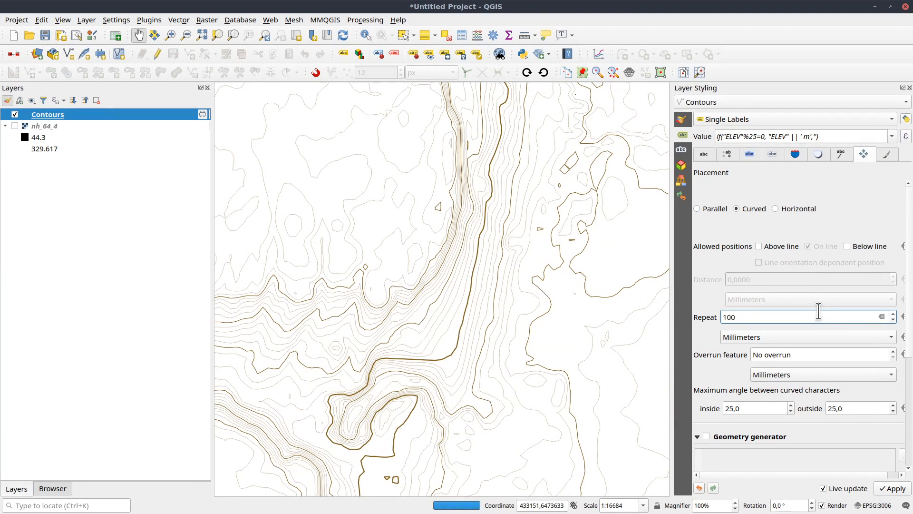
pyautogui.click(889, 488)
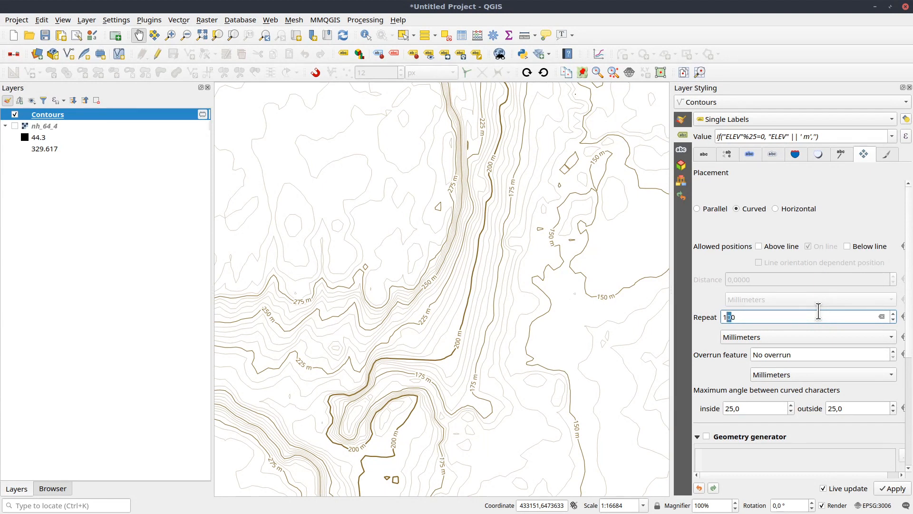
pyautogui.write('150')
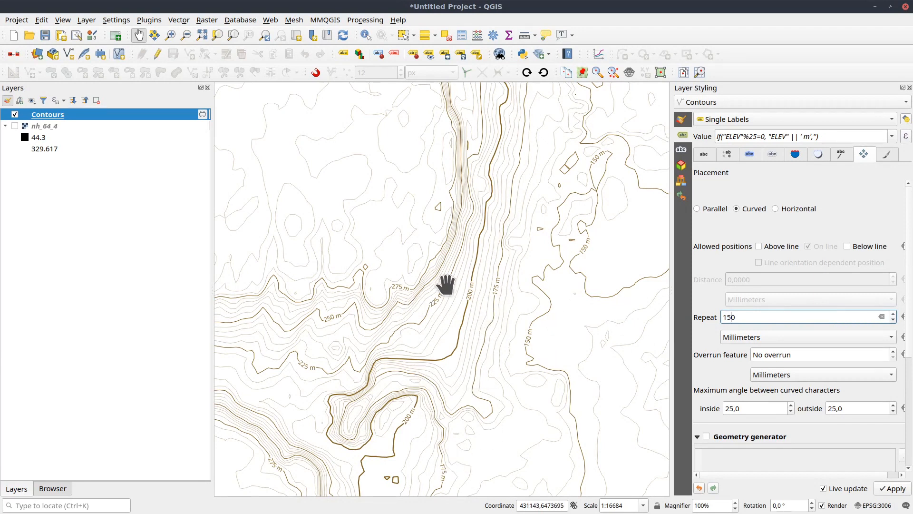
pyautogui.moveTo(446, 285); pyautogui.dragTo(356, 358)
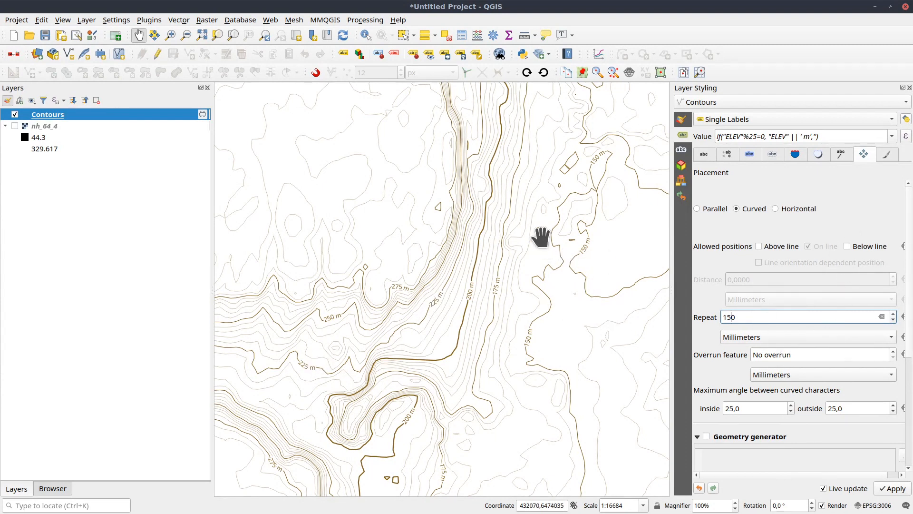
pyautogui.moveTo(542, 236); pyautogui.dragTo(480, 274)
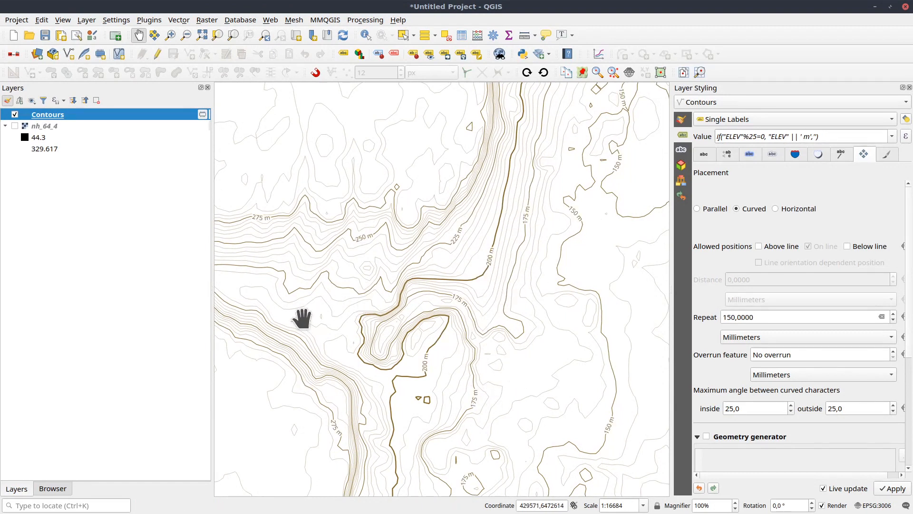
pyautogui.moveTo(302, 316); pyautogui.dragTo(489, 376)
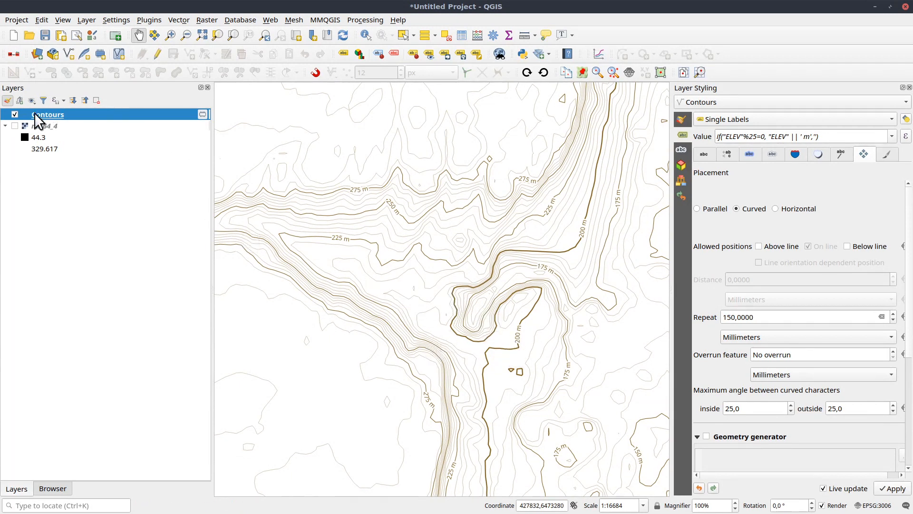
pyautogui.moveTo(41, 125)
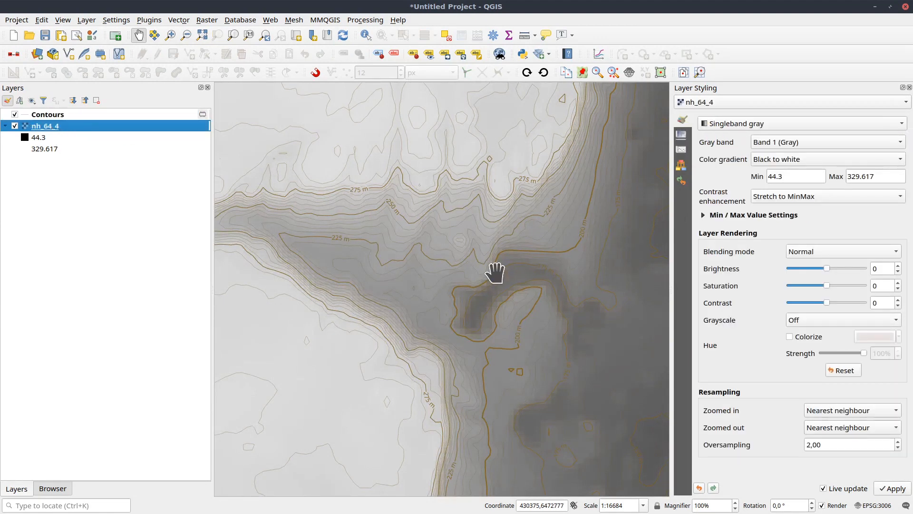
# Render nh_64_4 as Singleband pseudocolor and start creating a new colour ramp
pyautogui.click(800, 122)
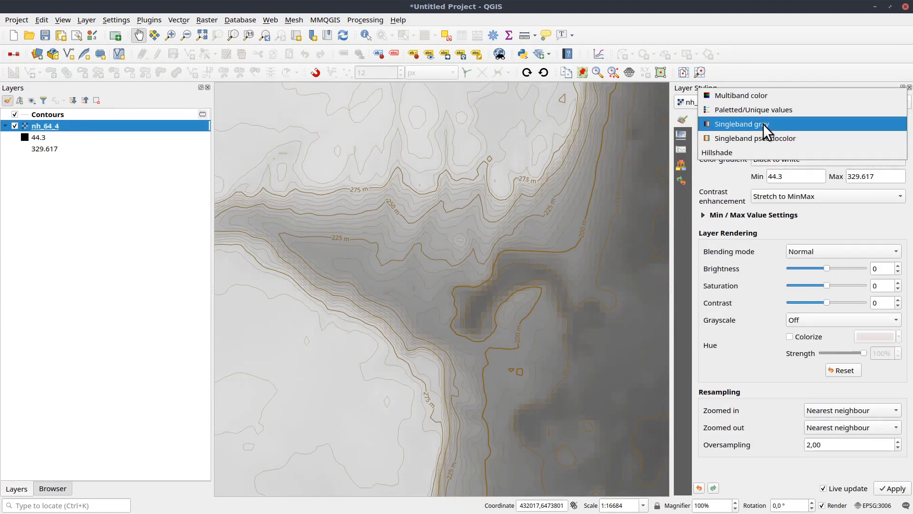
pyautogui.click(756, 138)
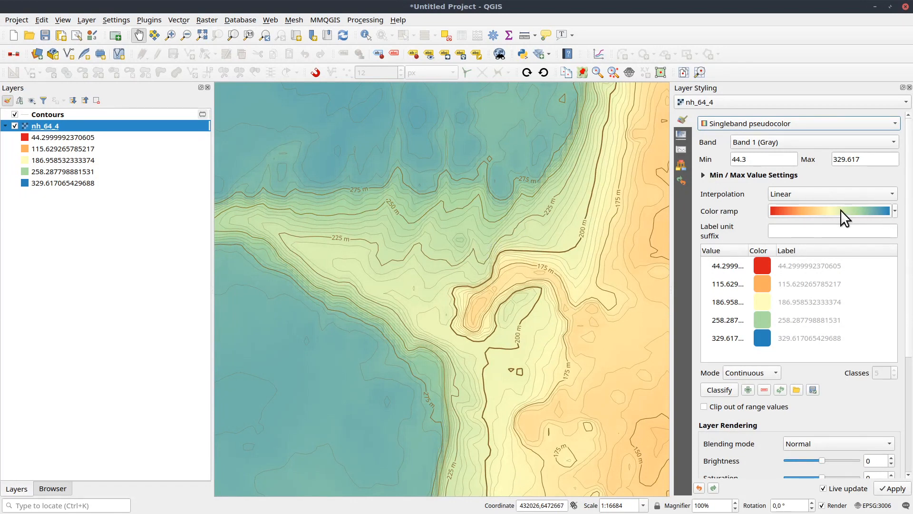
pyautogui.click(893, 211)
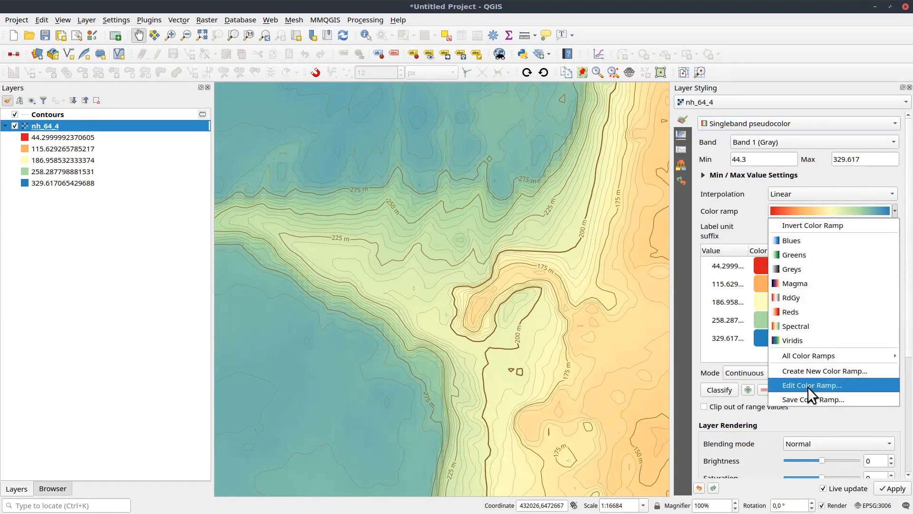
pyautogui.click(811, 384)
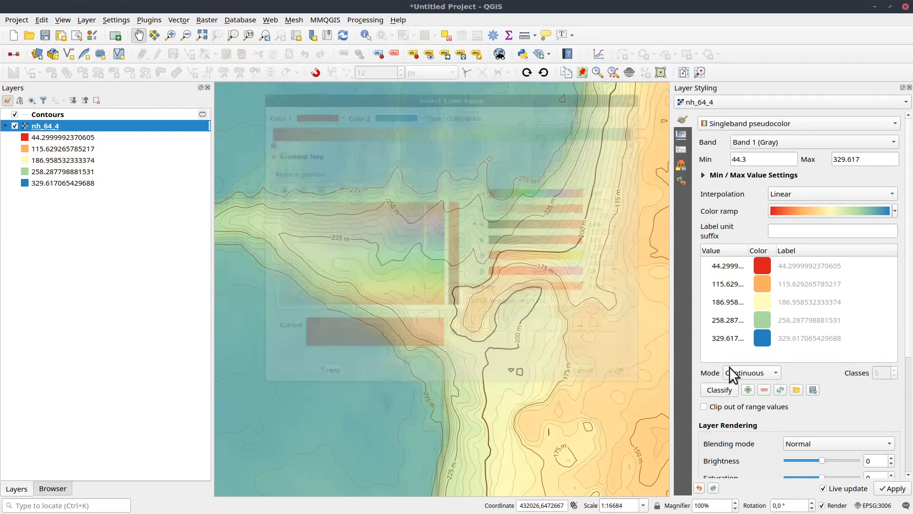
pyautogui.click(893, 211)
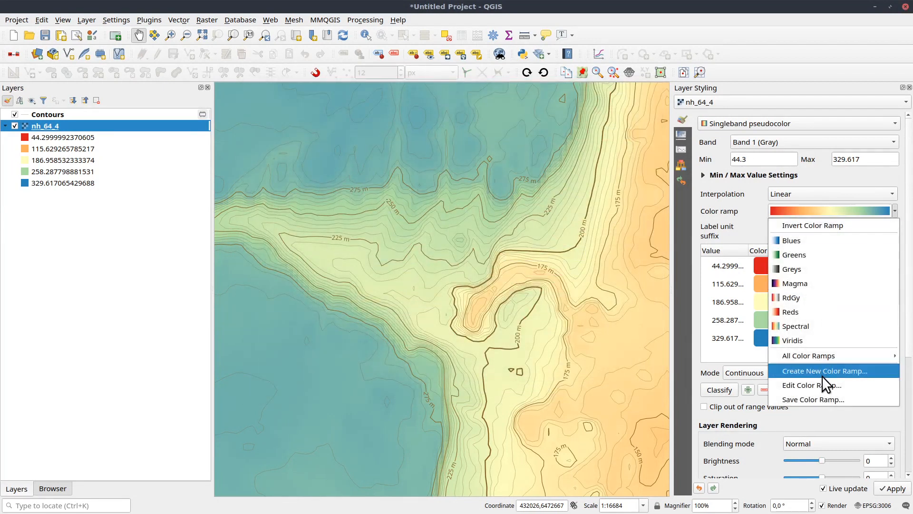
pyautogui.click(825, 371)
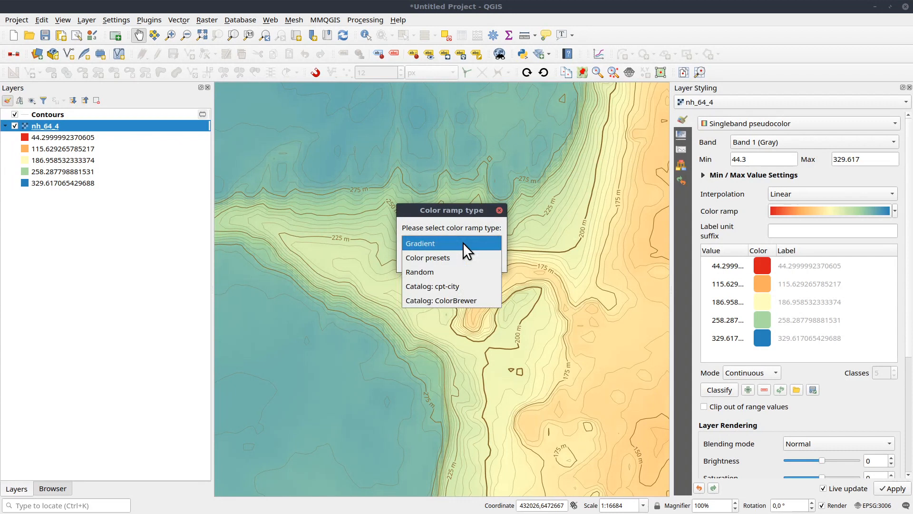
# Apply a green-to-tan cpt-city Topography palette as the nh_64_4 colour ramp
pyautogui.click(433, 286)
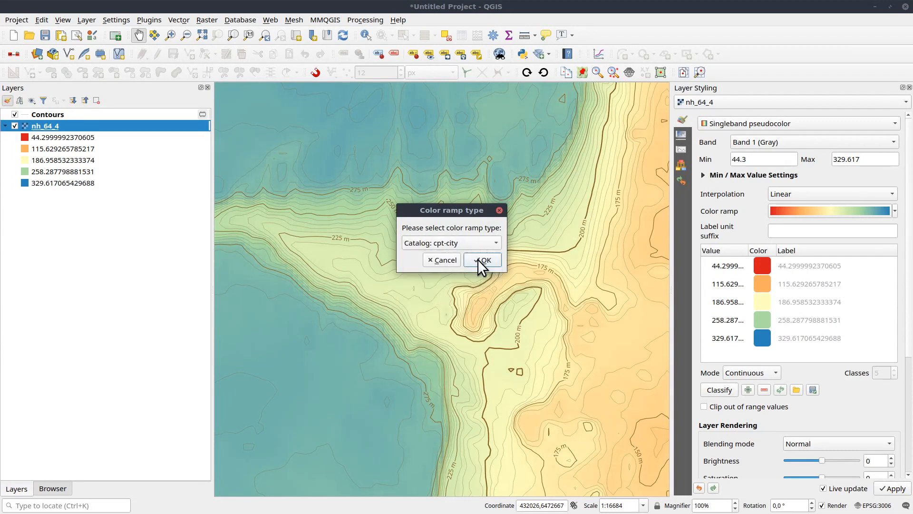
pyautogui.click(481, 259)
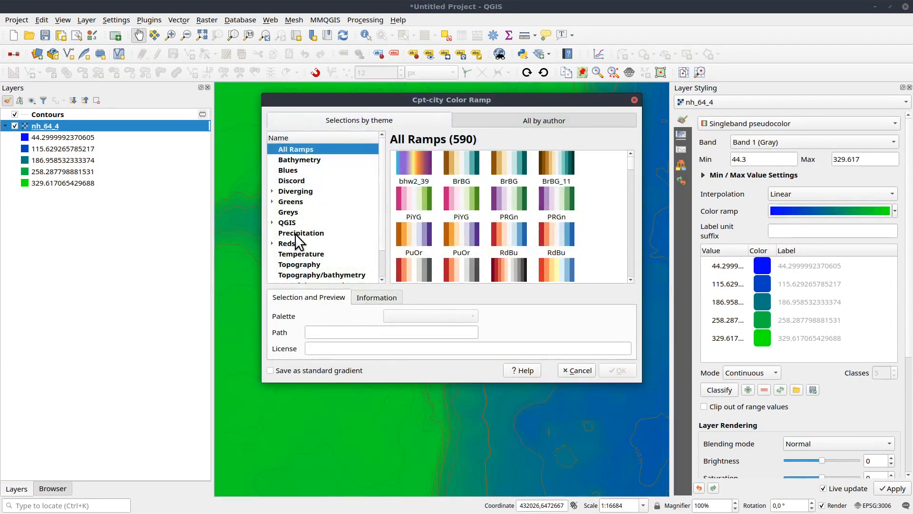
pyautogui.click(299, 264)
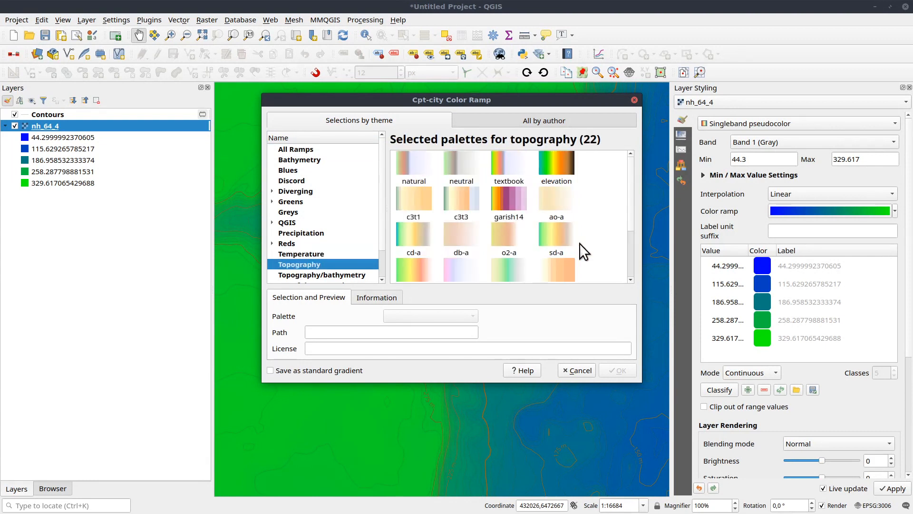
pyautogui.click(616, 370)
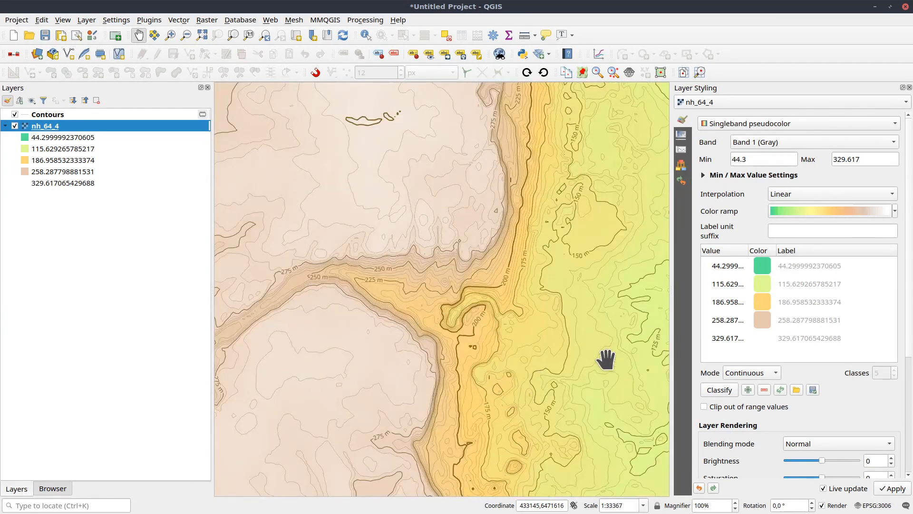
pyautogui.moveTo(606, 358); pyautogui.dragTo(326, 149)
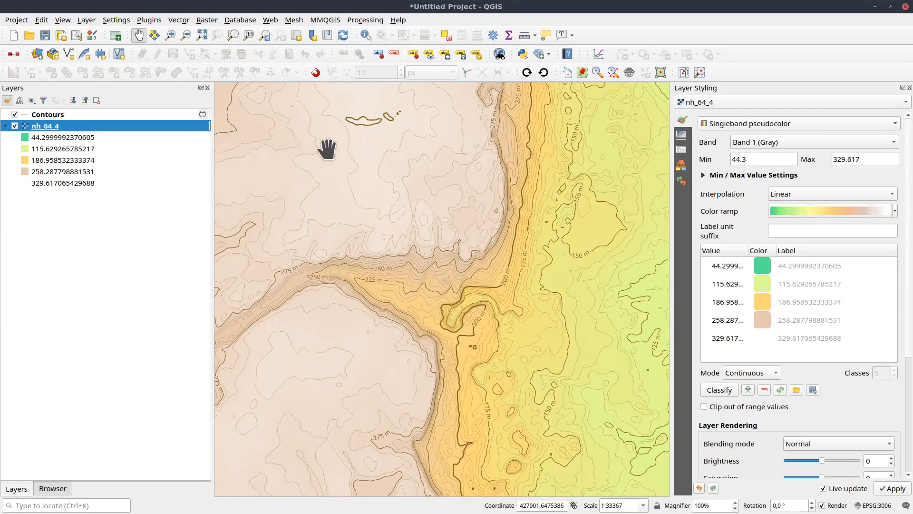
pyautogui.moveTo(348, 159)
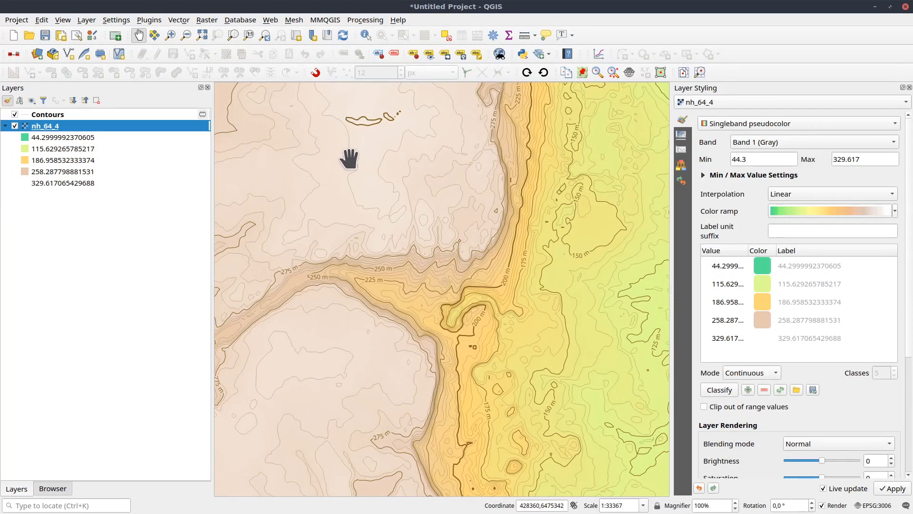
pyautogui.moveTo(348, 159); pyautogui.dragTo(606, 325)
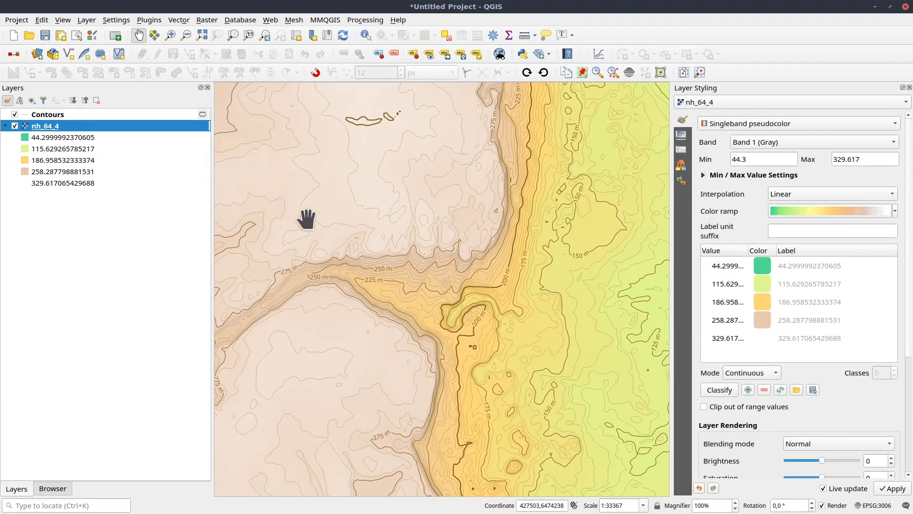
pyautogui.moveTo(306, 218); pyautogui.dragTo(463, 381)
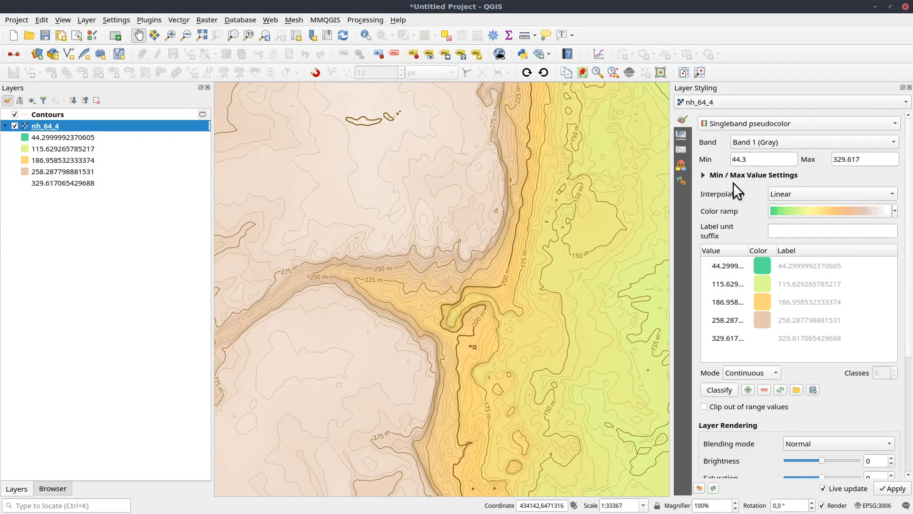
# Glance at raster Transparency, then switch to the Contours layer's Labels settings
pyautogui.click(680, 134)
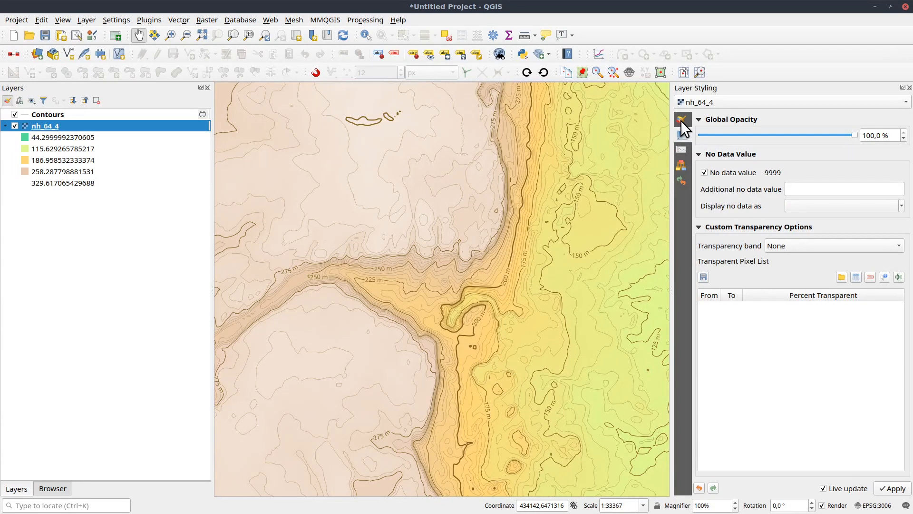
pyautogui.click(680, 120)
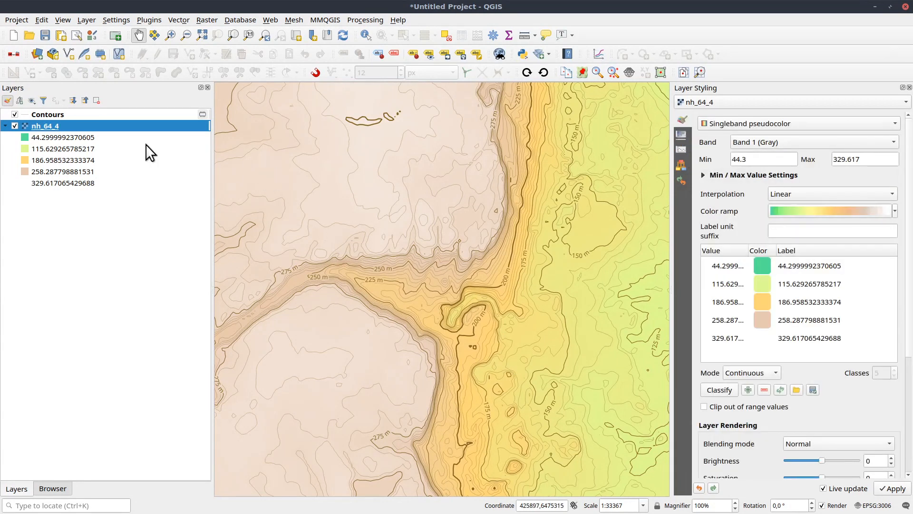
pyautogui.click(48, 114)
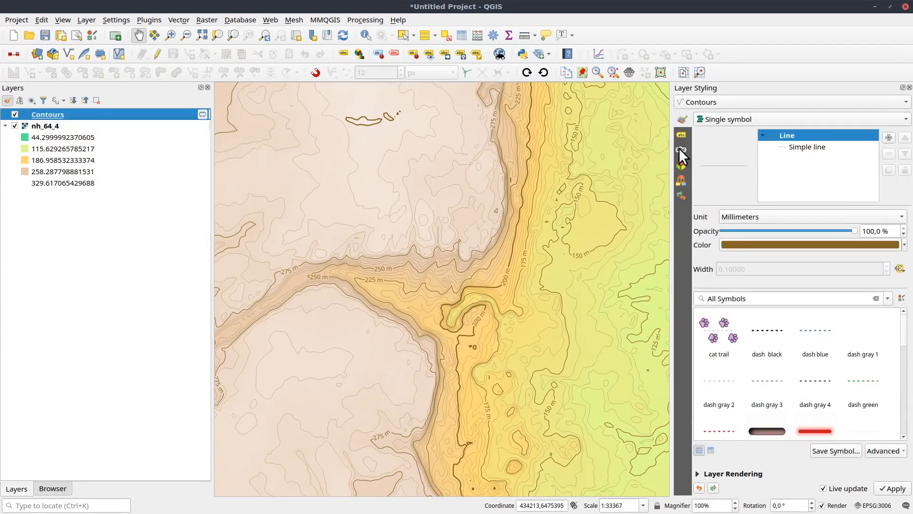
pyautogui.click(681, 134)
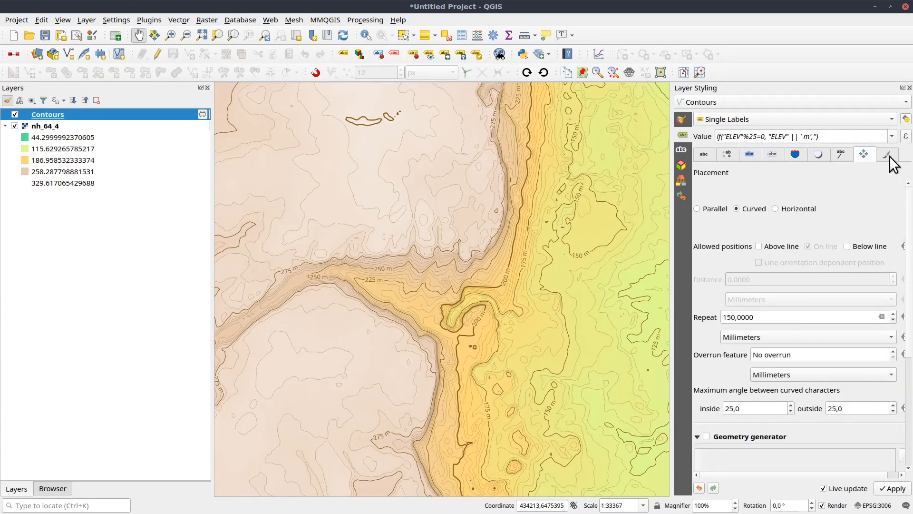
# Set 'Show upside-down labels' to always and pan around checking contour label orientation
pyautogui.click(887, 154)
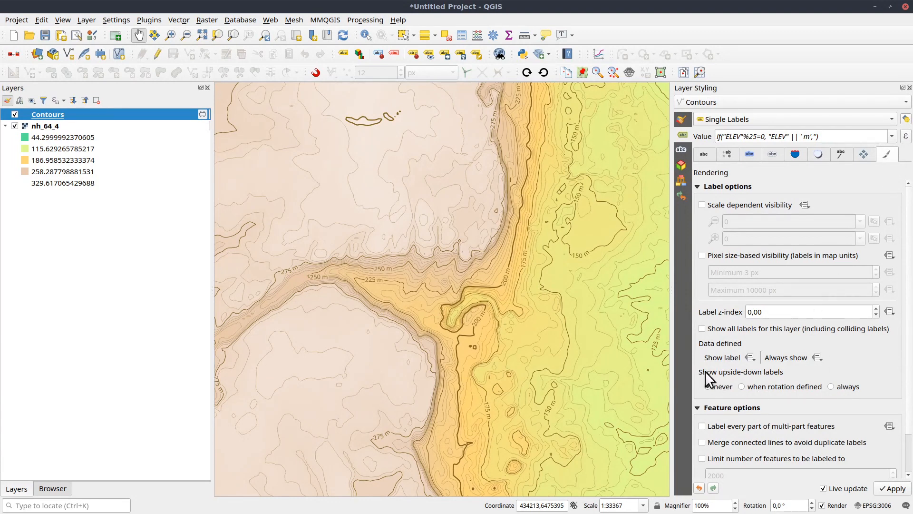
pyautogui.click(708, 387)
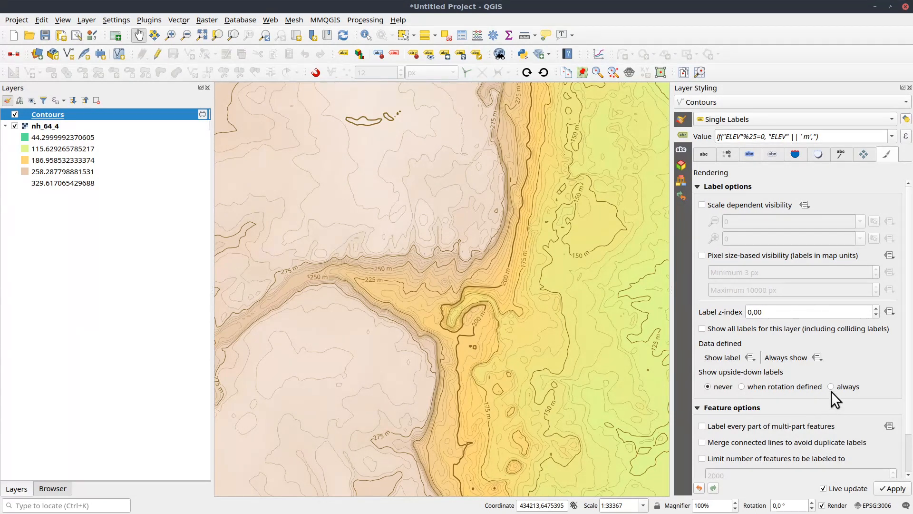
pyautogui.click(831, 387)
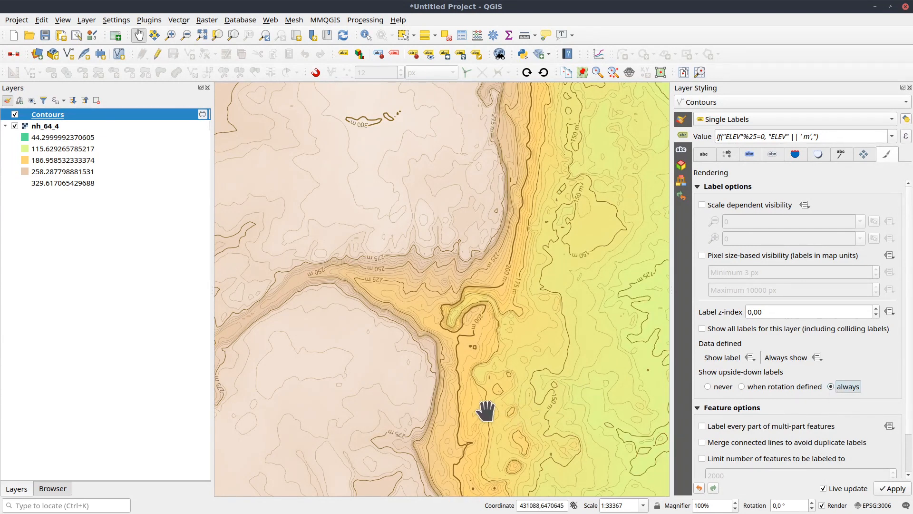
pyautogui.moveTo(485, 410); pyautogui.dragTo(493, 290)
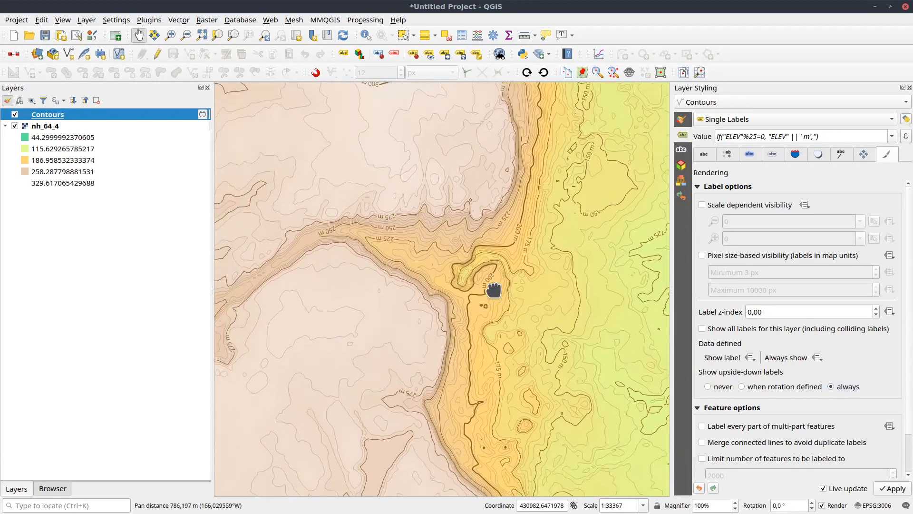
pyautogui.moveTo(492, 290); pyautogui.dragTo(448, 335)
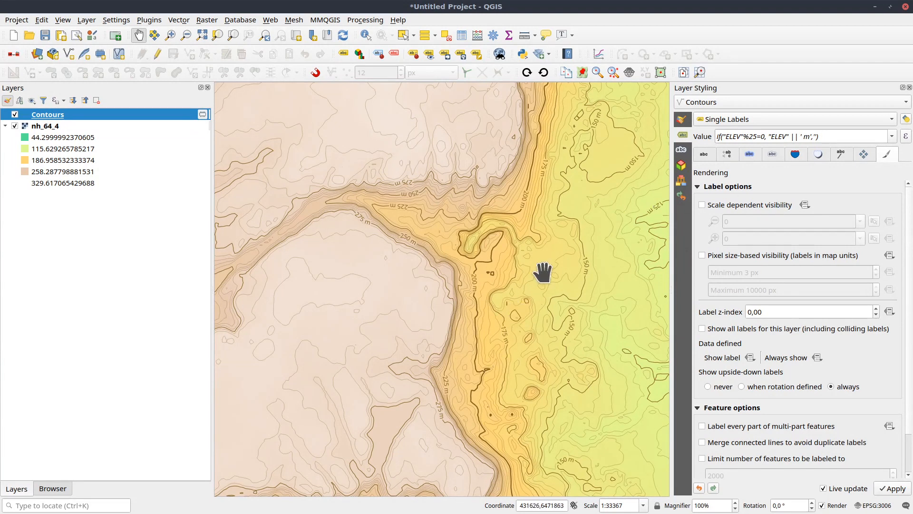
pyautogui.moveTo(542, 272); pyautogui.dragTo(446, 239)
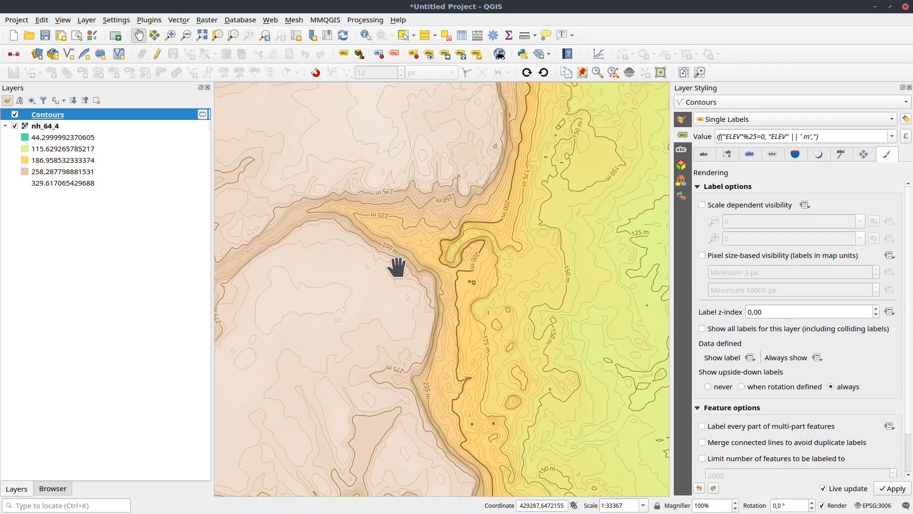
pyautogui.moveTo(397, 265); pyautogui.dragTo(460, 352)
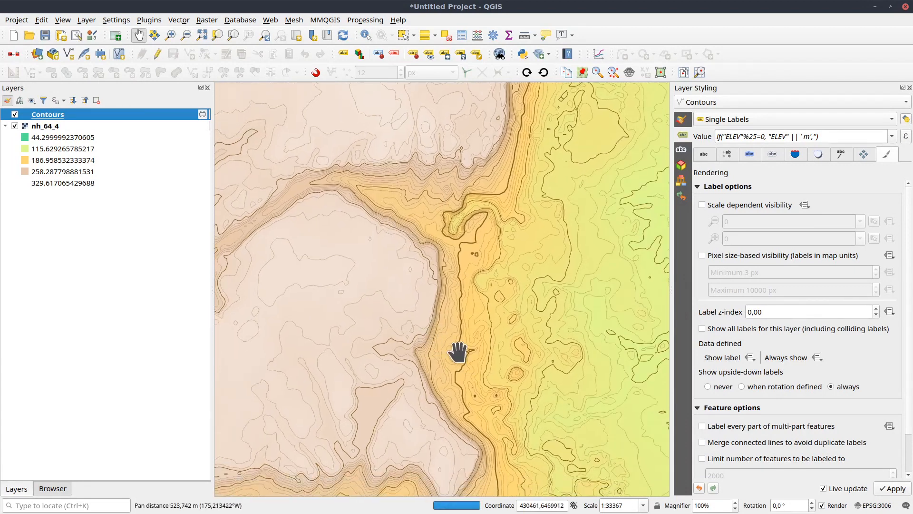
pyautogui.moveTo(459, 352); pyautogui.dragTo(502, 198)
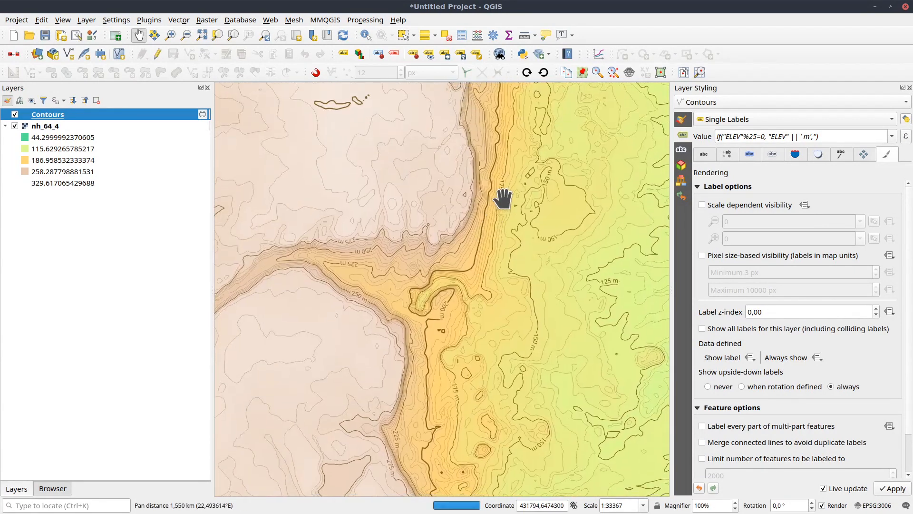
pyautogui.moveTo(501, 198); pyautogui.dragTo(568, 306)
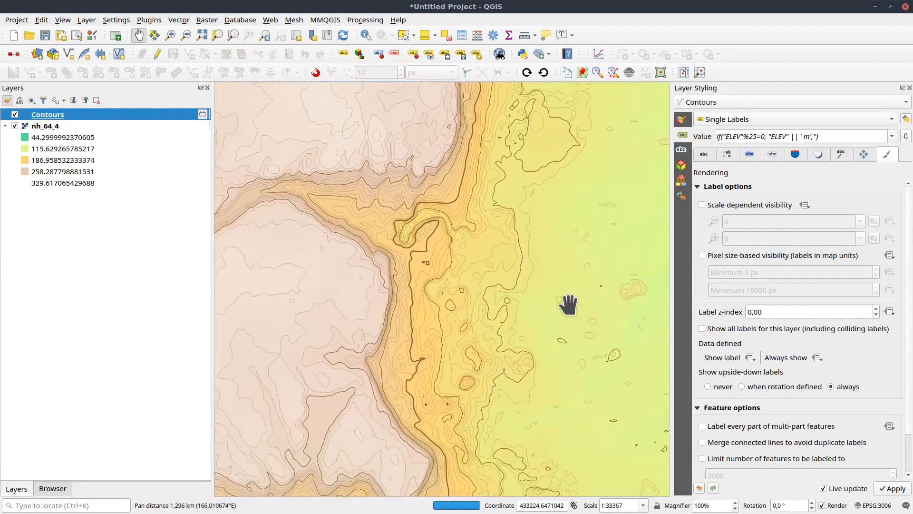
pyautogui.moveTo(568, 303); pyautogui.dragTo(530, 346)
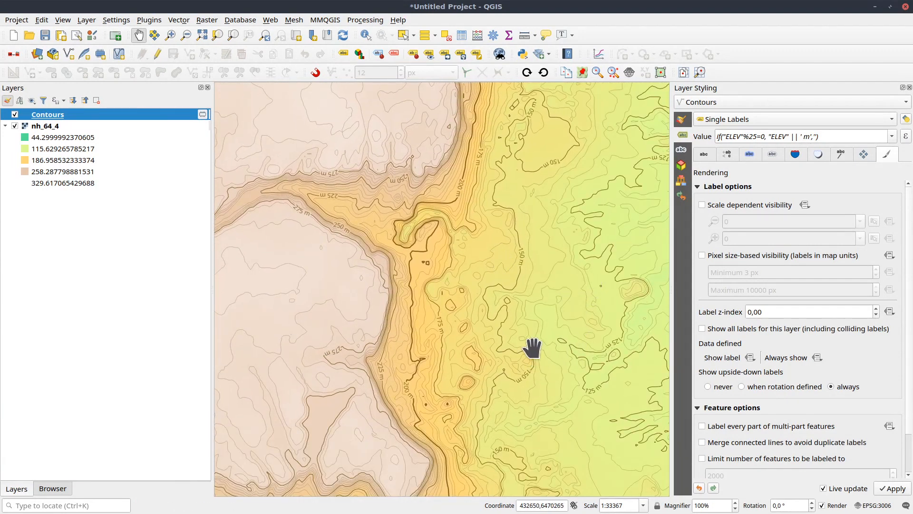
pyautogui.moveTo(531, 347); pyautogui.dragTo(615, 384)
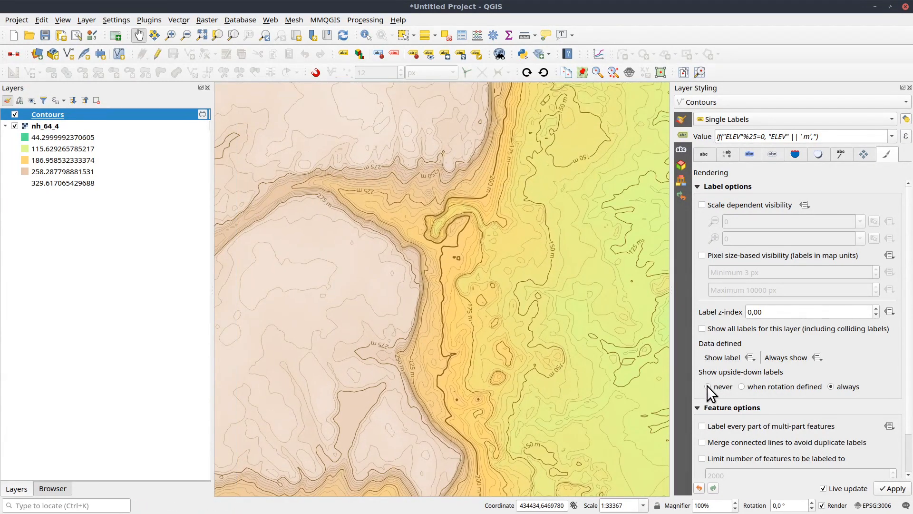
# Switch upside-down labels to never, back to always, then view Placement settings
pyautogui.click(703, 387)
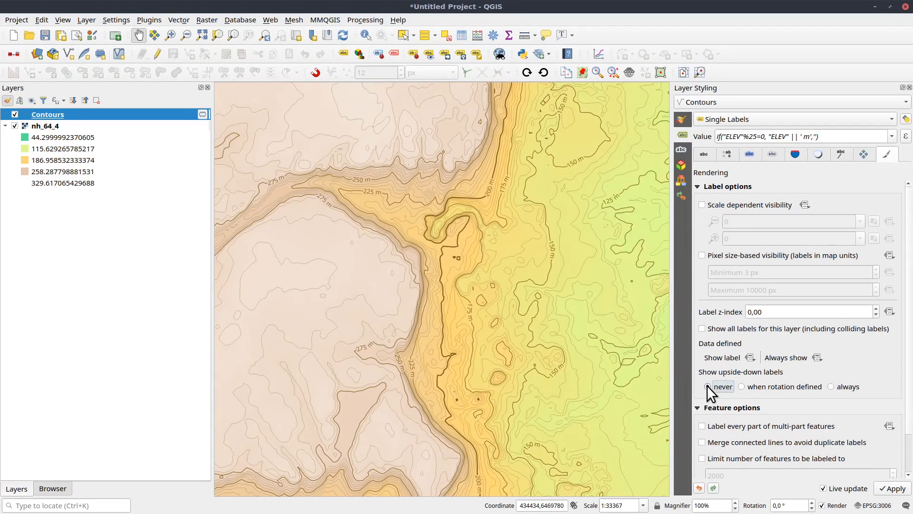
pyautogui.click(830, 386)
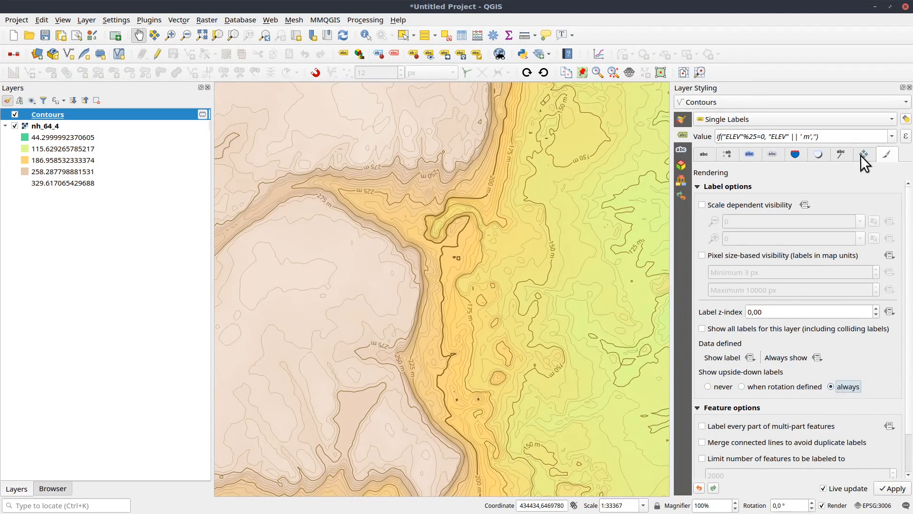
pyautogui.click(864, 154)
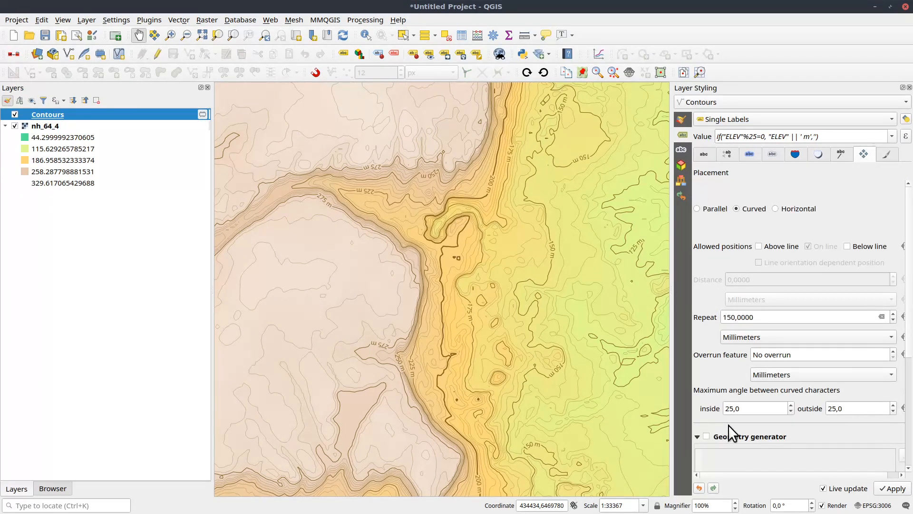
# Enable a LineString label geometry generator with expression reverse($geometry)
pyautogui.scroll(-3)
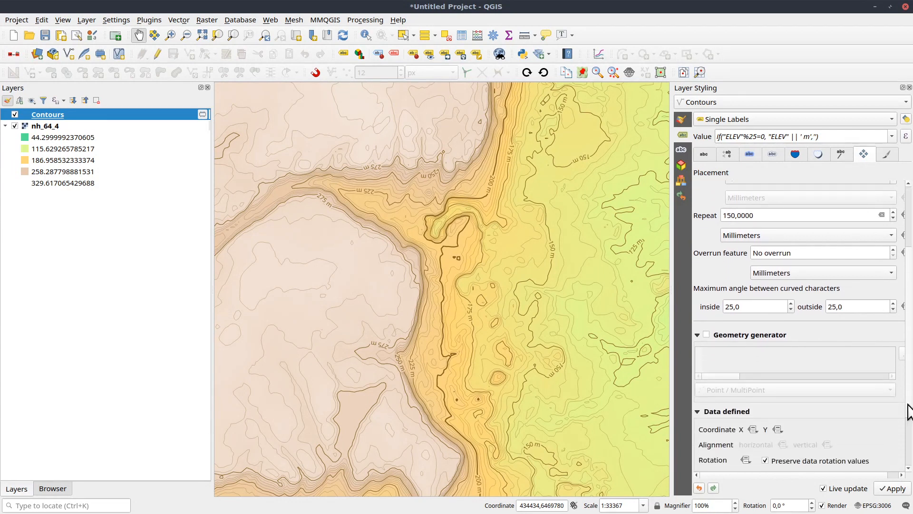
pyautogui.click(706, 254)
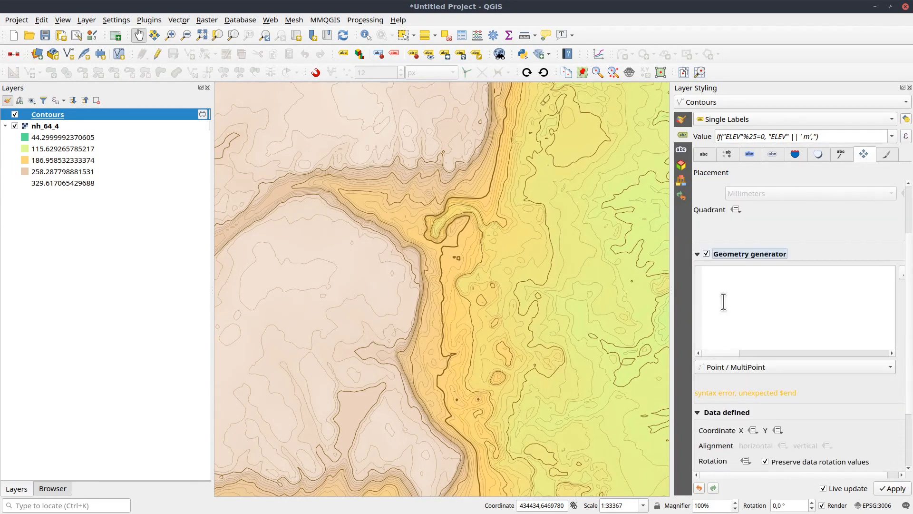
pyautogui.click(794, 366)
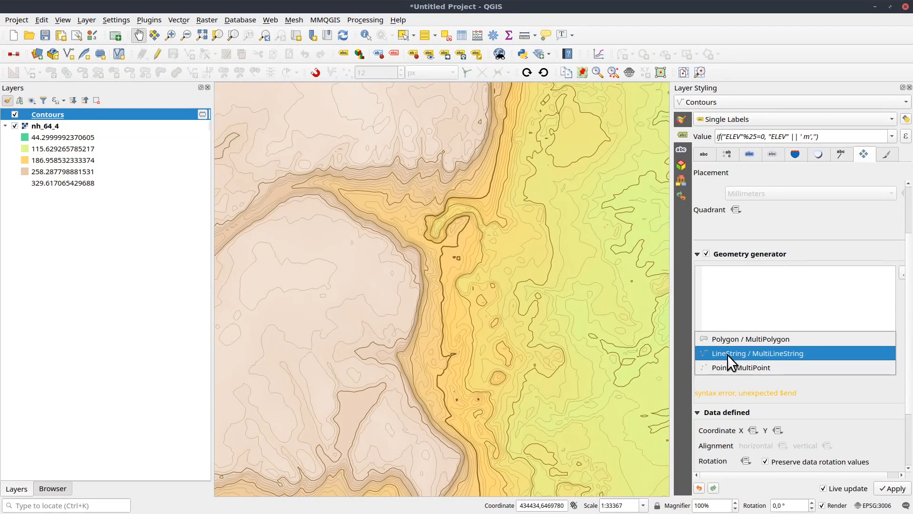
pyautogui.click(757, 353)
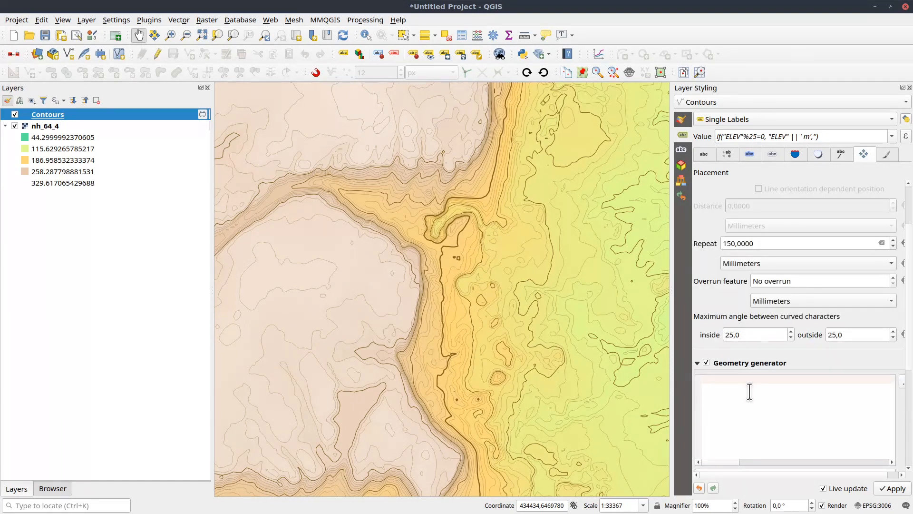
pyautogui.write('$geometry')
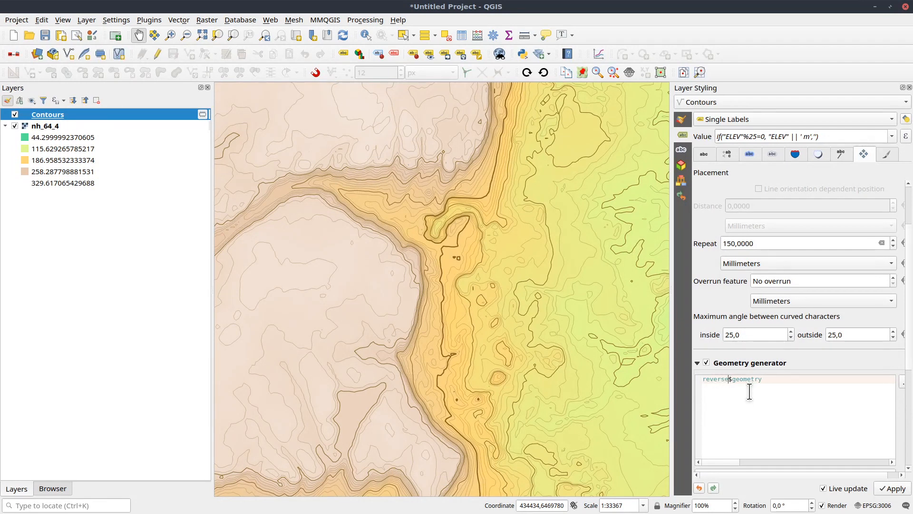
pyautogui.write('()')
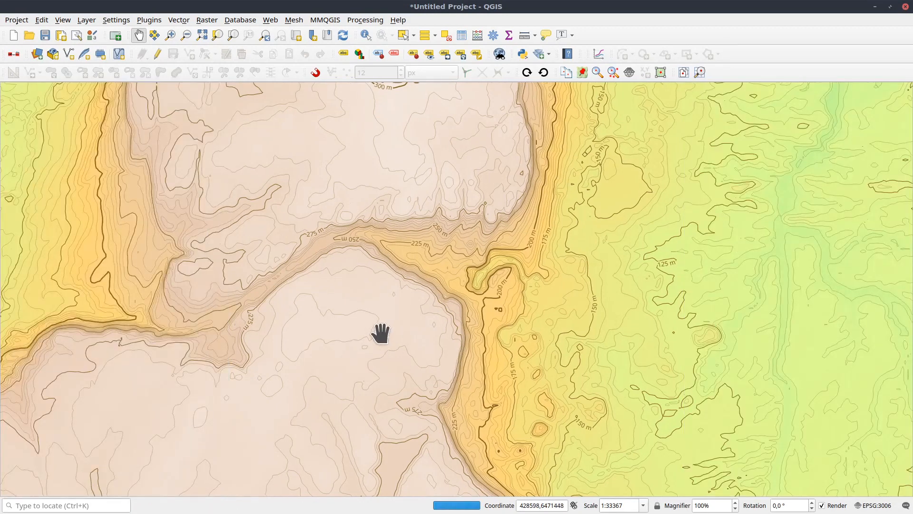
pyautogui.moveTo(381, 333); pyautogui.dragTo(311, 373)
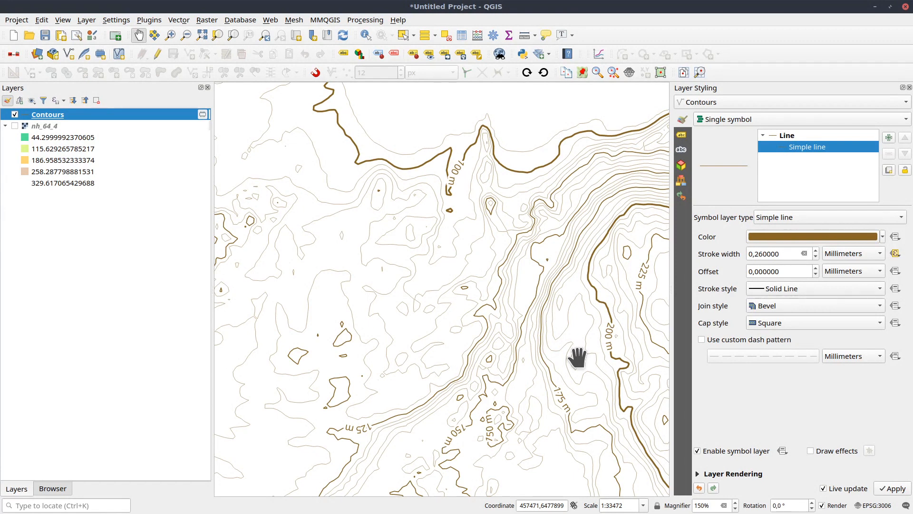
# Change the Contours symbol layer to a LineString/MultiLineString geometry generator
pyautogui.moveTo(576, 355); pyautogui.dragTo(506, 382)
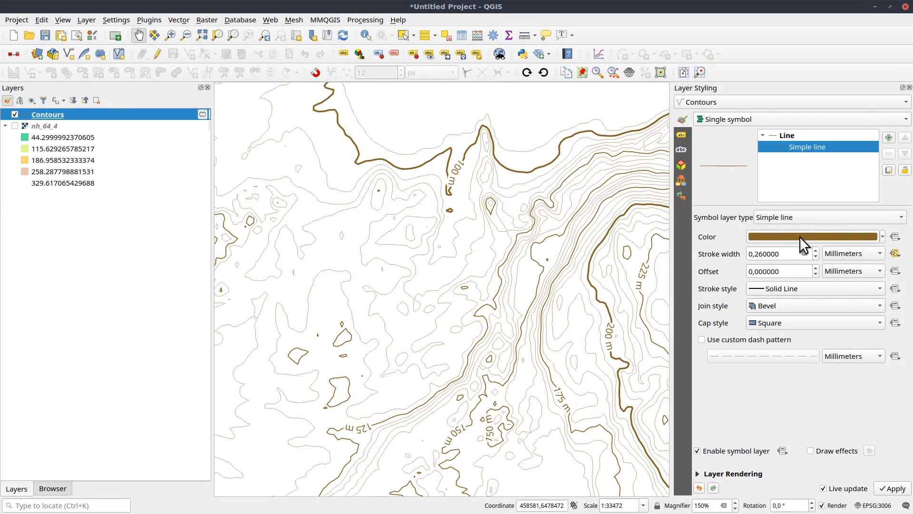
pyautogui.click(828, 217)
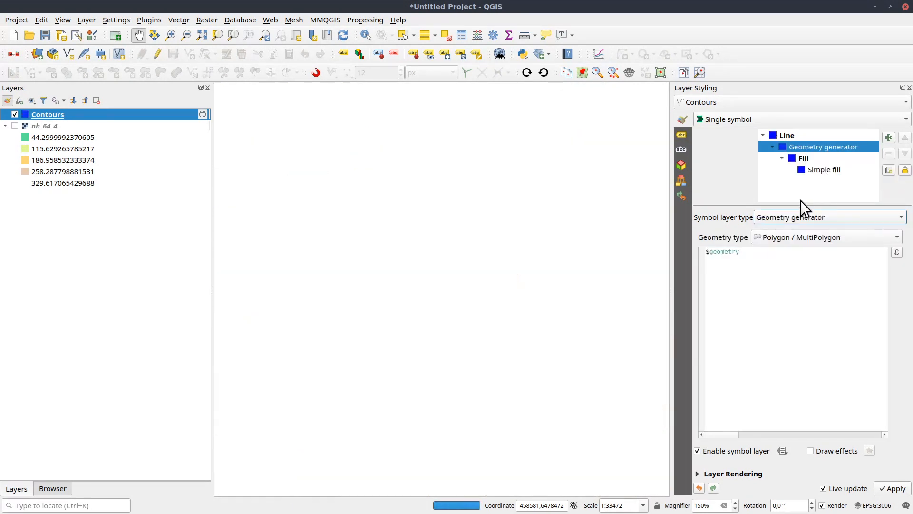
pyautogui.click(824, 237)
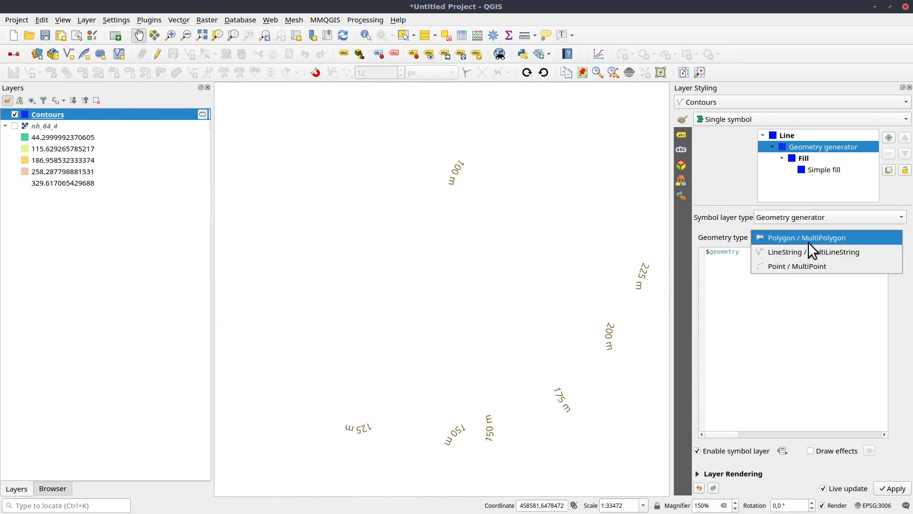
pyautogui.click(812, 252)
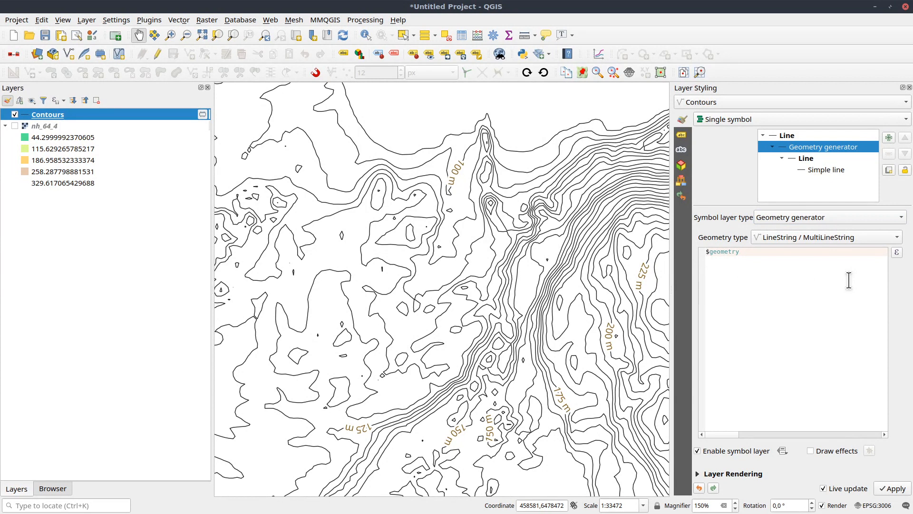
pyautogui.moveTo(378, 277)
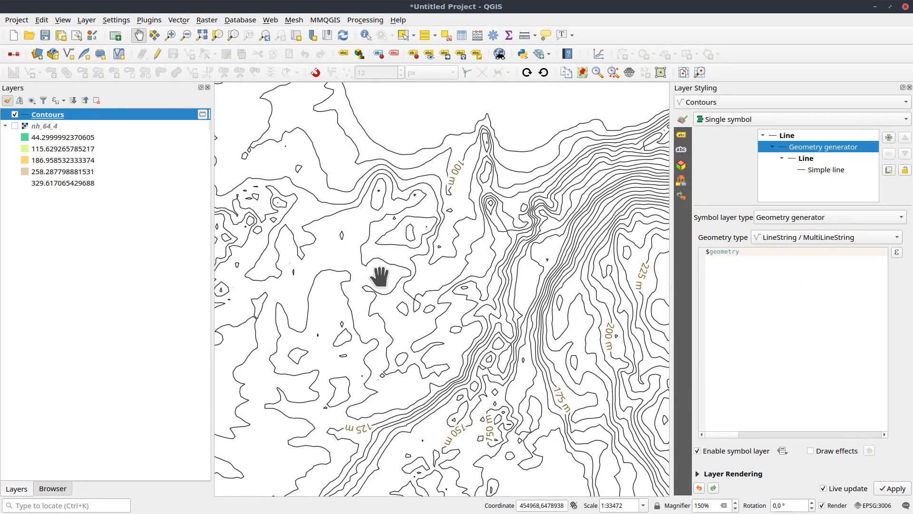
# Show the nh_64_4 raster under the contours, pan over it, then hide it again
pyautogui.moveTo(379, 277); pyautogui.dragTo(283, 220)
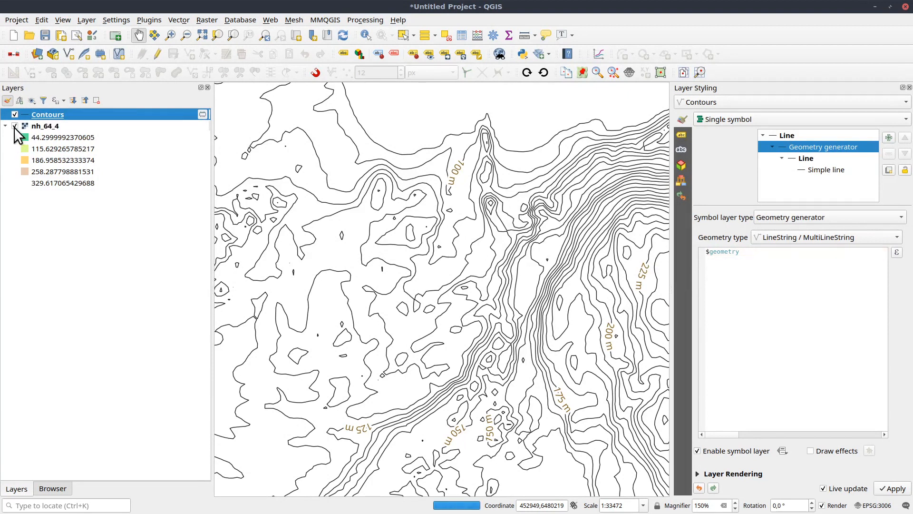
pyautogui.click(14, 126)
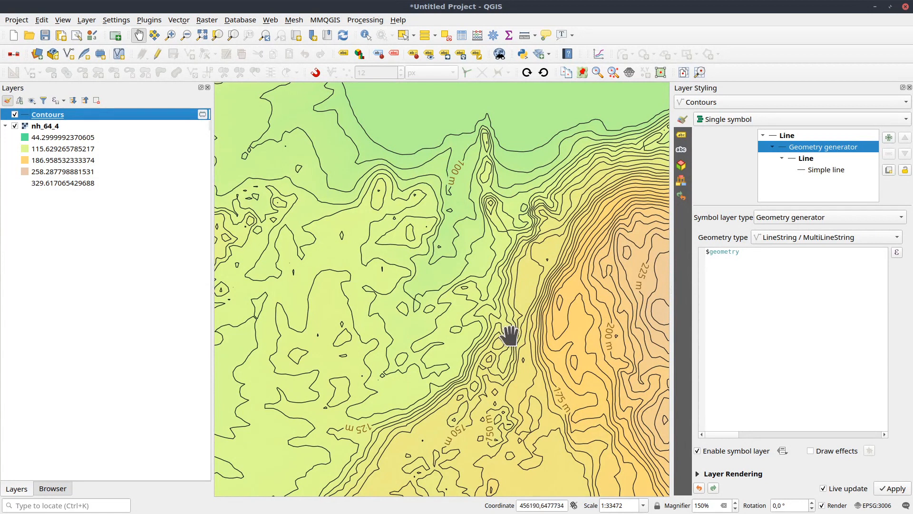
pyautogui.moveTo(510, 335); pyautogui.dragTo(388, 283)
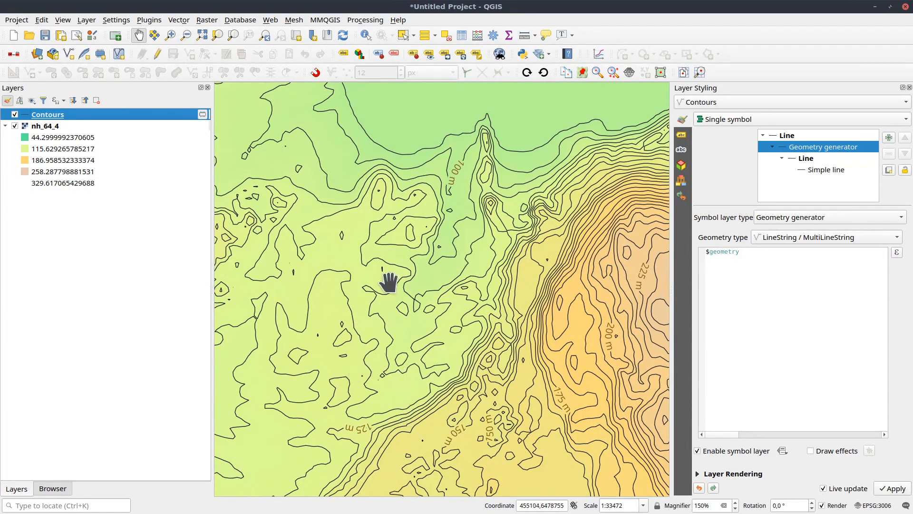
pyautogui.moveTo(387, 282); pyautogui.dragTo(361, 204)
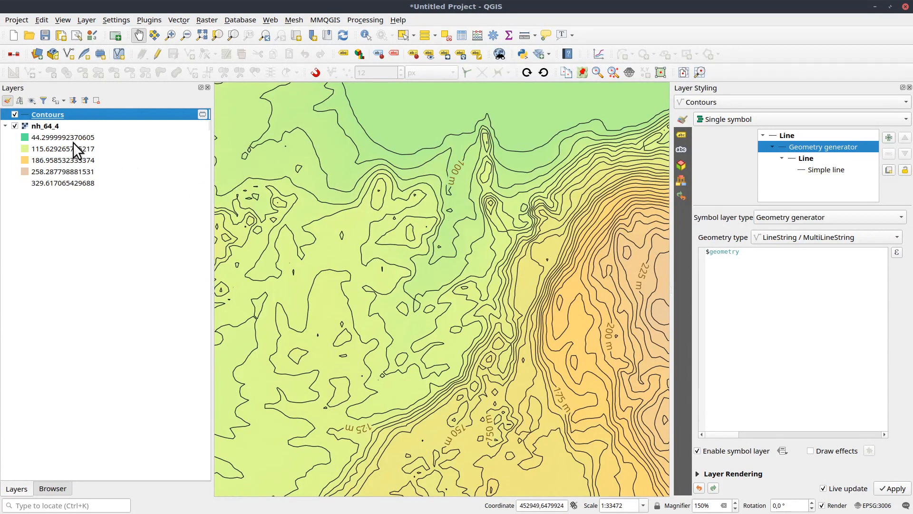
pyautogui.click(13, 126)
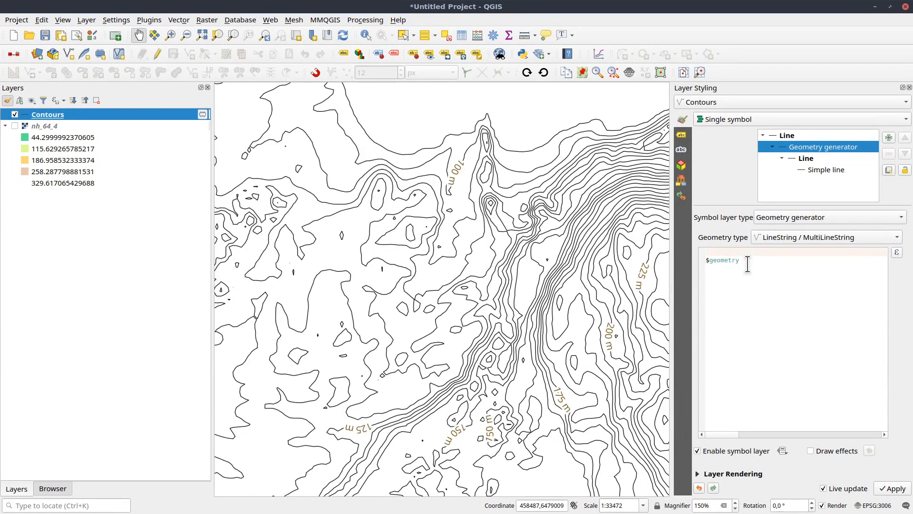
# Enter generator expression if($length>400, $geometry, '') to drop short contour fragments
pyautogui.write('if')
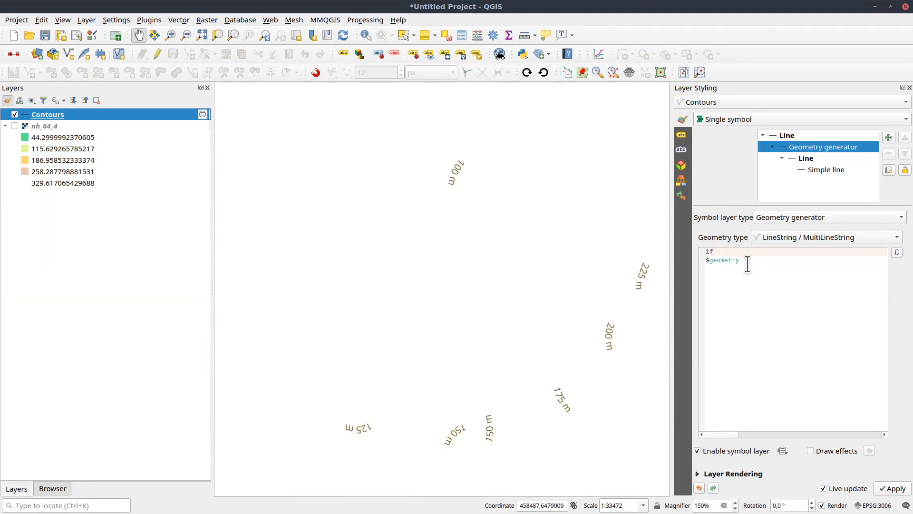
pyautogui.write('($')
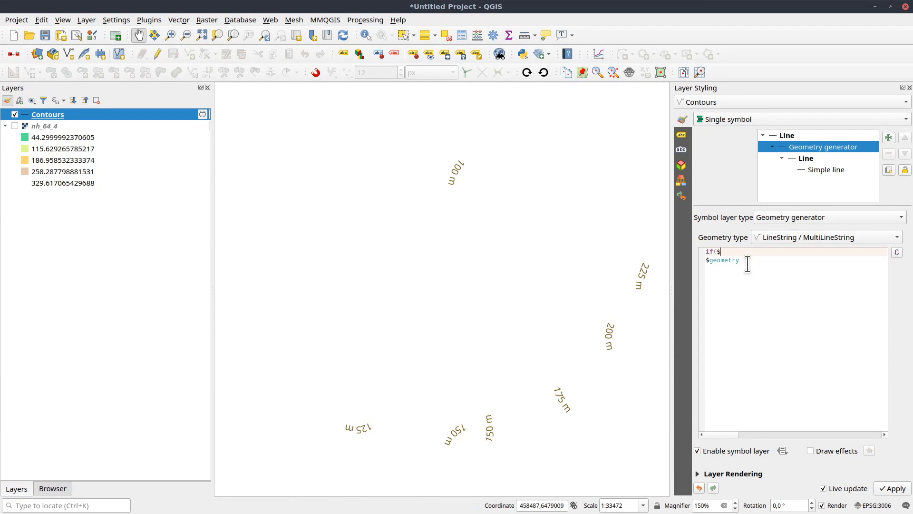
pyautogui.write('length')
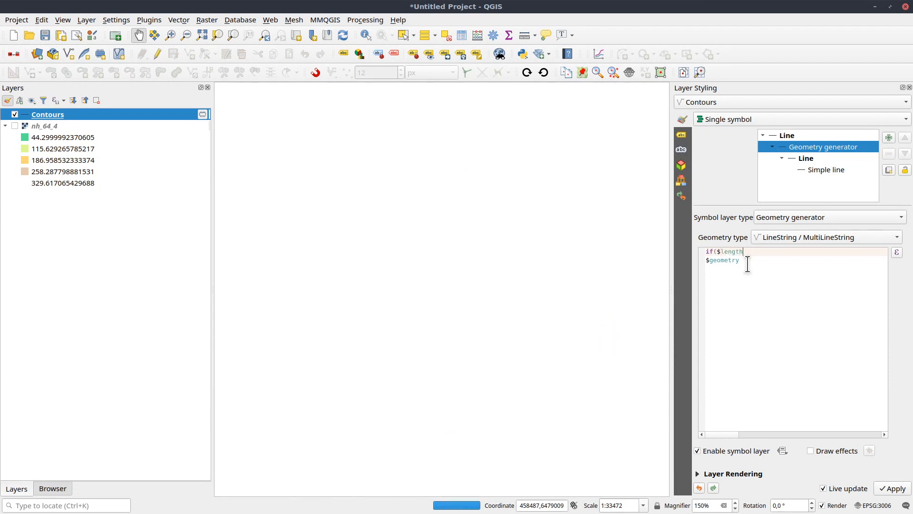
pyautogui.click(891, 488)
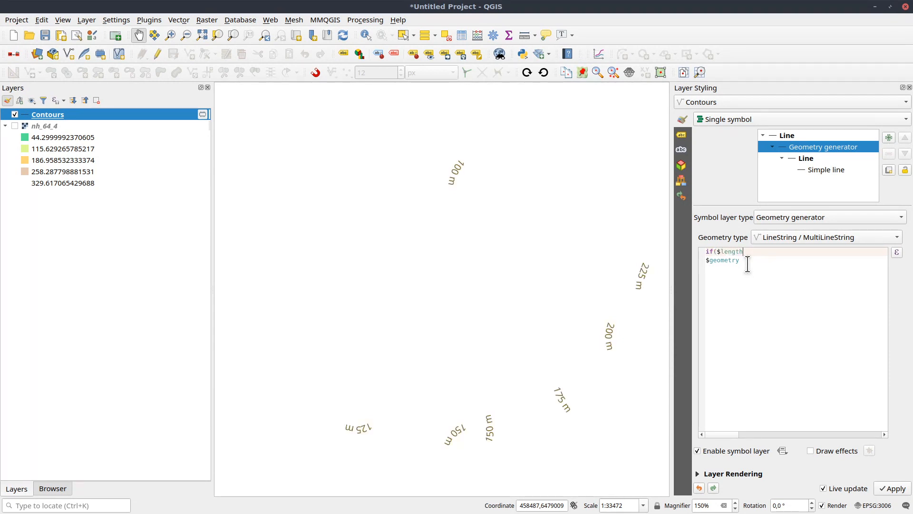
pyautogui.write('>')
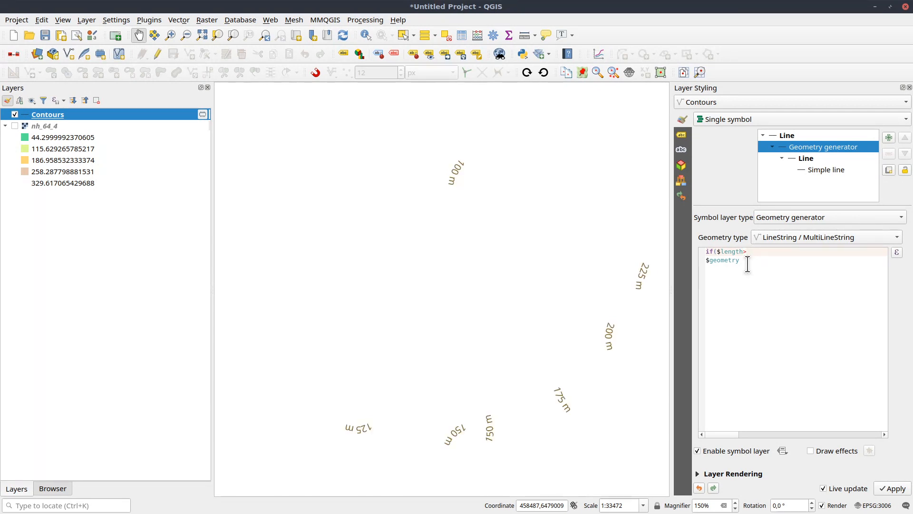
pyautogui.write('400,')
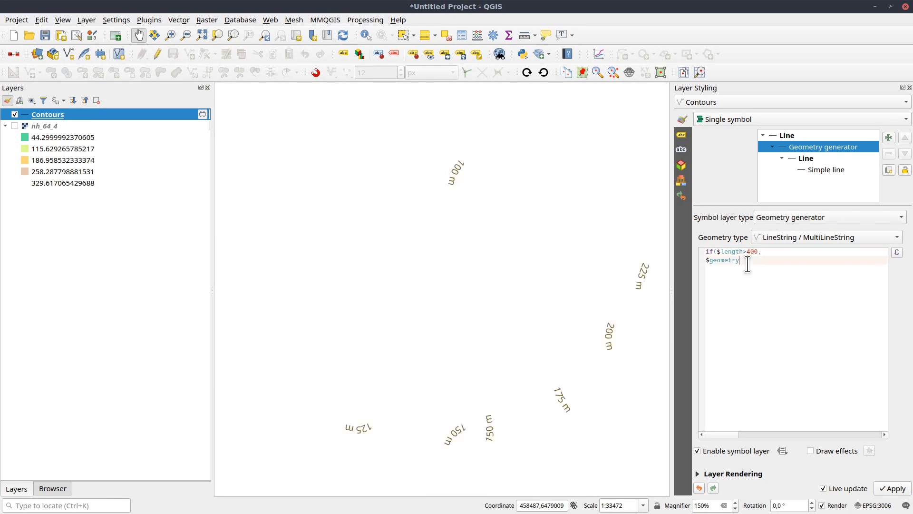
pyautogui.write(',')
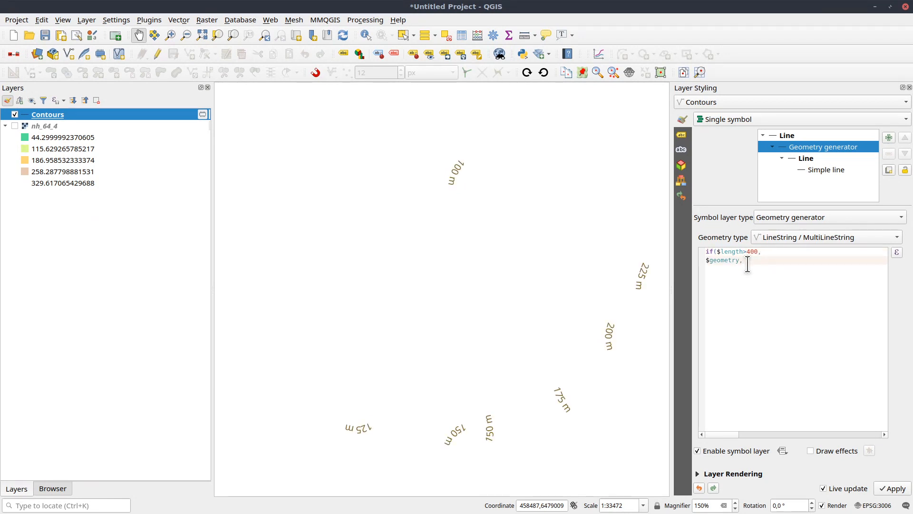
pyautogui.write(')')
pyautogui.write('10')
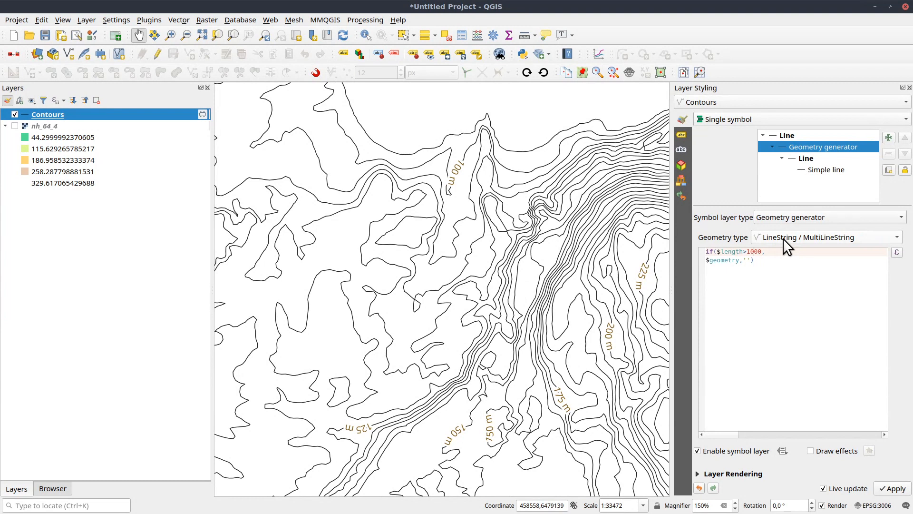
pyautogui.doubleClick(750, 251)
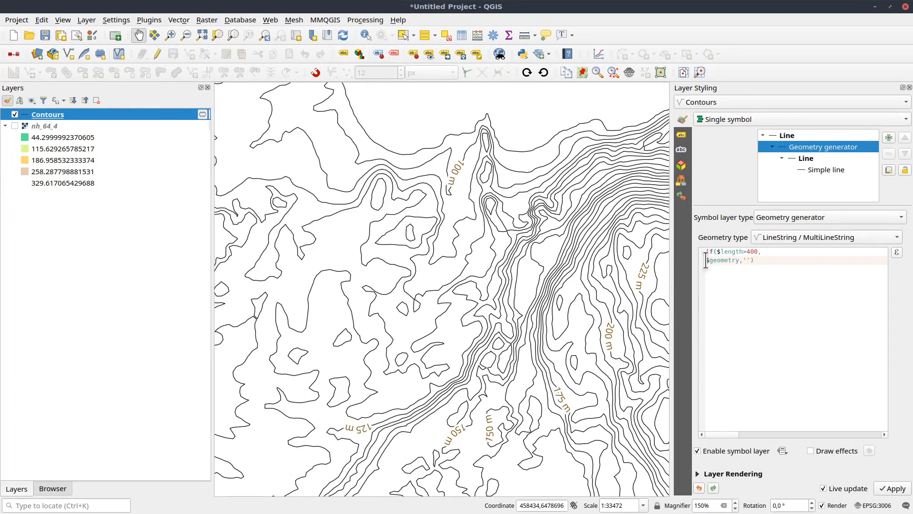
pyautogui.moveTo(895, 308)
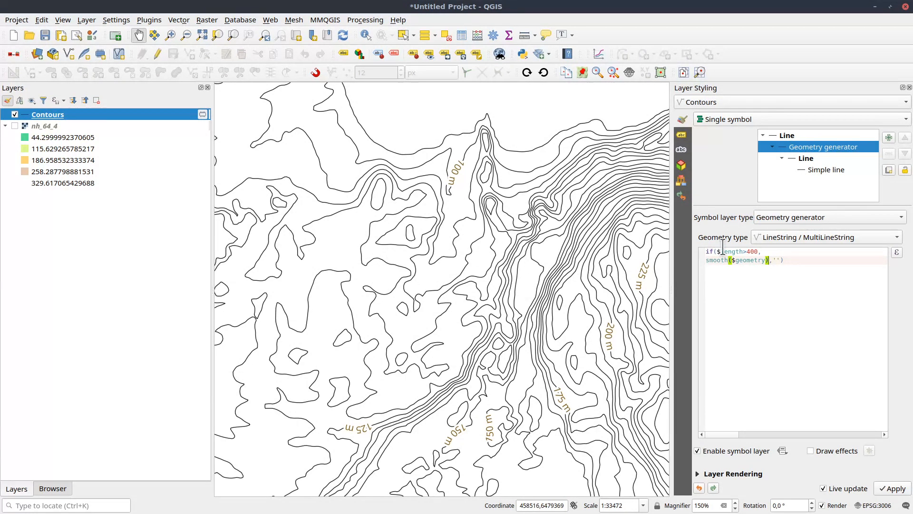
pyautogui.moveTo(829, 282)
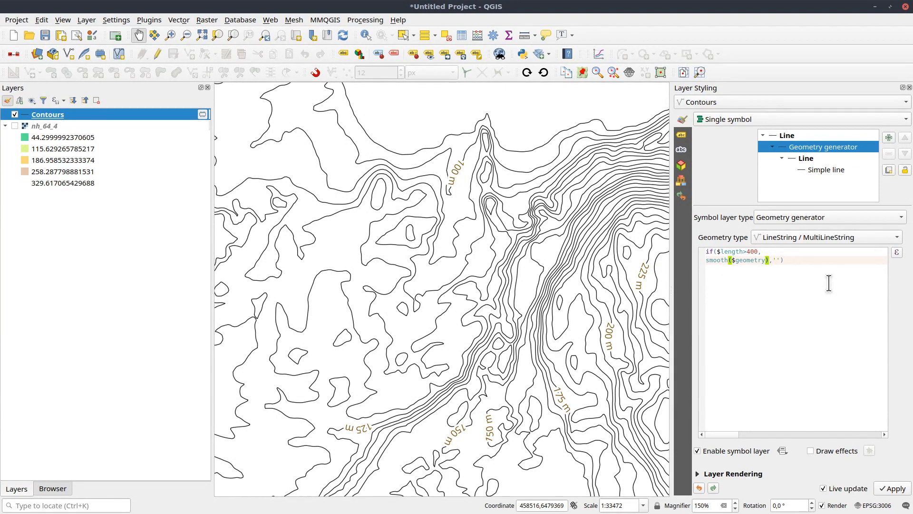
# Wrap $geometry in smooth() in the generator expression and pan to inspect the curves
pyautogui.write('7123')
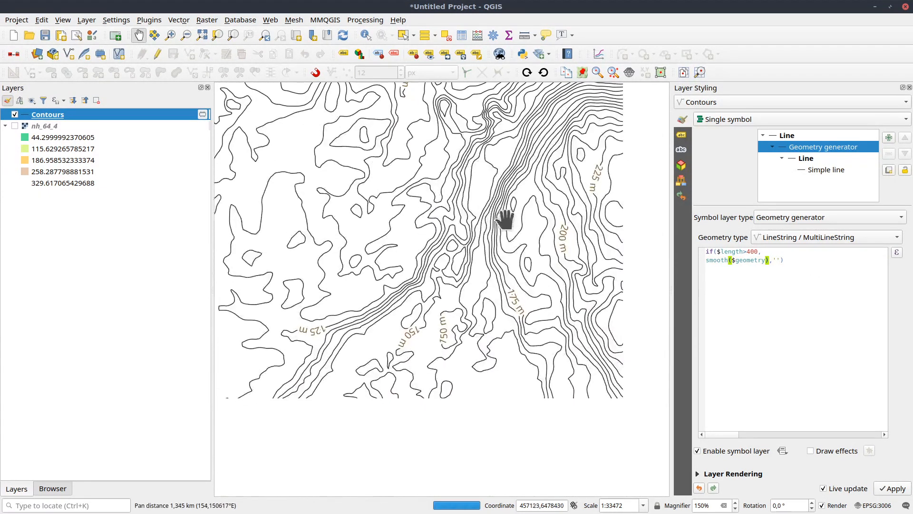
pyautogui.moveTo(507, 219); pyautogui.dragTo(442, 306)
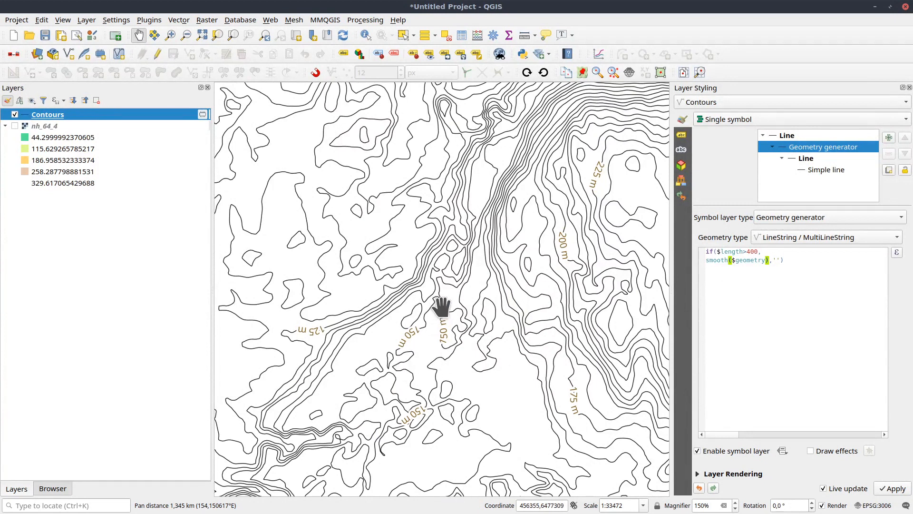
pyautogui.moveTo(441, 305); pyautogui.dragTo(441, 233)
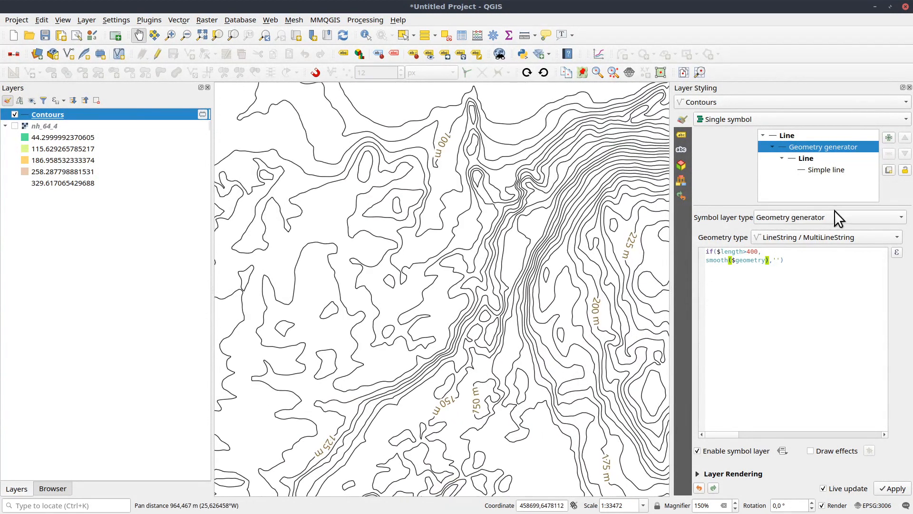
pyautogui.click(823, 169)
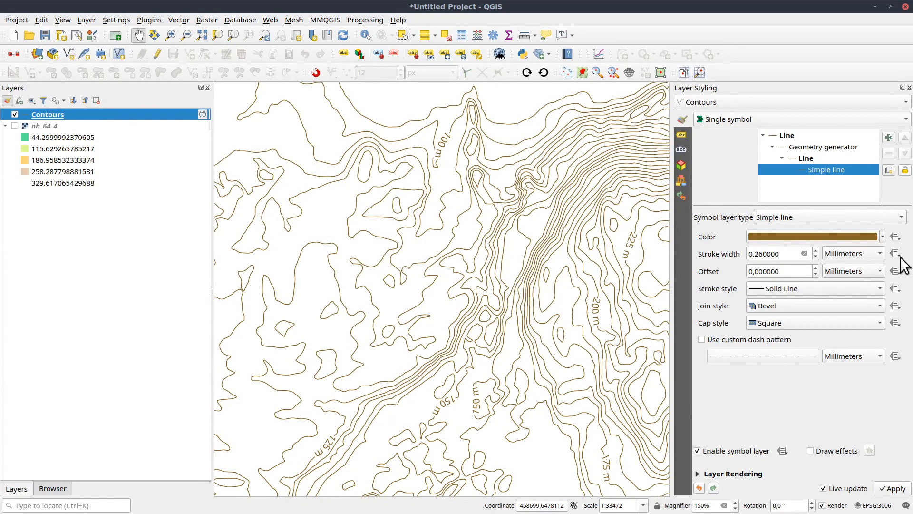
# Drive stroke width by the recent ELEV expression: 0.6 at %100, 0.3 at %25, else 0.1
pyautogui.click(896, 253)
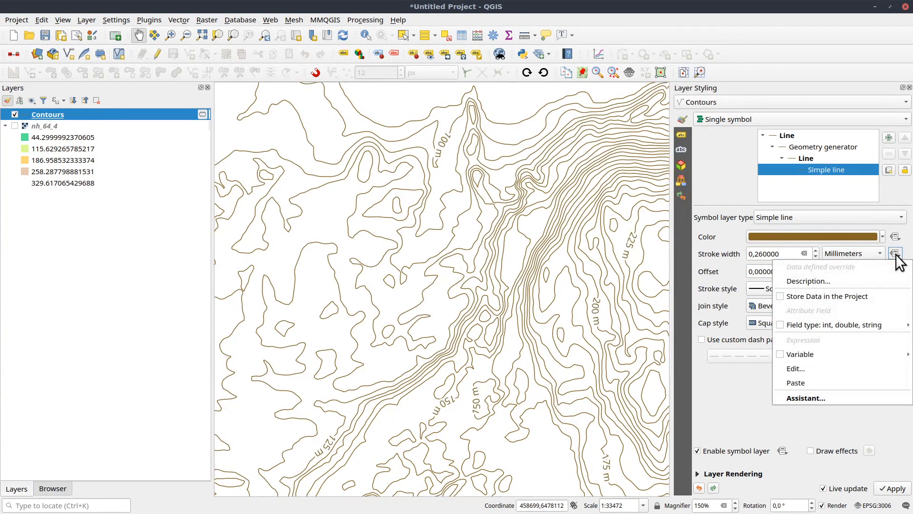
pyautogui.click(796, 368)
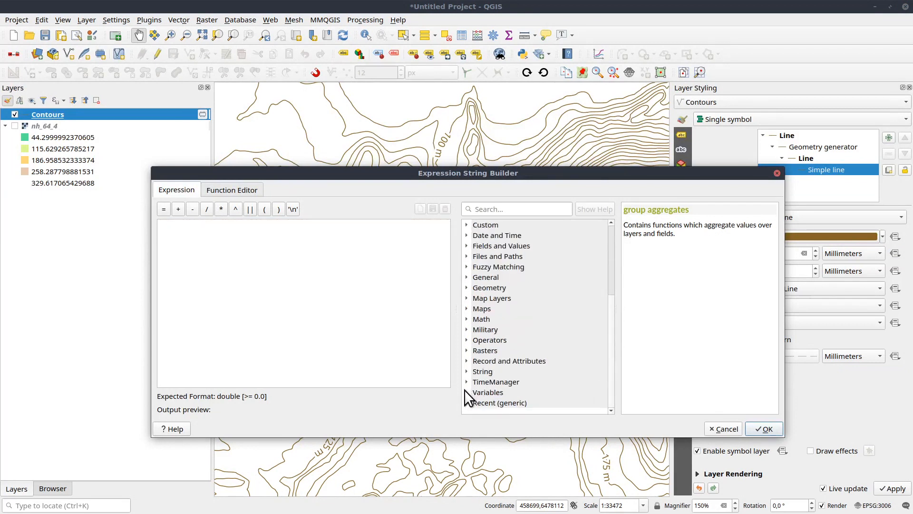
pyautogui.click(499, 340)
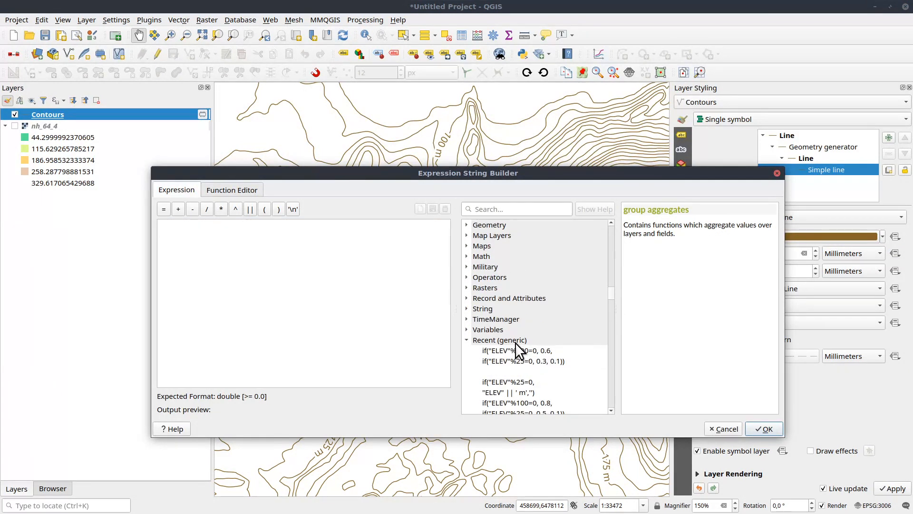
pyautogui.click(517, 397)
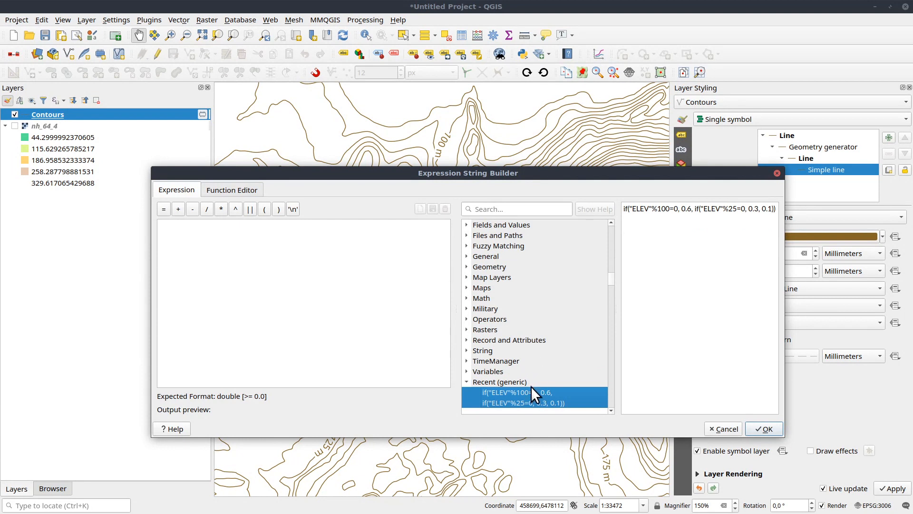
pyautogui.click(763, 428)
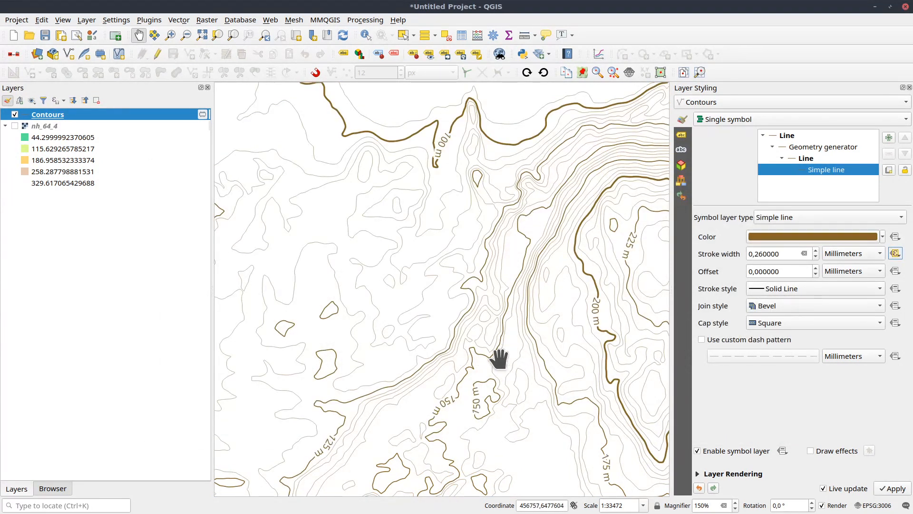
pyautogui.scroll(-3)
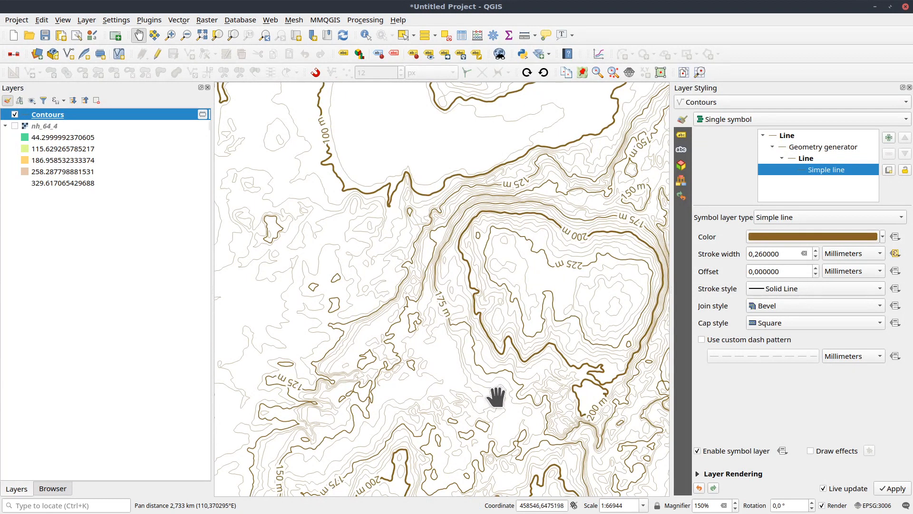
pyautogui.moveTo(496, 396); pyautogui.dragTo(469, 376)
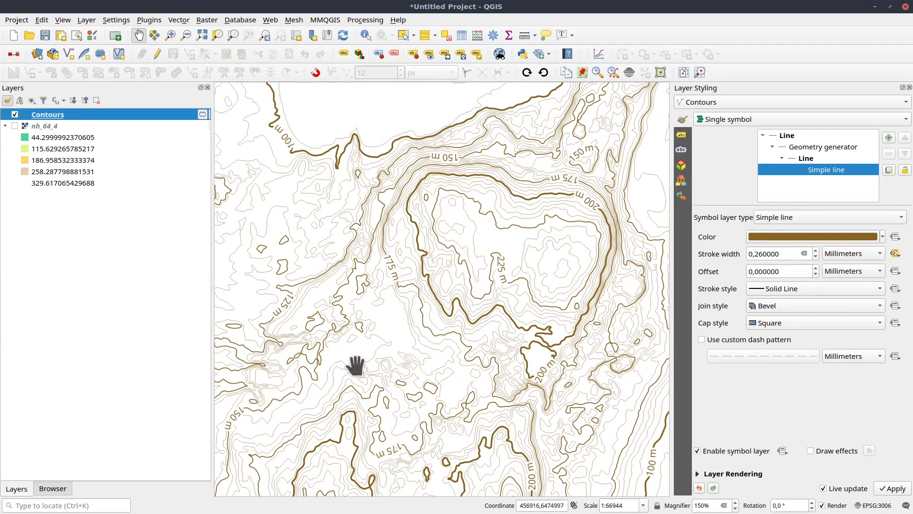
pyautogui.moveTo(353, 366); pyautogui.dragTo(449, 390)
pyautogui.write('100')
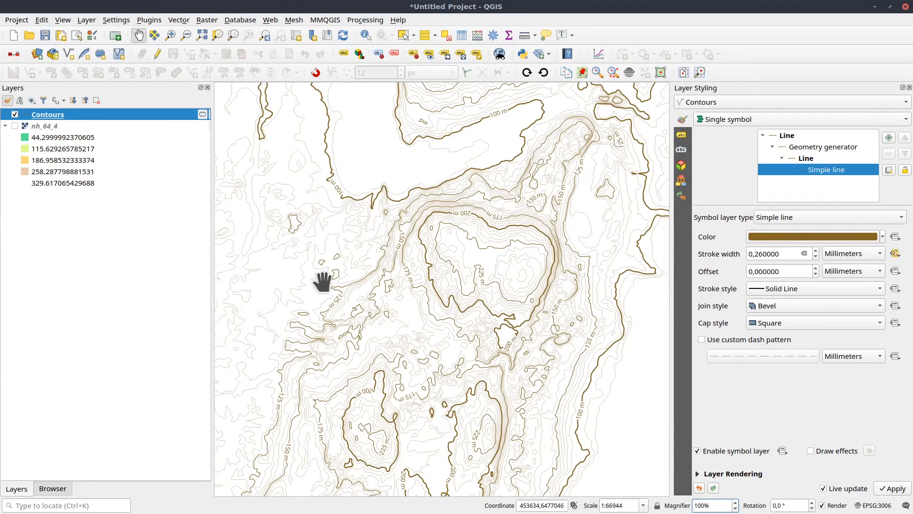
pyautogui.rightClick(48, 114)
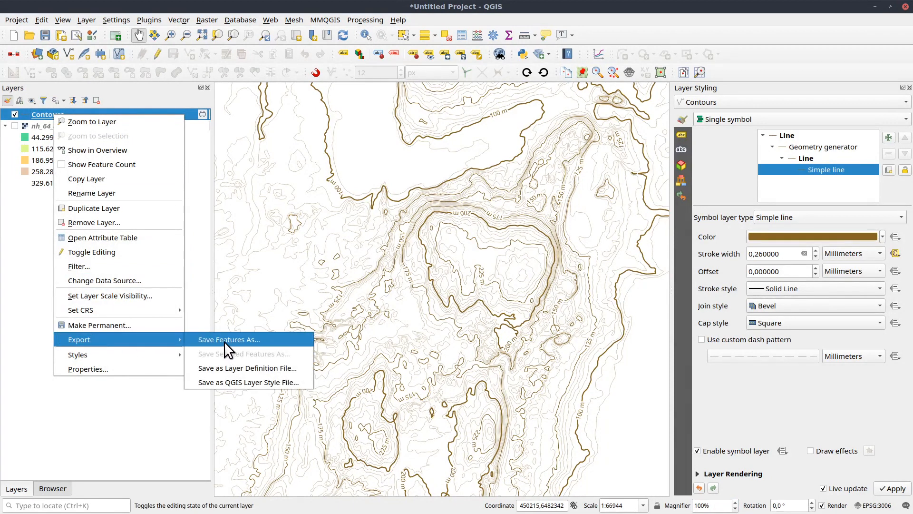
pyautogui.moveTo(248, 367)
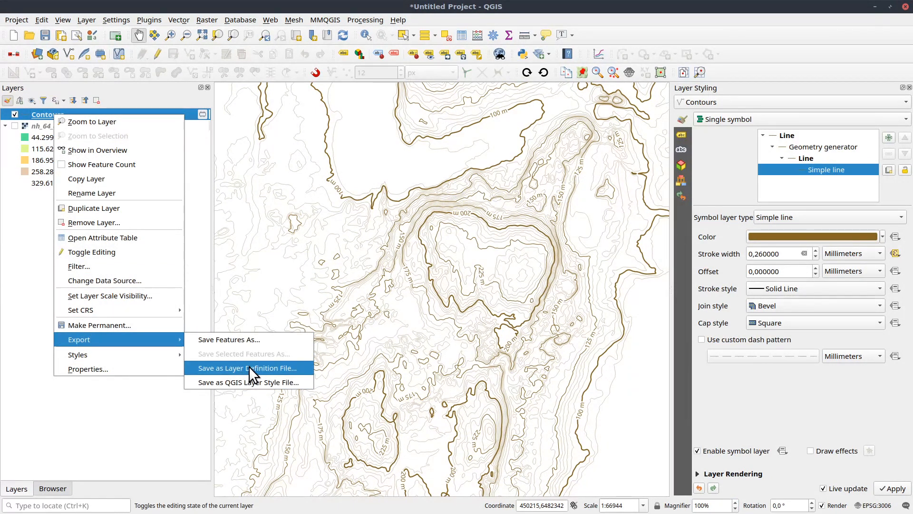
pyautogui.moveTo(247, 382)
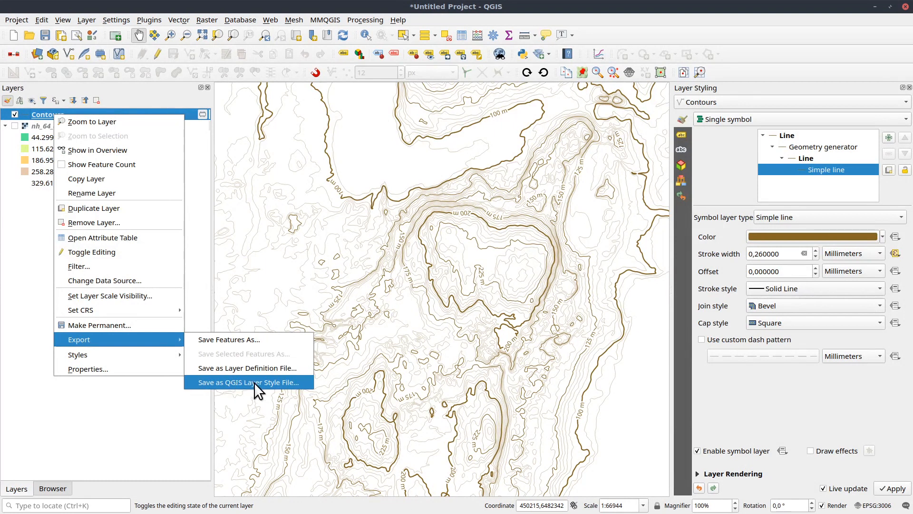
pyautogui.moveTo(234, 392)
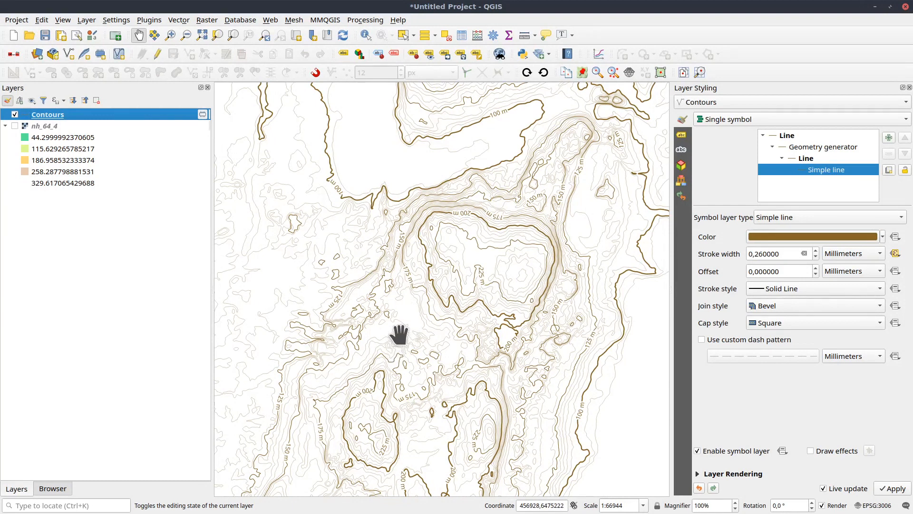
pyautogui.moveTo(400, 332); pyautogui.dragTo(436, 368)
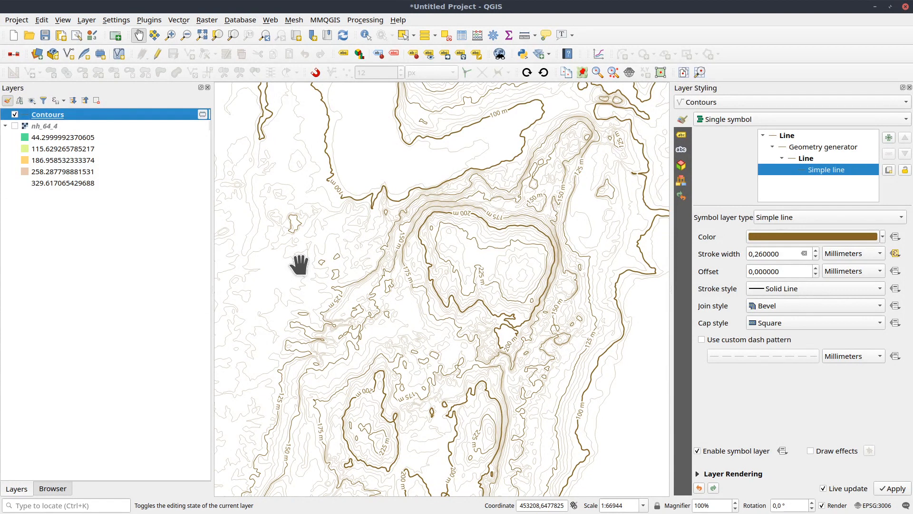
pyautogui.moveTo(314, 234)
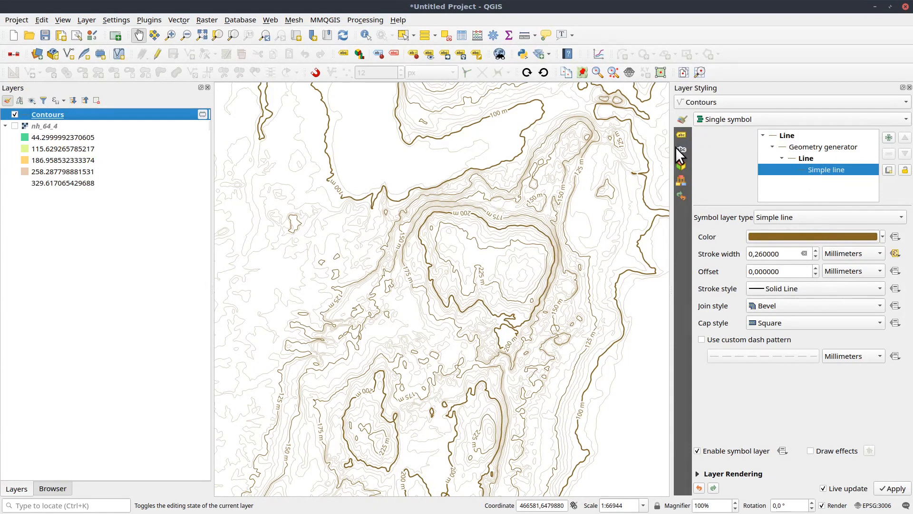
# Review the smoothing generator expression, then view the Contours label Placement settings
pyautogui.click(823, 146)
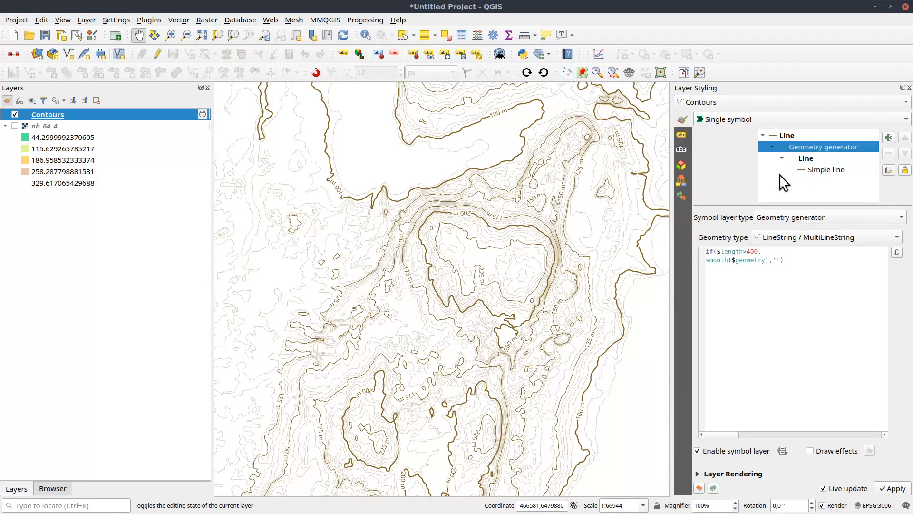
pyautogui.click(681, 134)
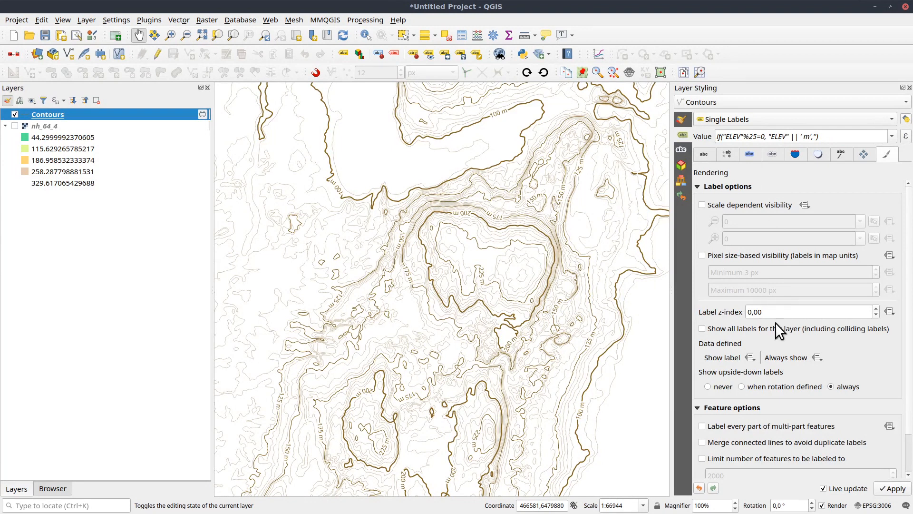
pyautogui.click(864, 154)
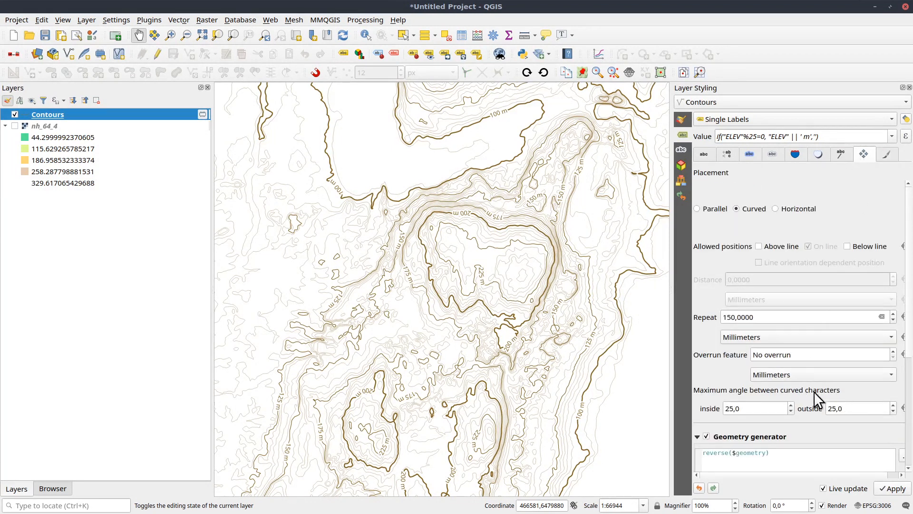